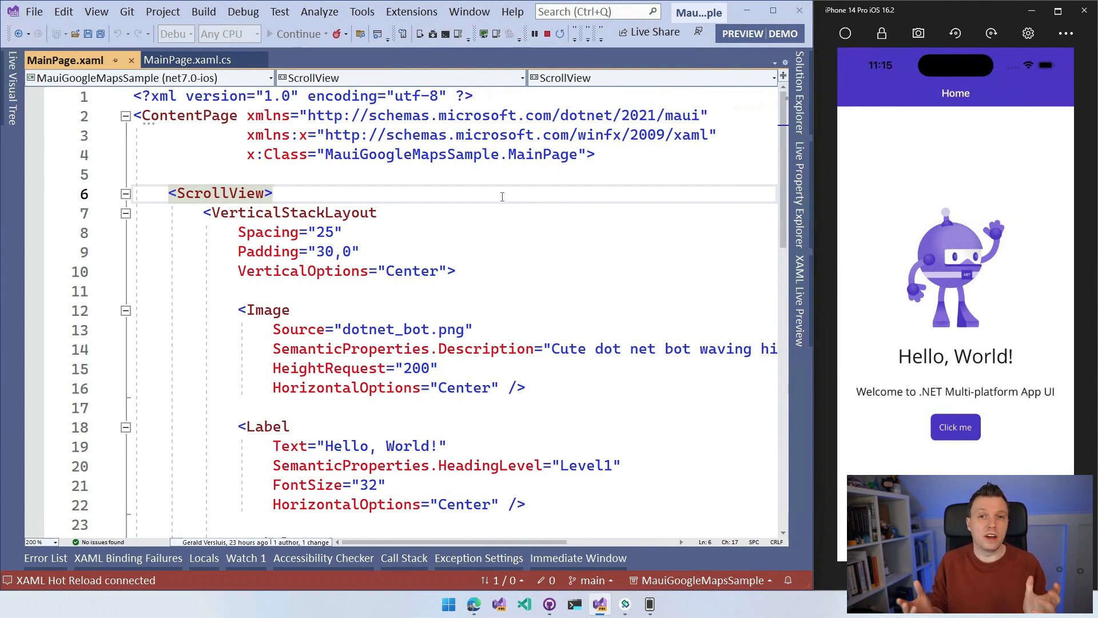
Stop debugging the running MauiGoogleMapsSample app.
click(273, 193)
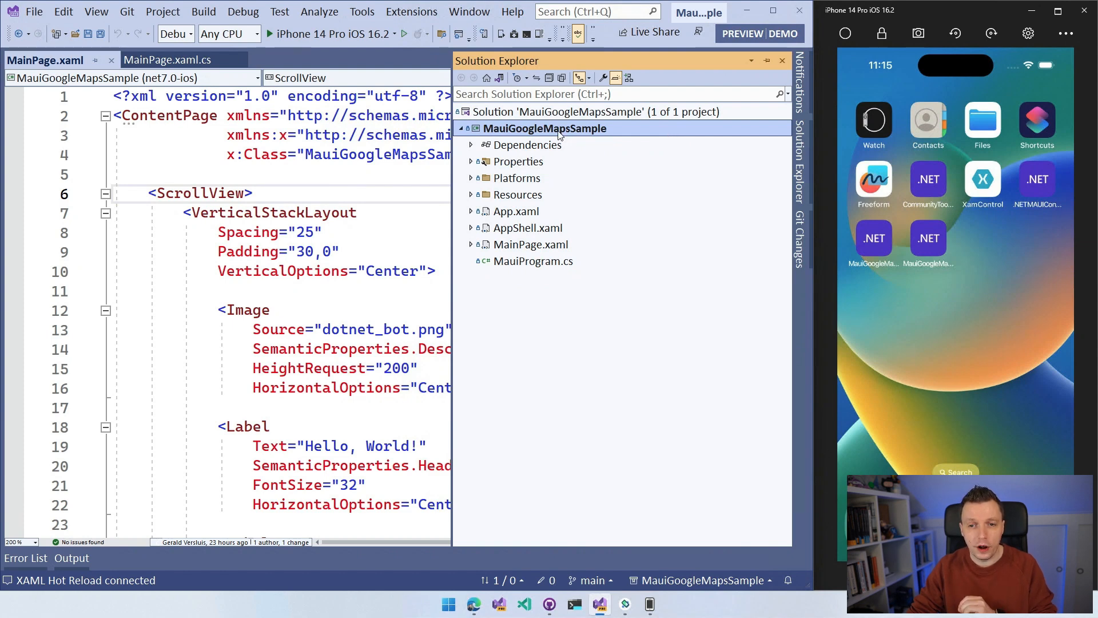
Search the project's NuGet packages for Onion.Maui.GoogleMaps.
right_click(544, 128)
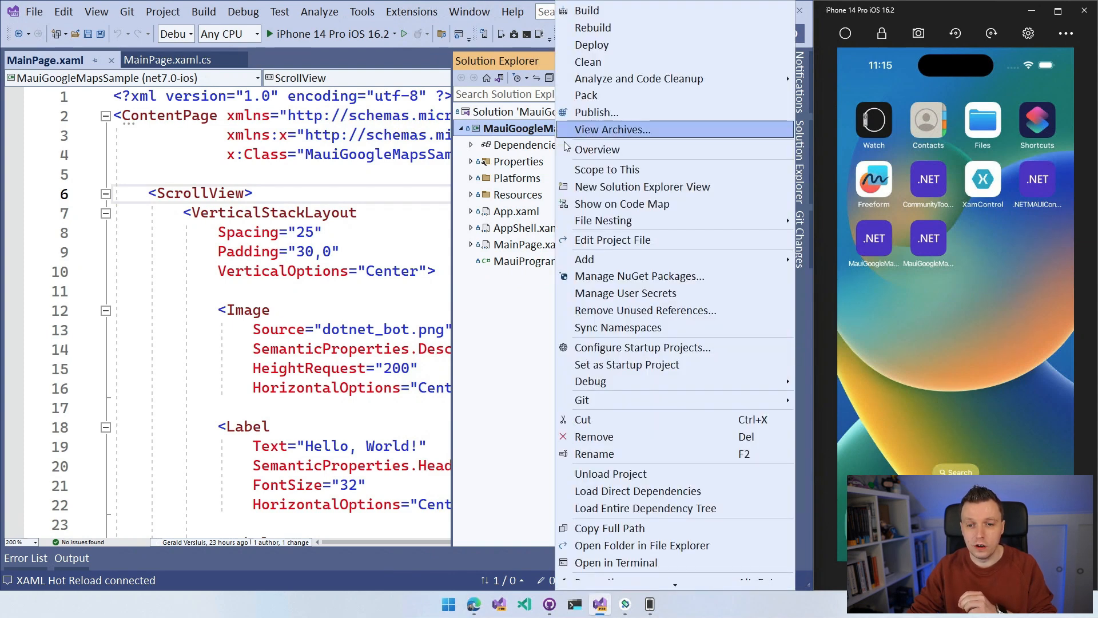
mouse_move(637, 276)
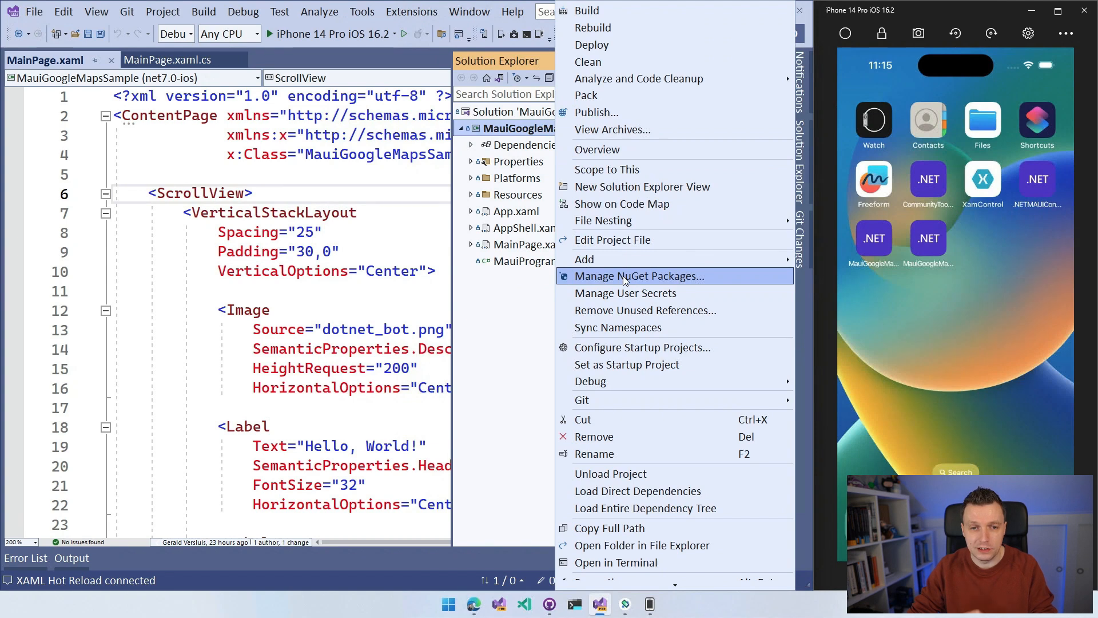
click(637, 276)
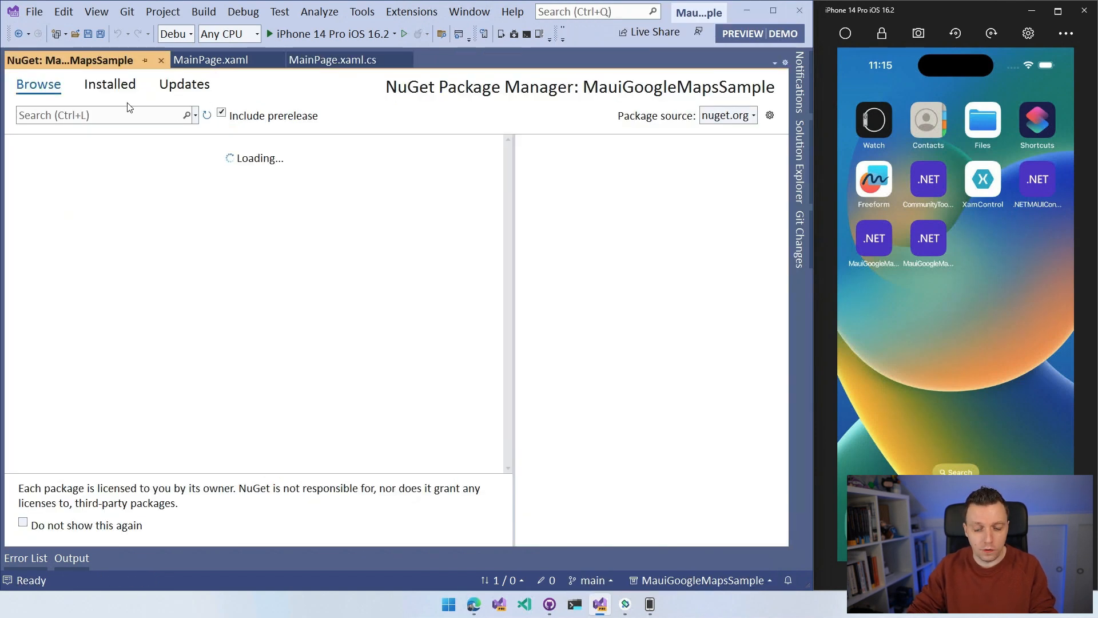
text(Onion.Maui)
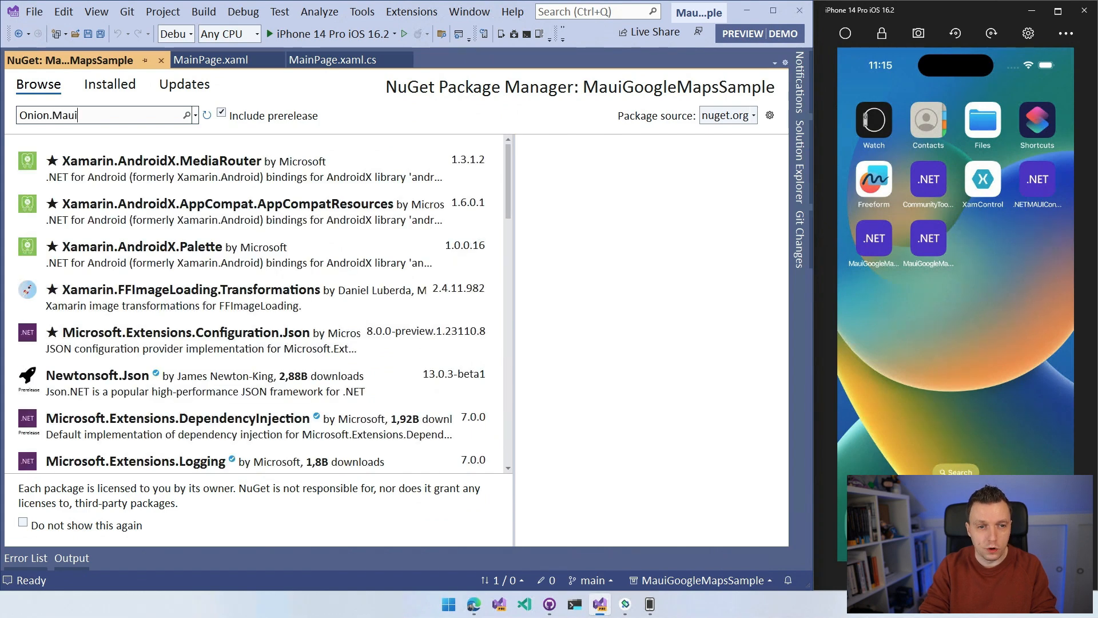
text(.googlemaps)
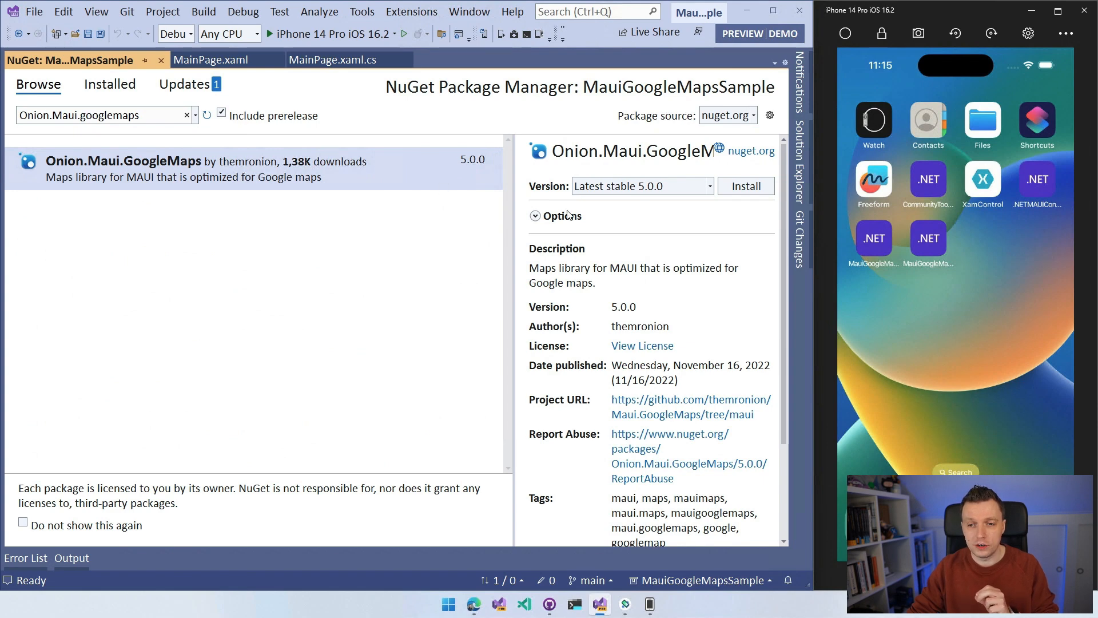
Install Onion.Maui.GoogleMaps 5.0.0, accepting the package changes and license terms.
click(744, 186)
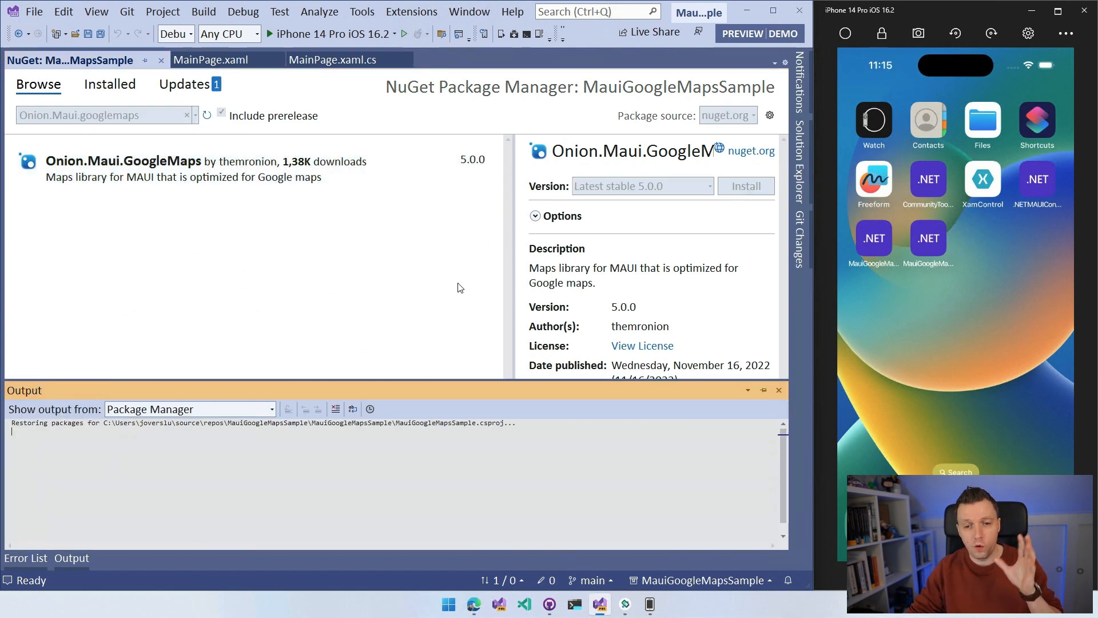
click(745, 185)
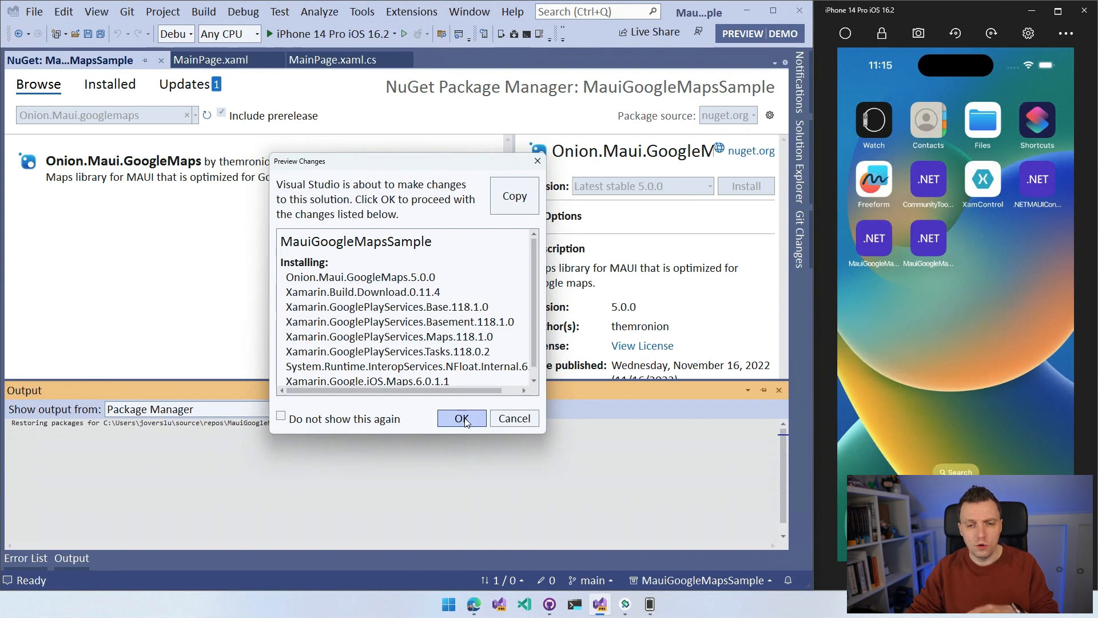
click(461, 419)
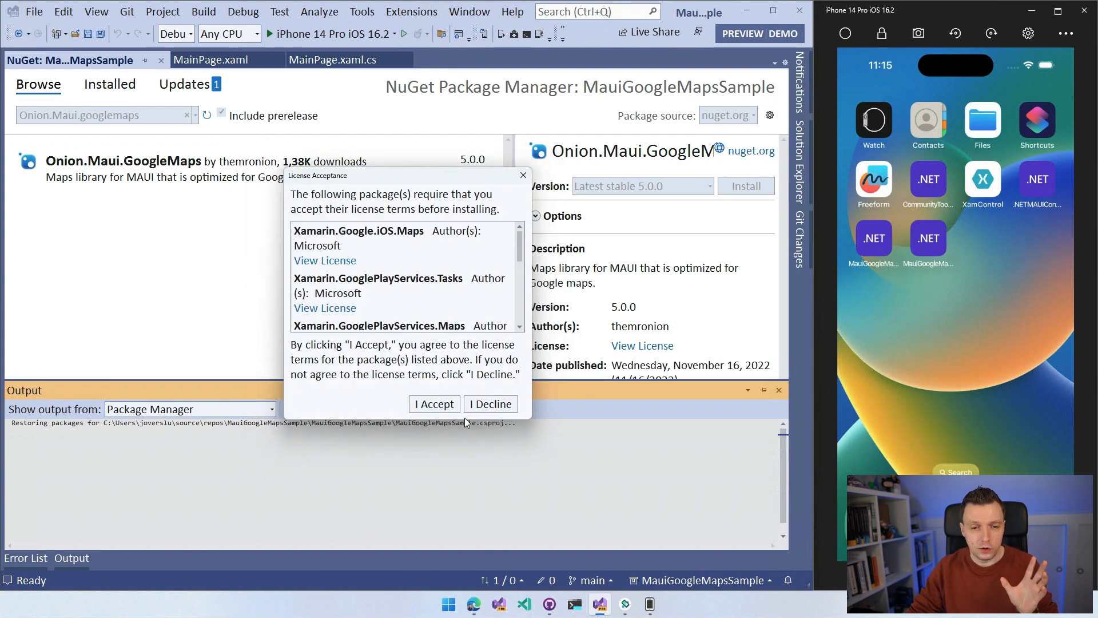
click(433, 404)
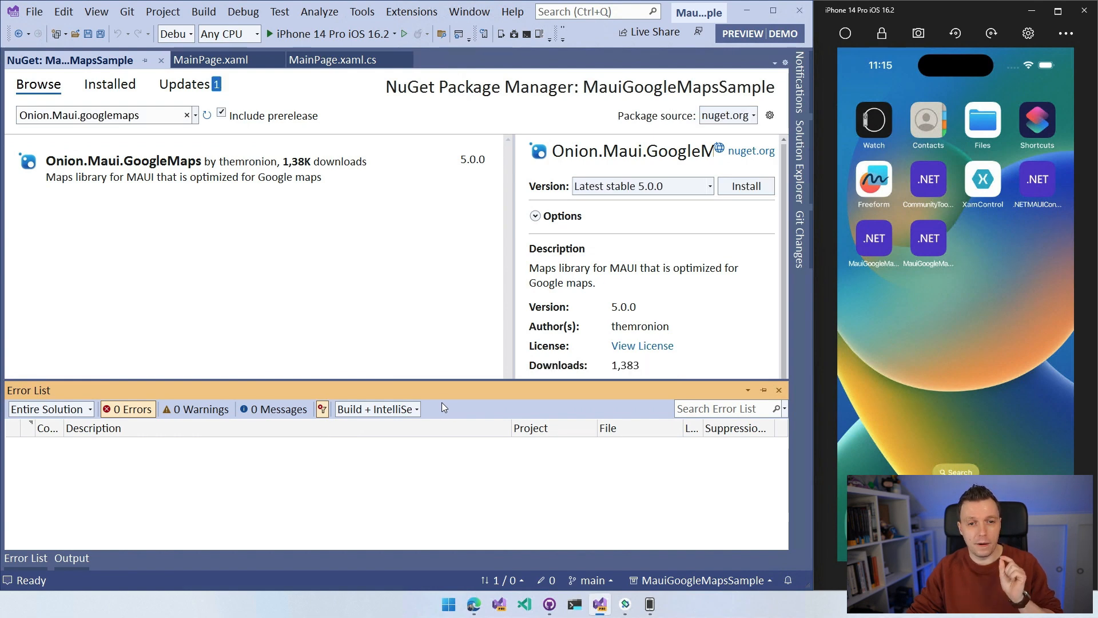
mouse_move(260, 216)
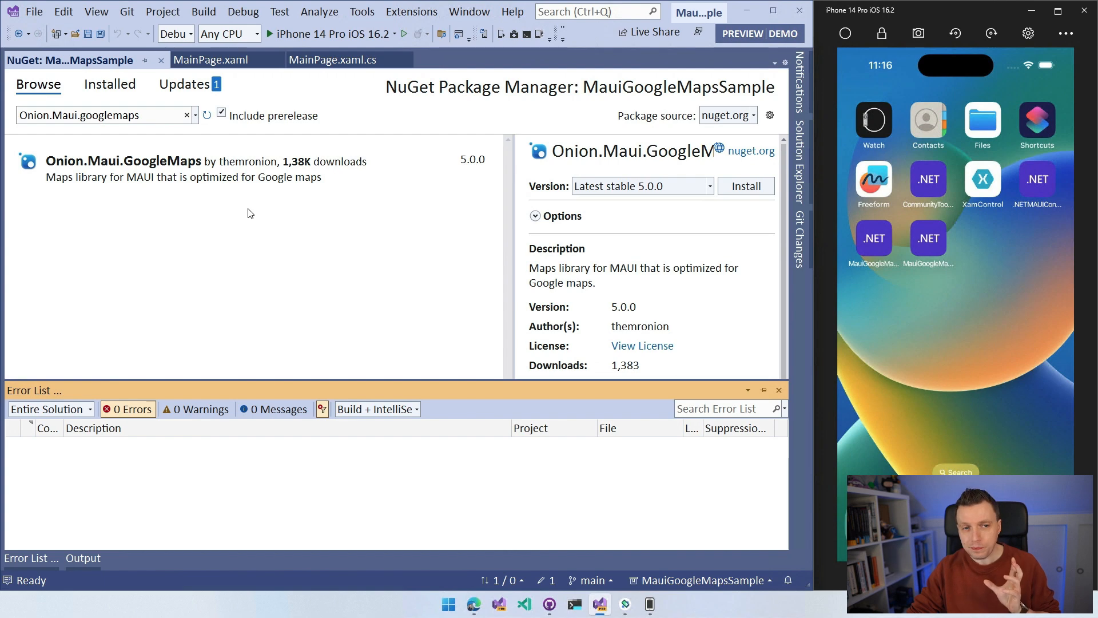
mouse_move(161, 60)
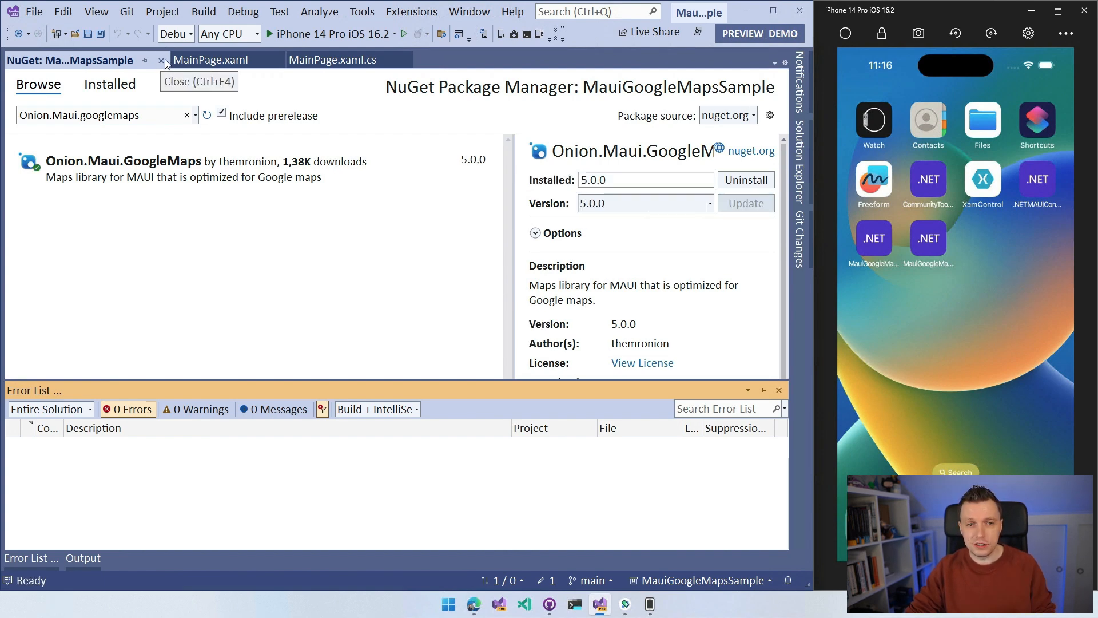
Close the NuGet manager and open MauiProgram.cs in the editor.
click(161, 61)
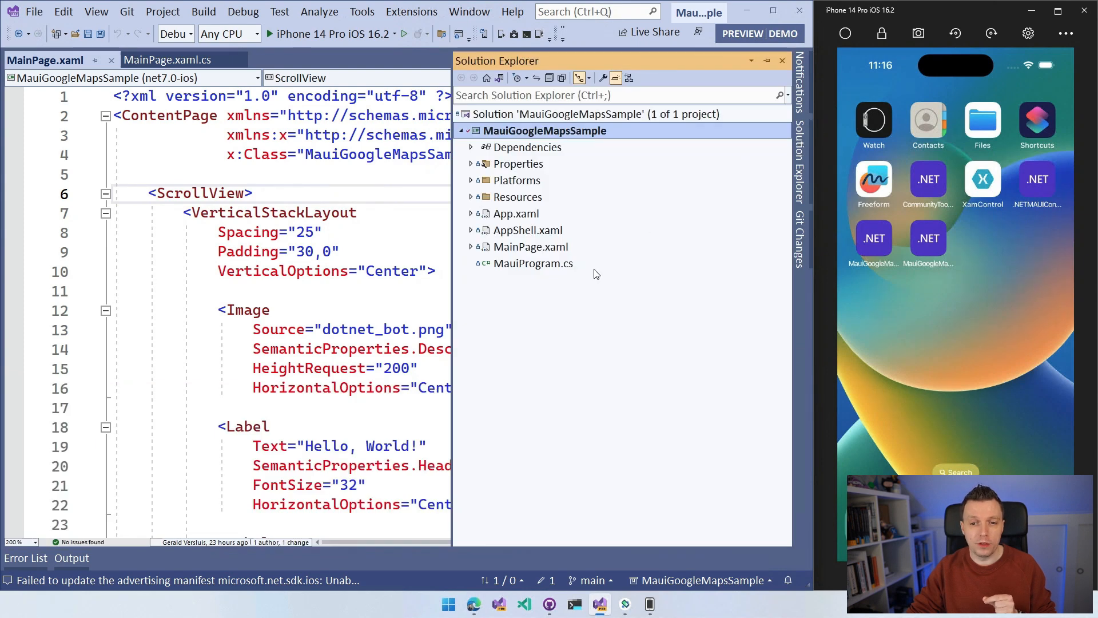
click(533, 263)
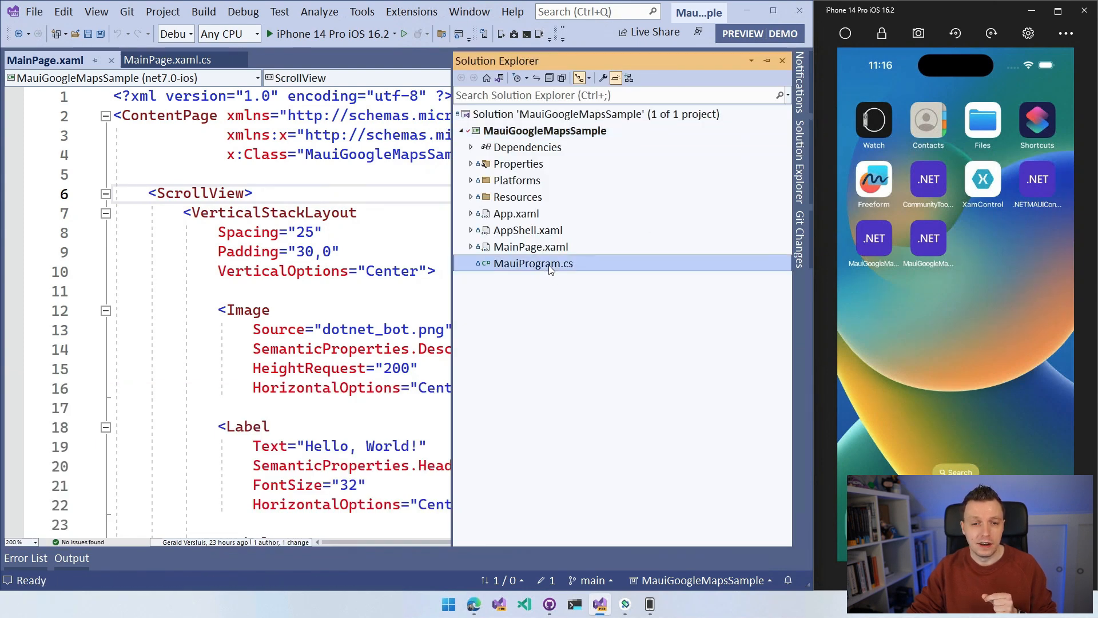
double_click(533, 263)
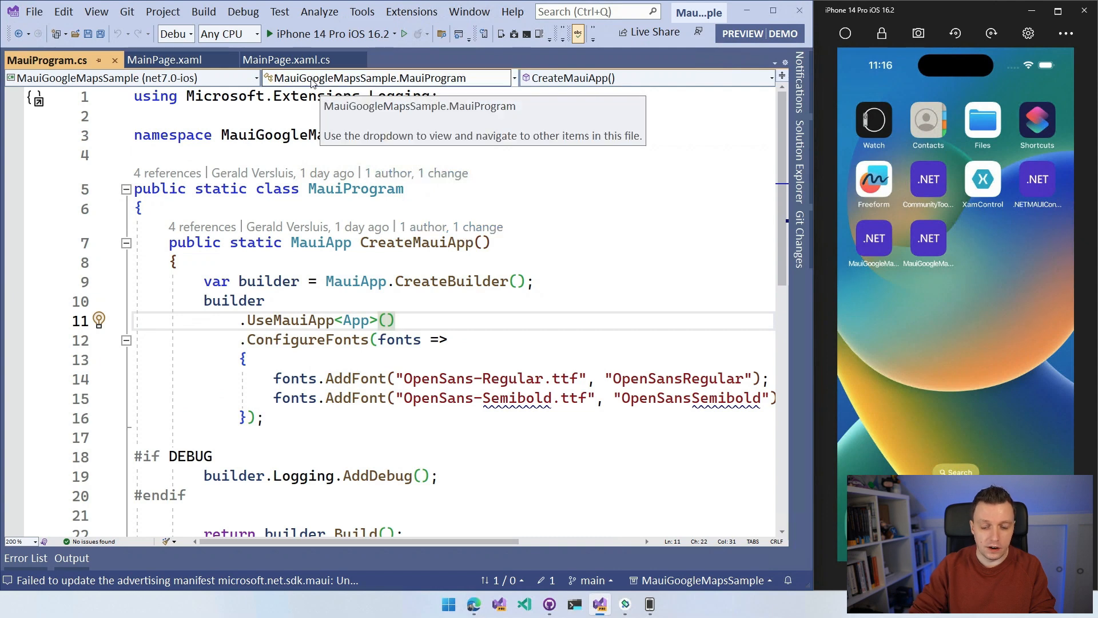
Add a using directive for Maui.GoogleMaps.Hosting at the top of MauiProgram.cs.
text(using)
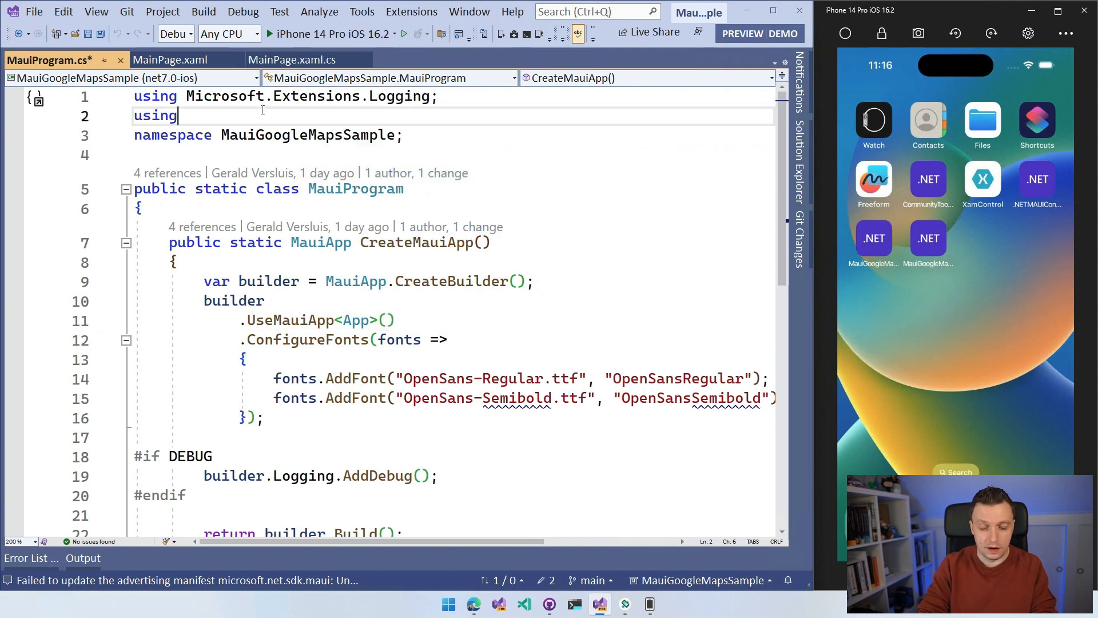
text(On)
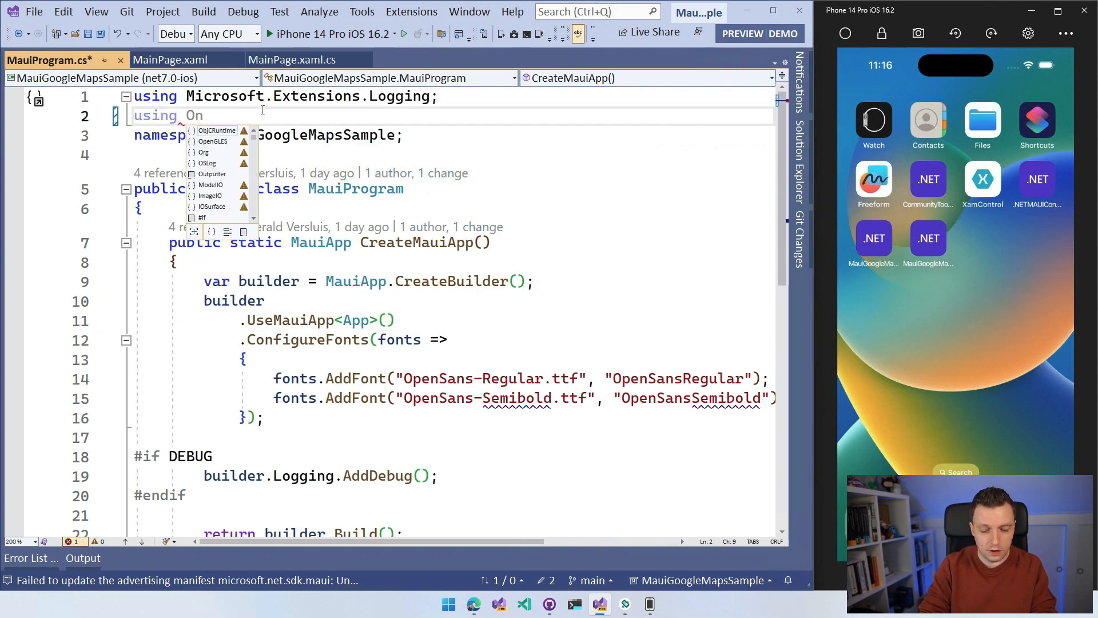
text(Maui)
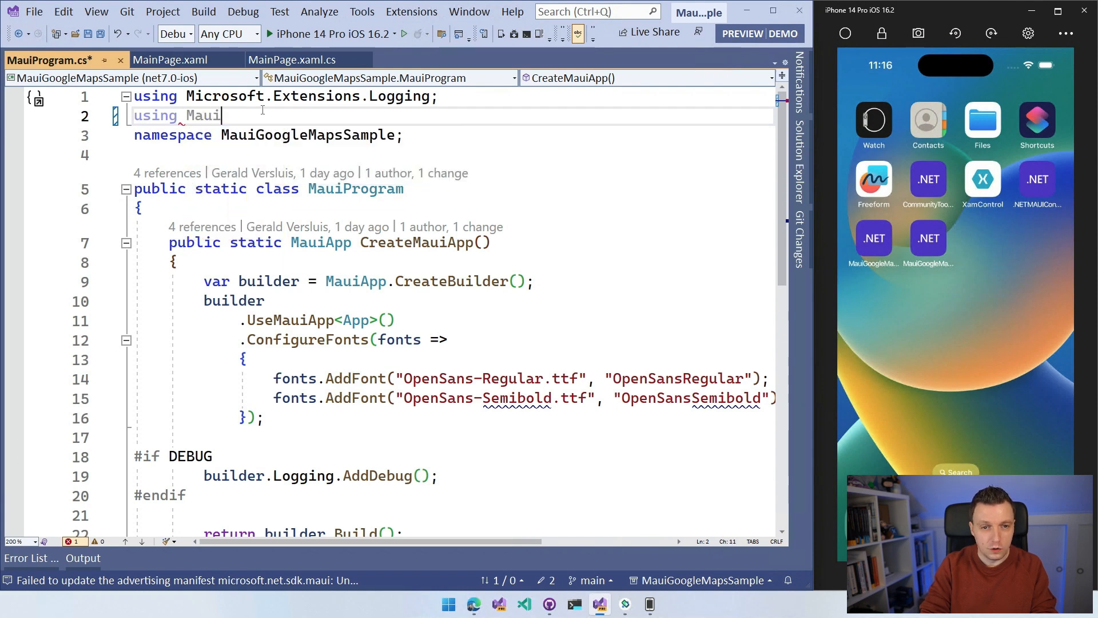
text(.GoogleMaps;)
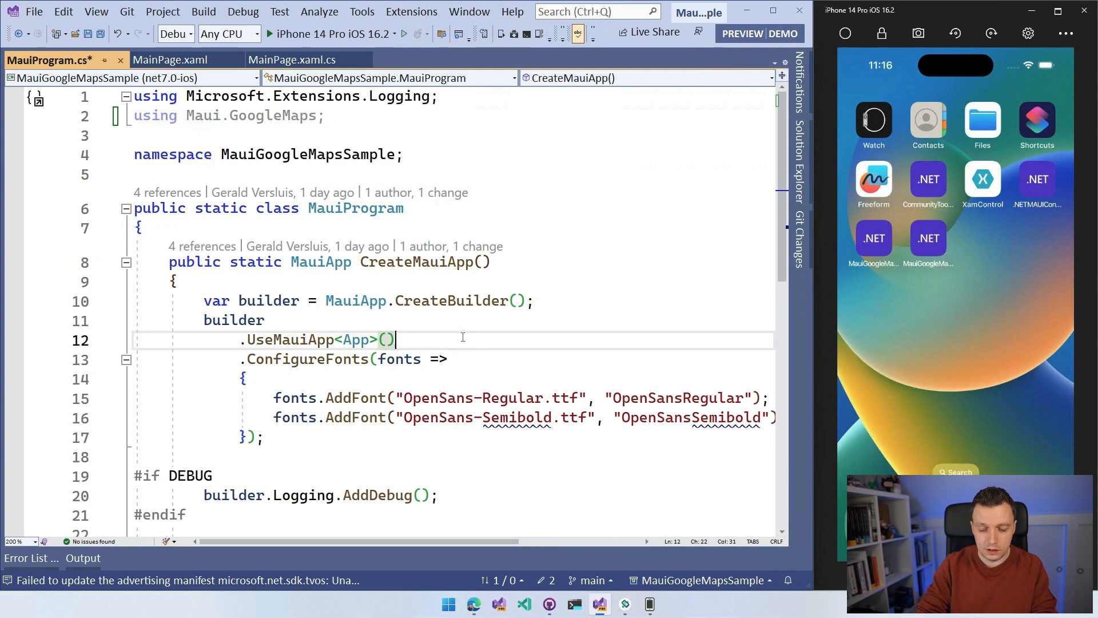
Chain .UseGoogleMaps("") after UseMauiApp in the builder.
text(.Us)
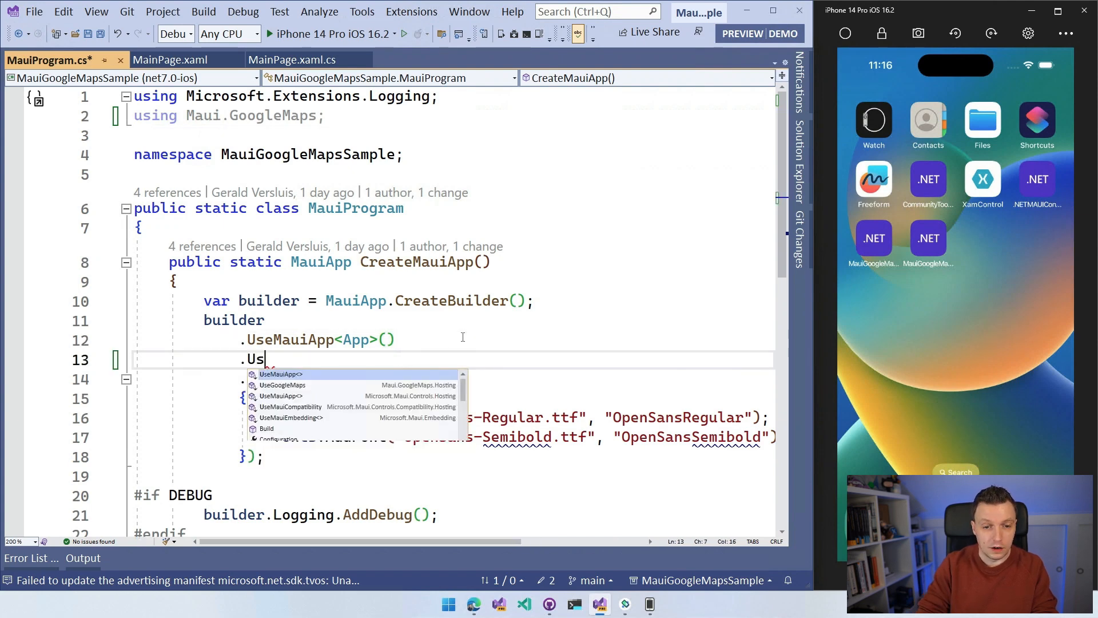
text(eGoogleMaps()
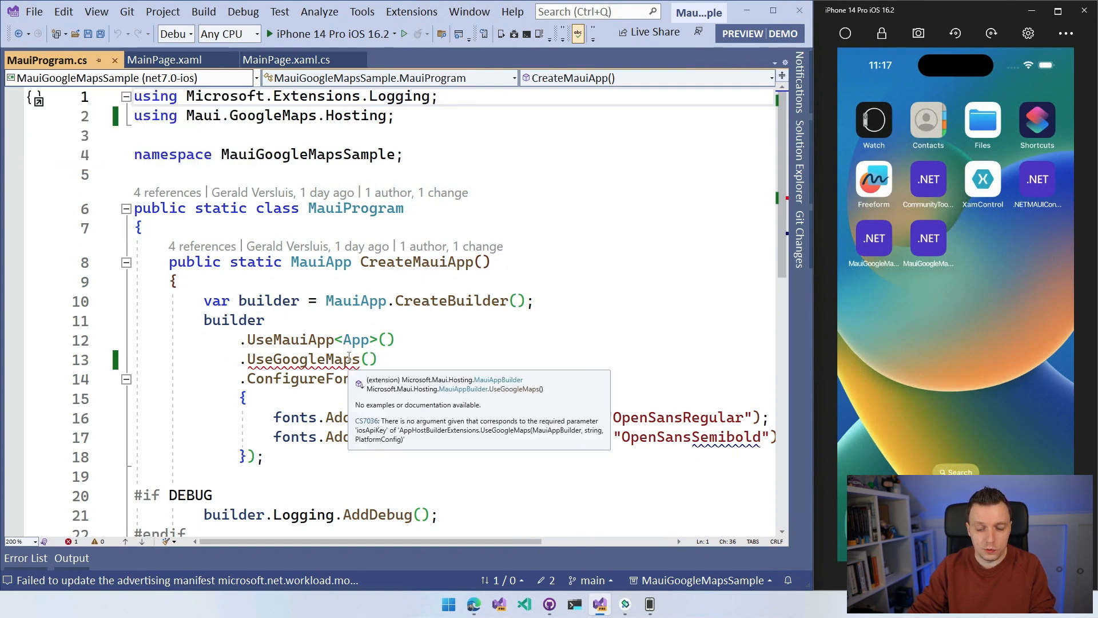
text("")
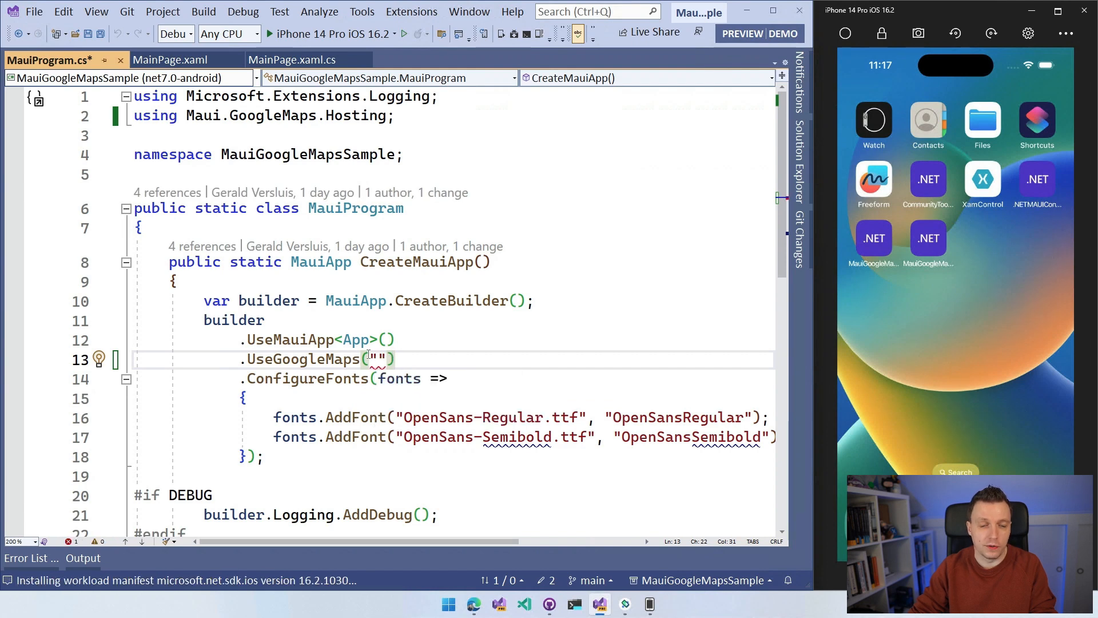
mouse_move(283, 192)
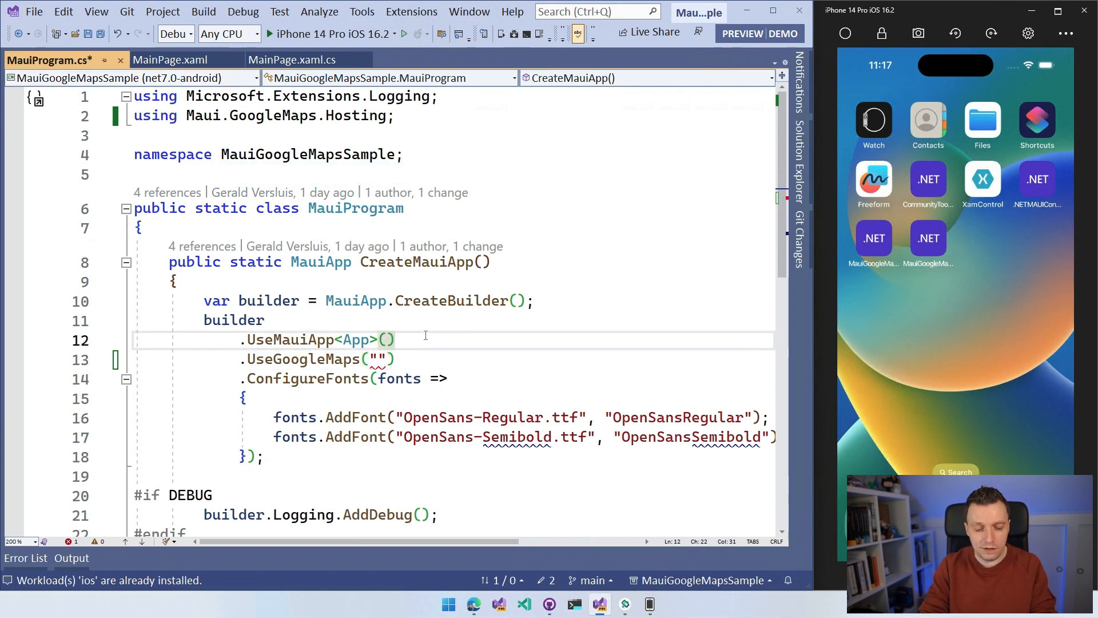
Wrap UseGoogleMaps in #if ANDROID / #elif IOS branches, each with its own UseGoogleMaps("") call.
text(#if)
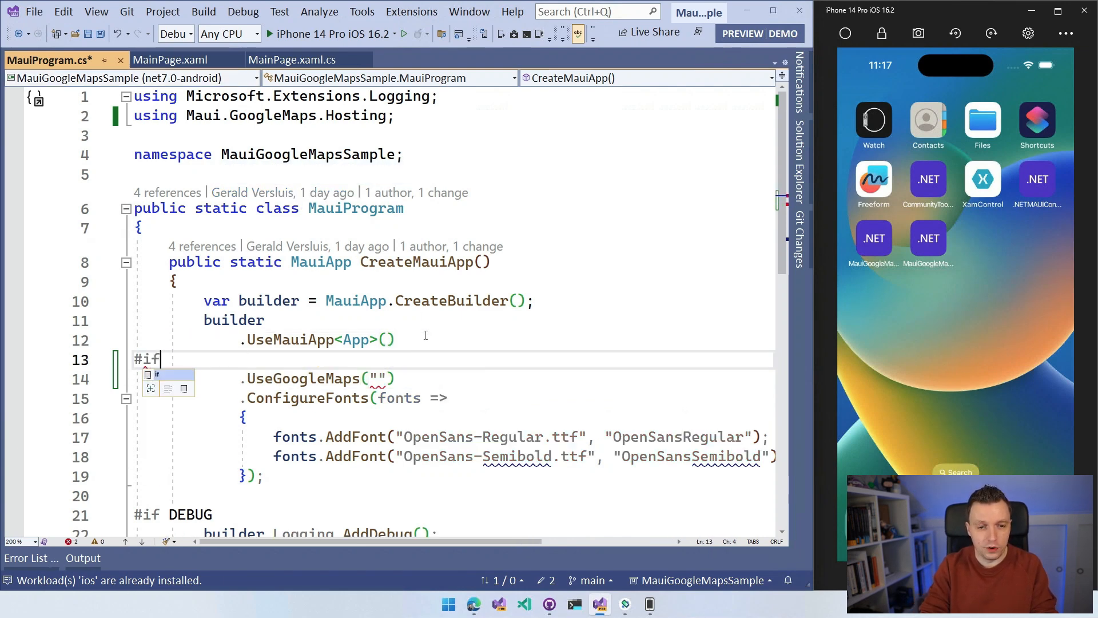
text(ANDROID)
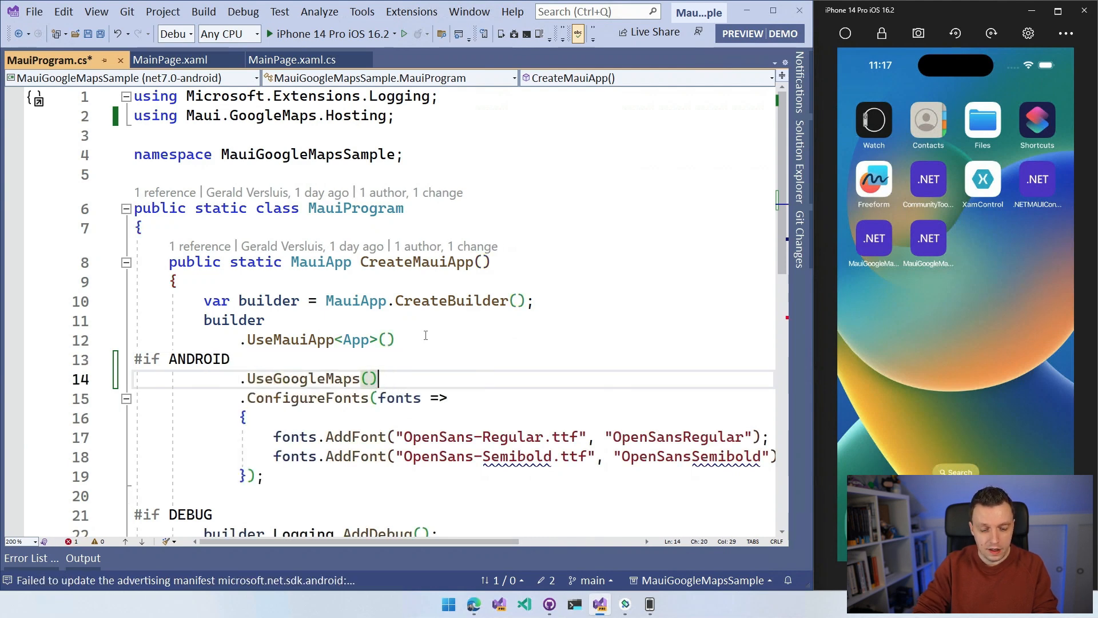
text(#elif IOS)
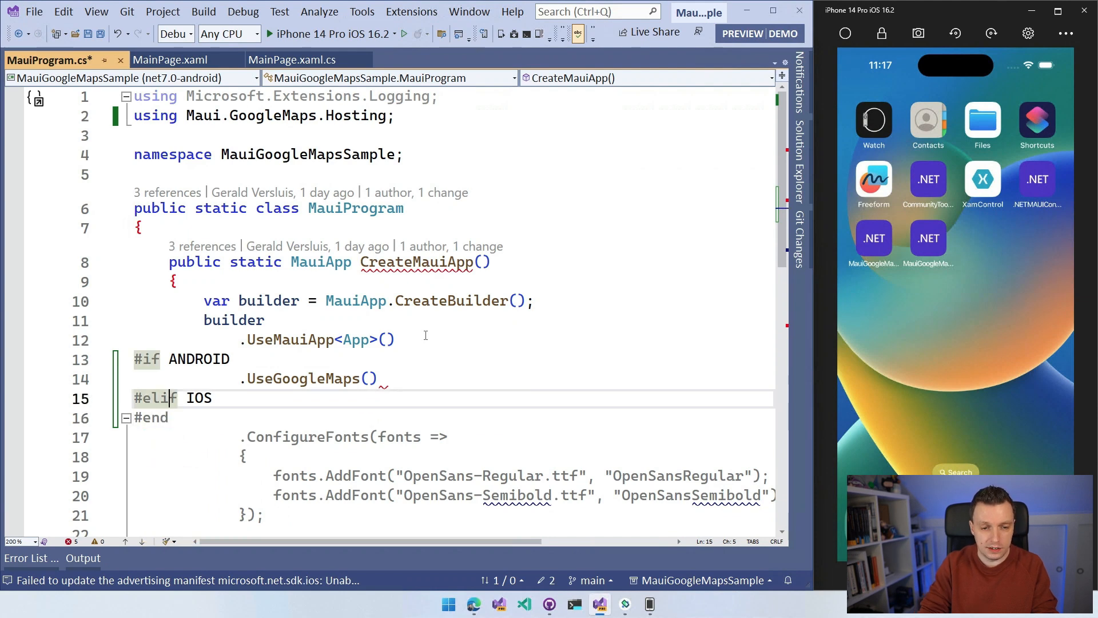
key(enter)
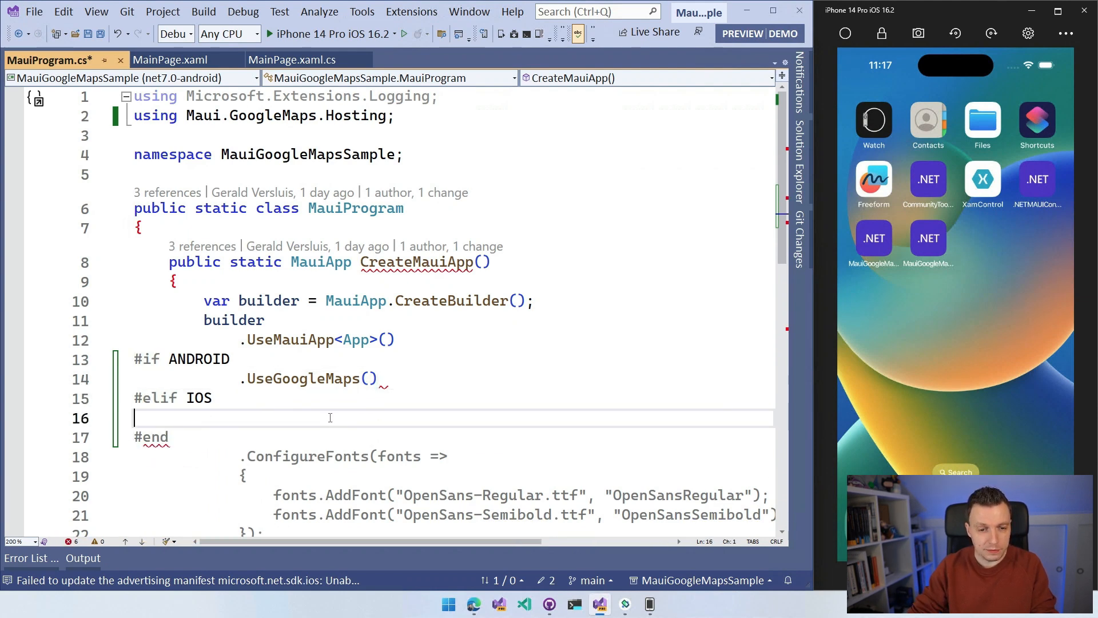
text(.UseGoogleMaps())
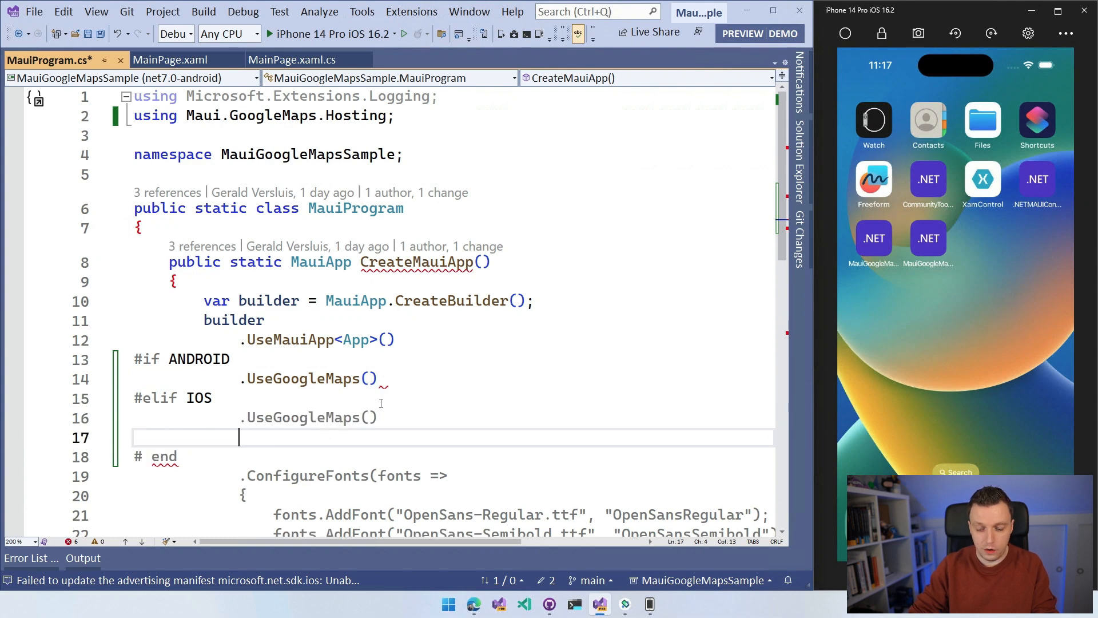
text("")
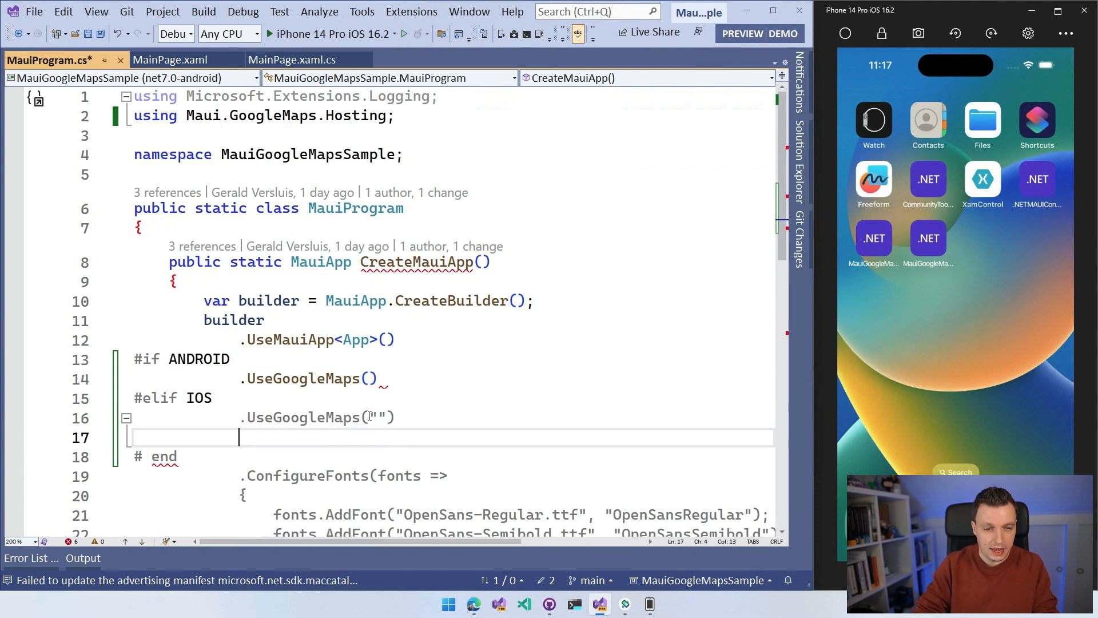
Close the conditional block with #endif after the iOS call.
key(Backspace)
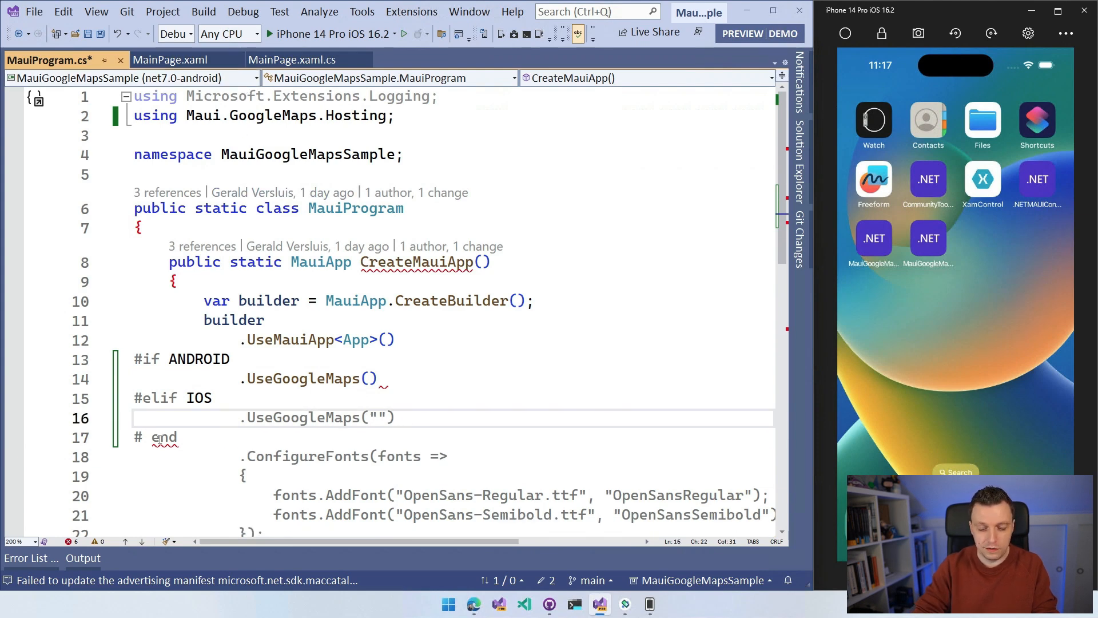
text(i)
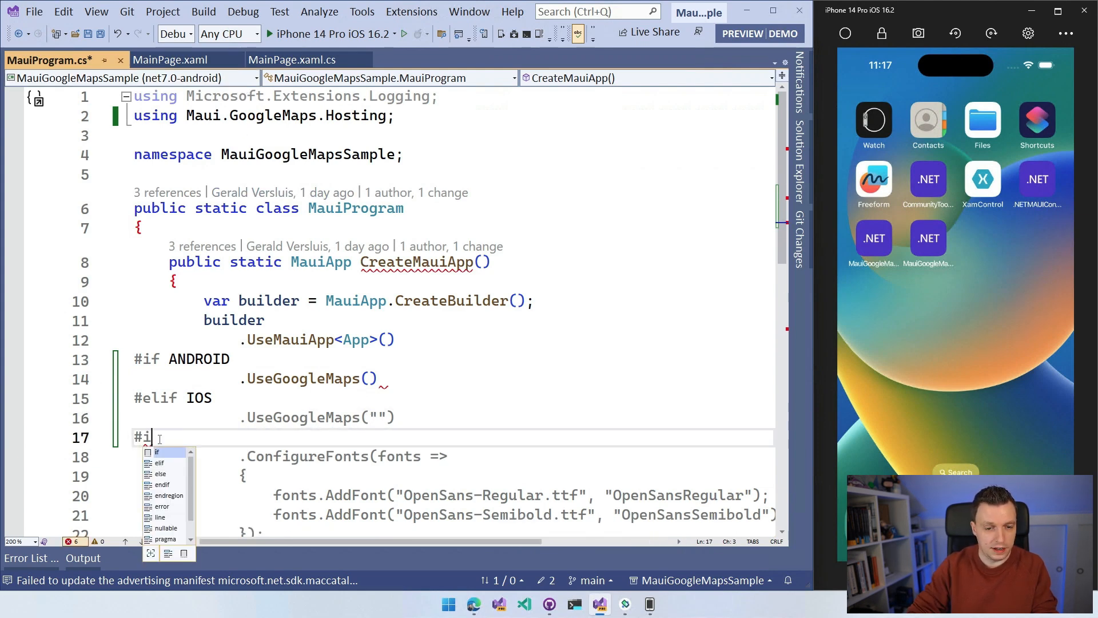
text(endif)
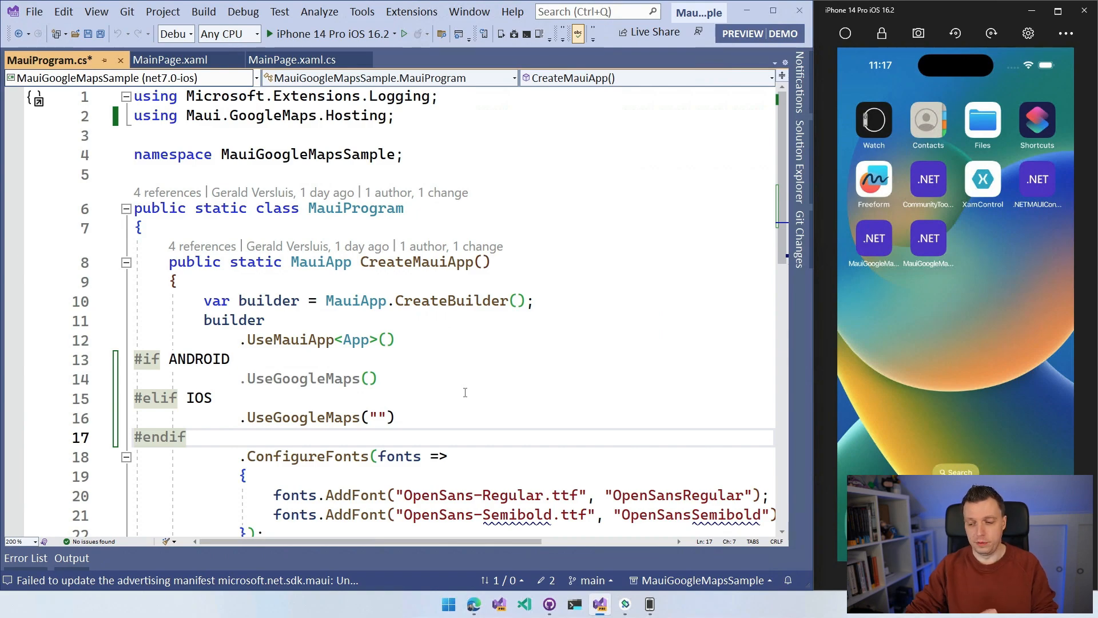
click(473, 605)
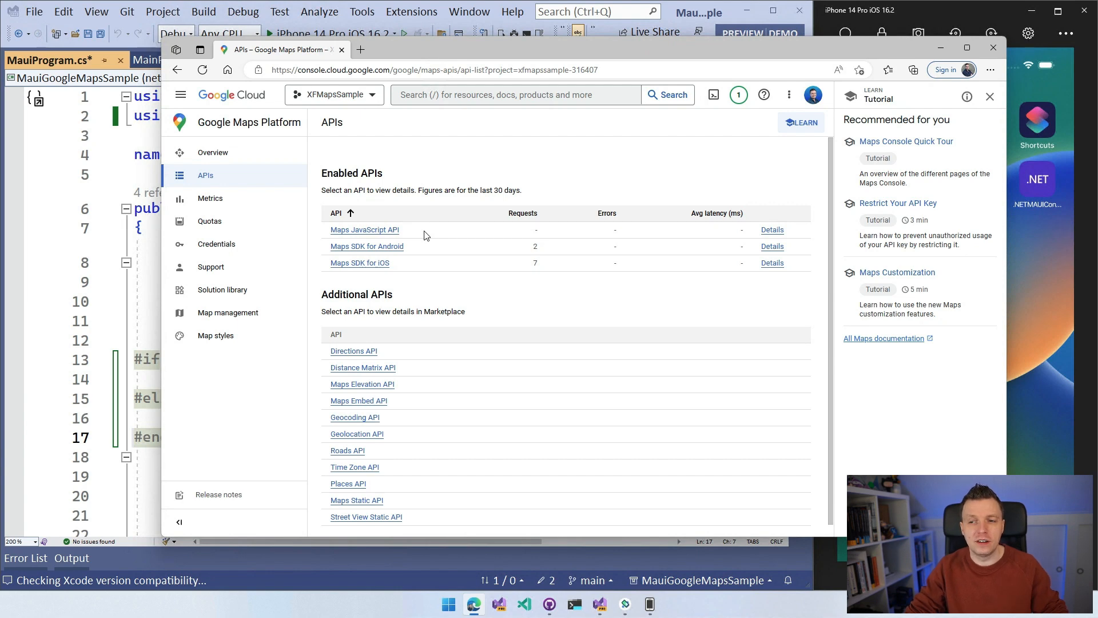
mouse_move(427, 238)
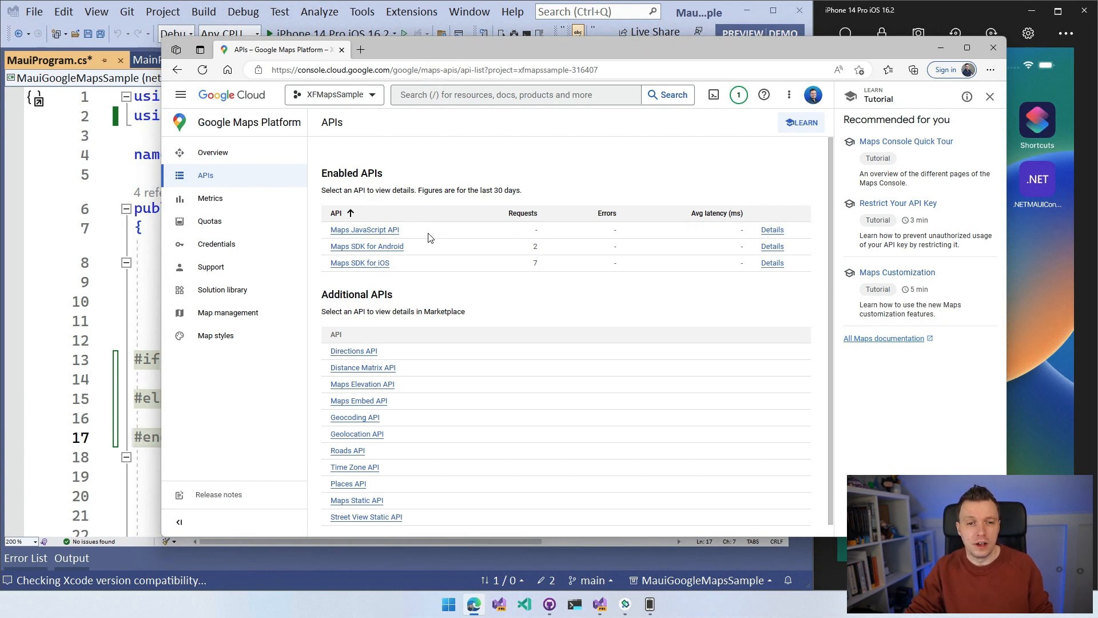
mouse_move(401, 151)
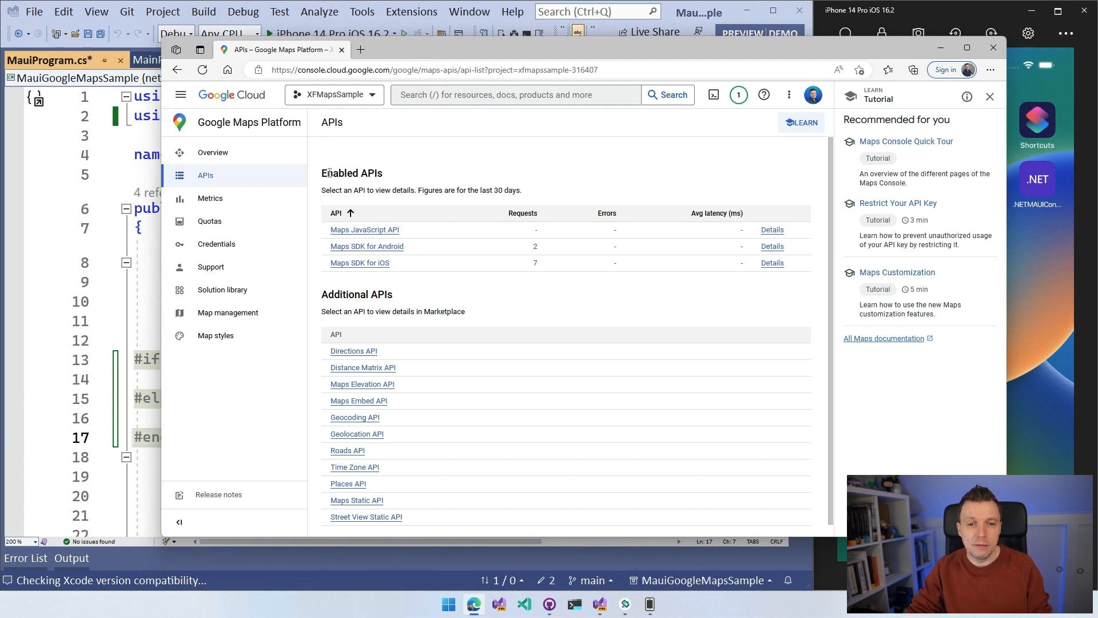
mouse_move(411, 250)
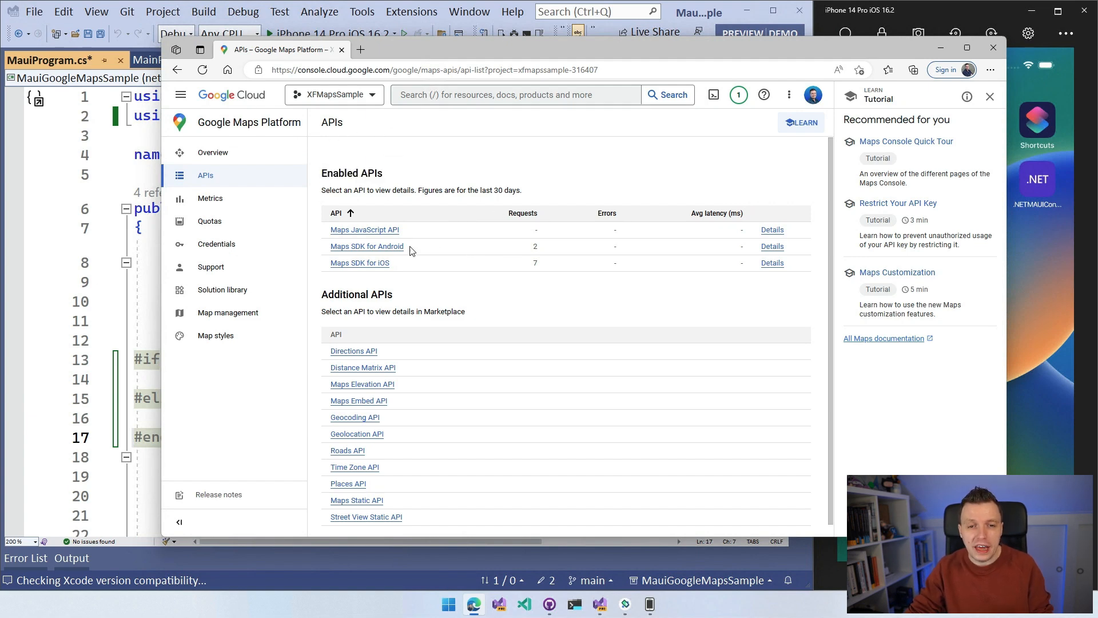
mouse_move(398, 251)
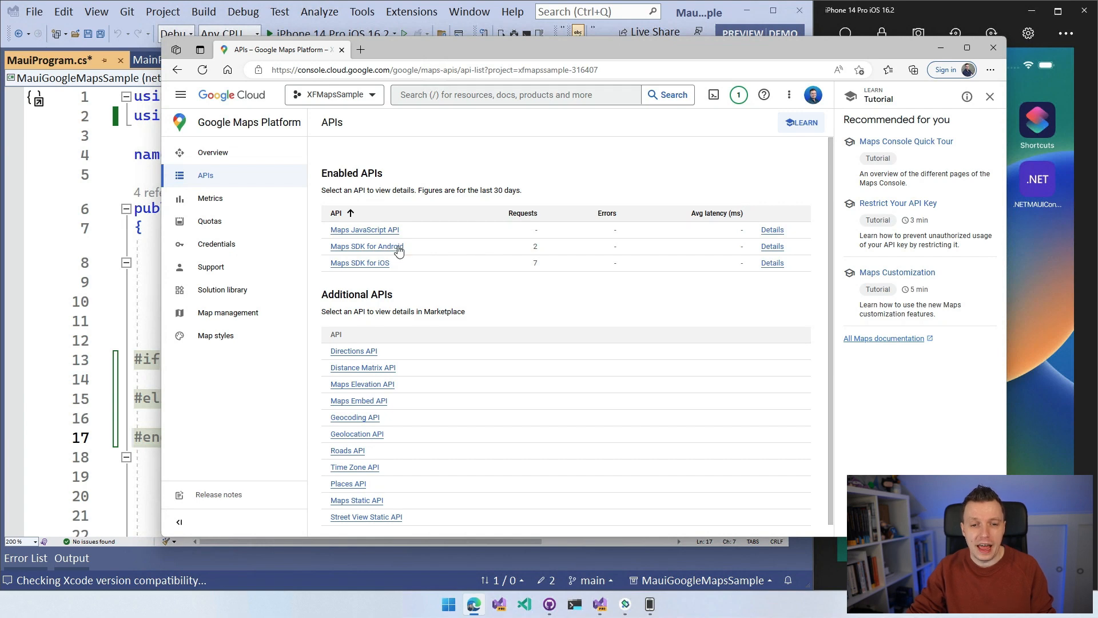
mouse_move(367, 369)
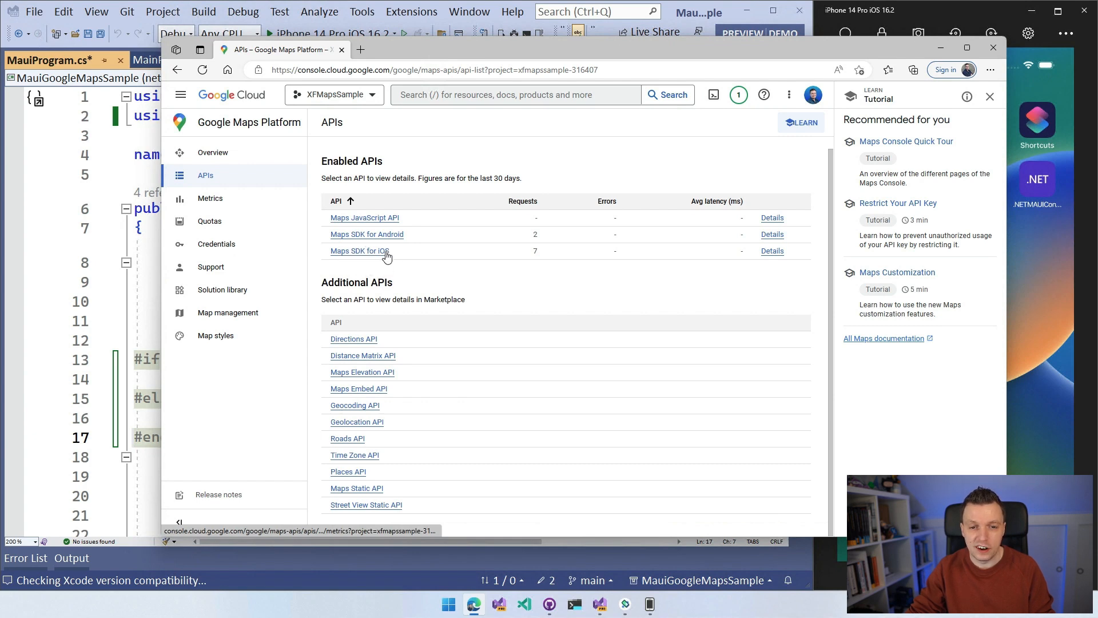
mouse_move(339, 292)
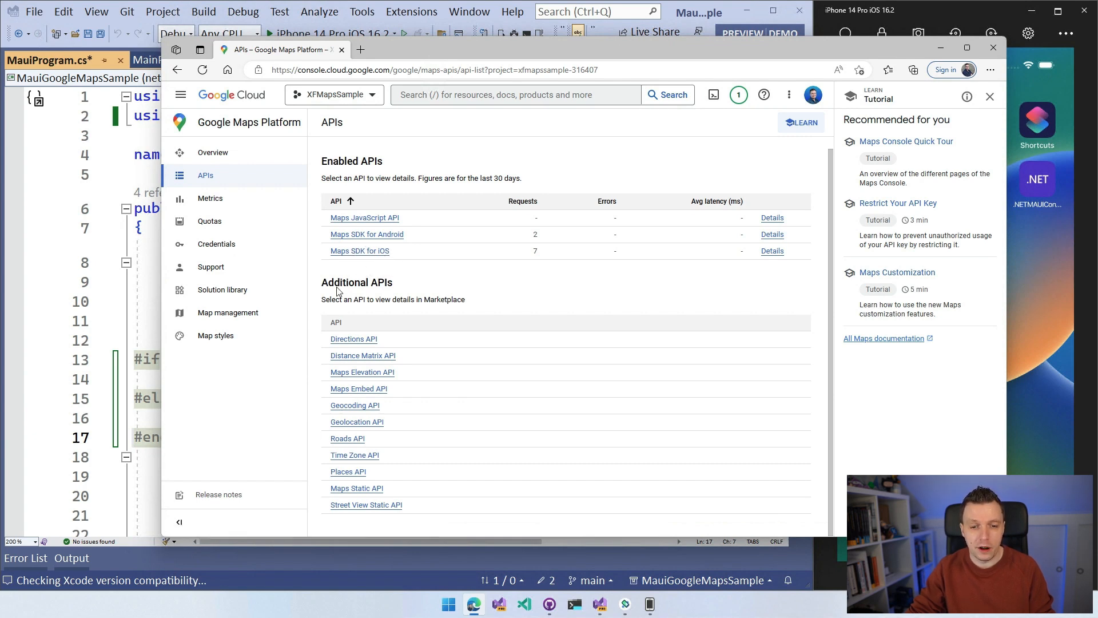
Open the Geocoding API product details from the additional Maps APIs list.
click(354, 405)
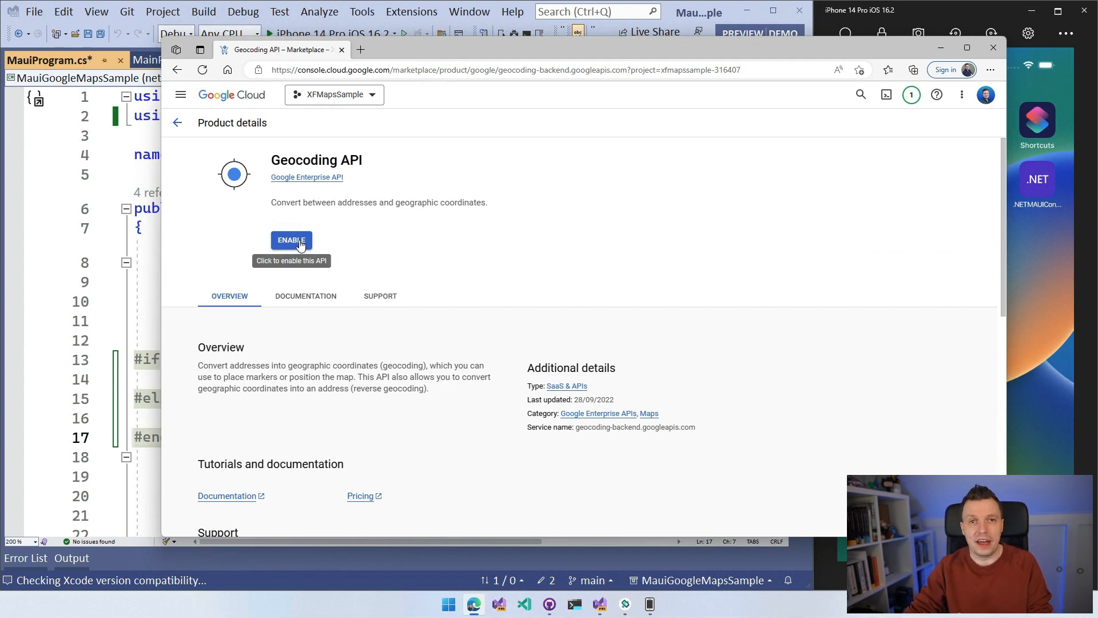
mouse_move(366, 204)
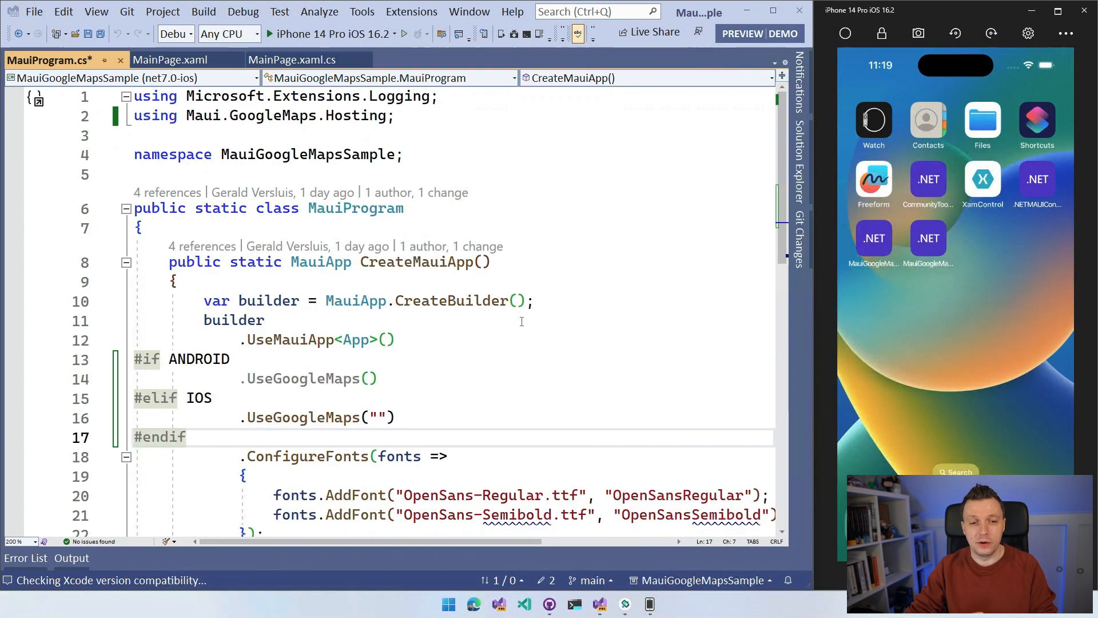
Paste the Google Maps API key into the iOS UseGoogleMaps call and save MauiProgram.cs.
scroll(down, 3)
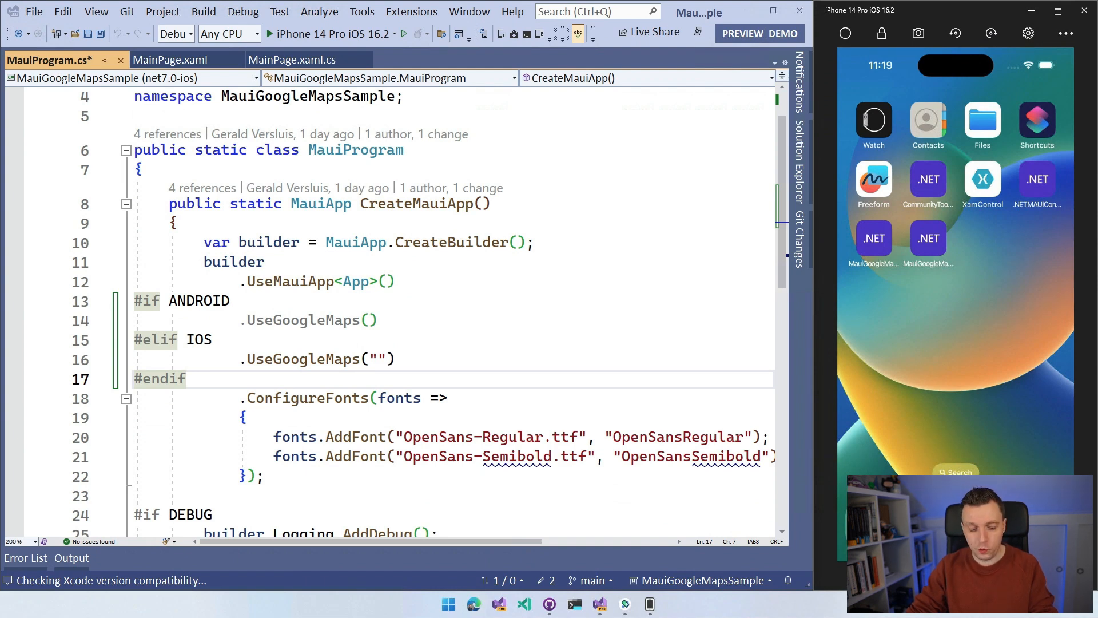
mouse_move(397, 363)
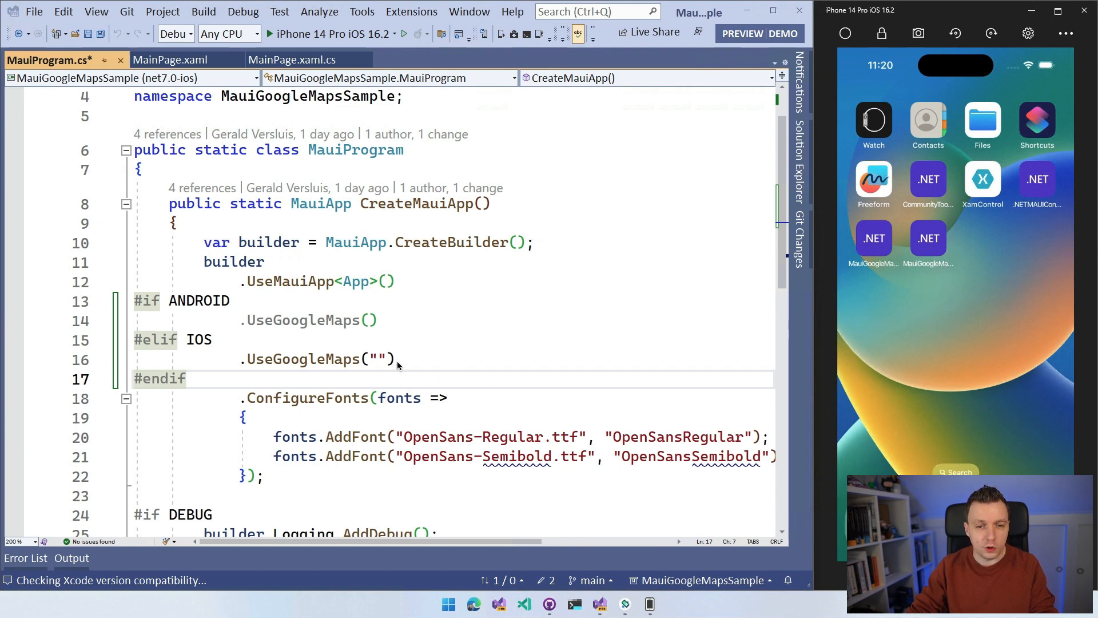
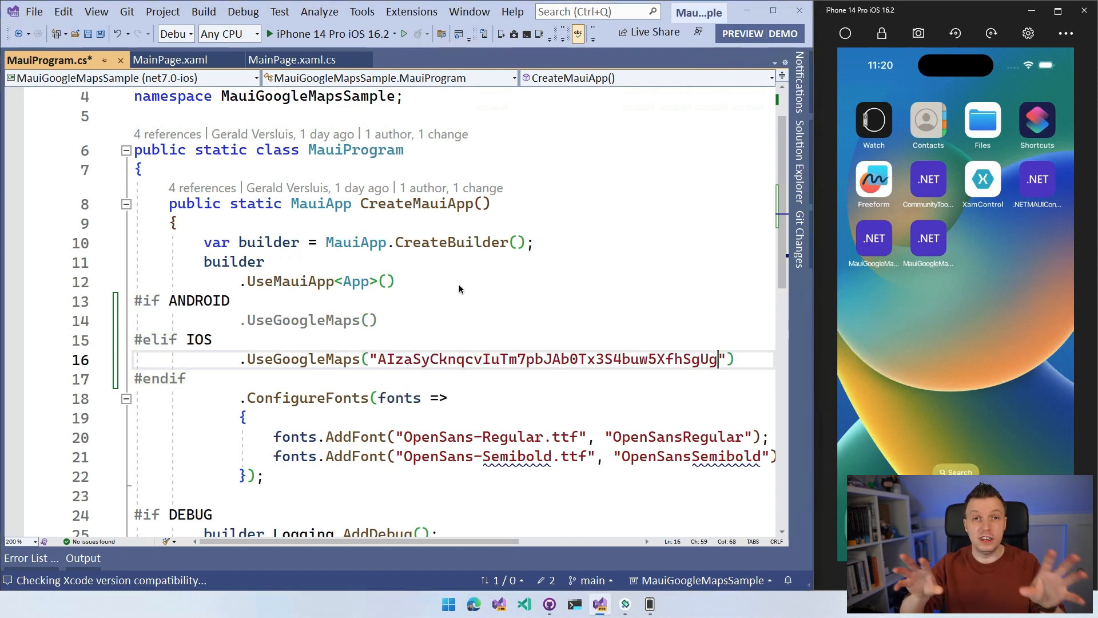
key(ctrl+s)
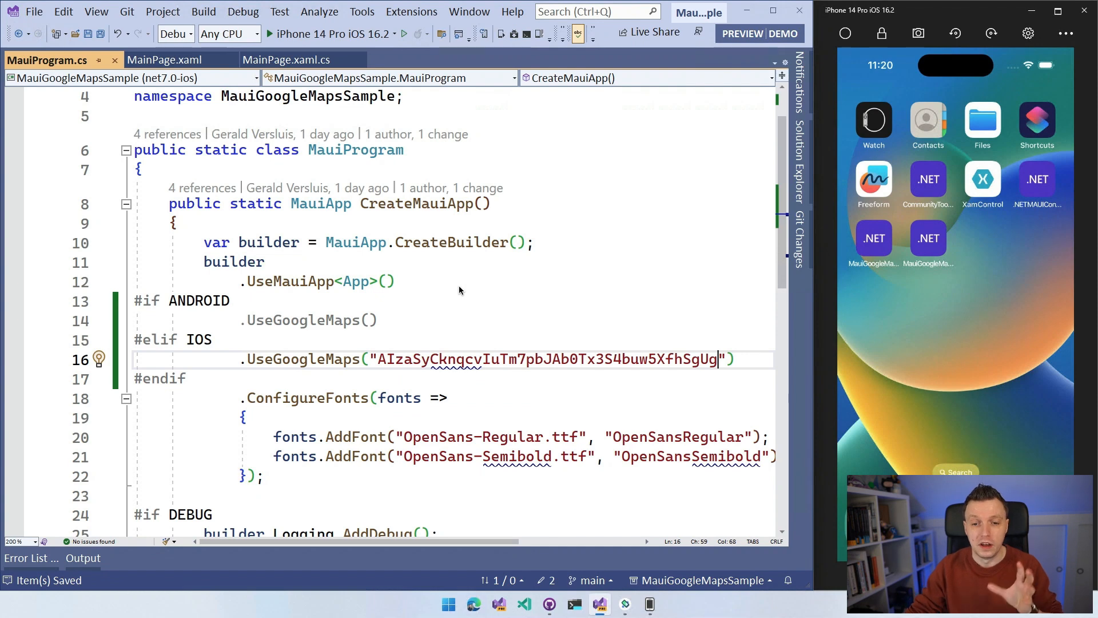
mouse_move(493, 301)
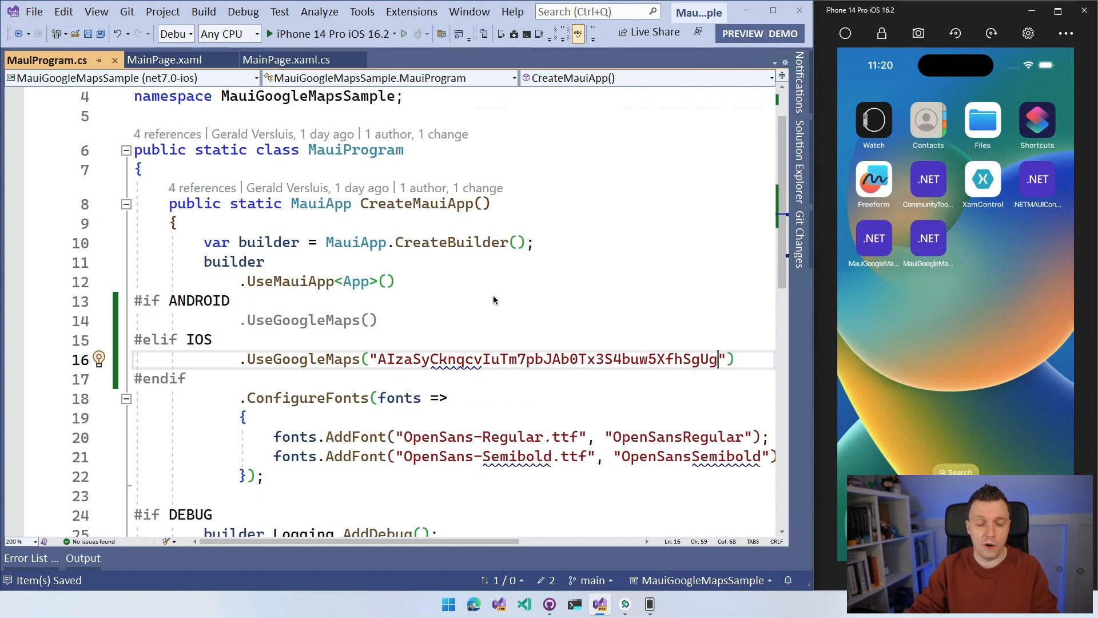
scroll(down, 3)
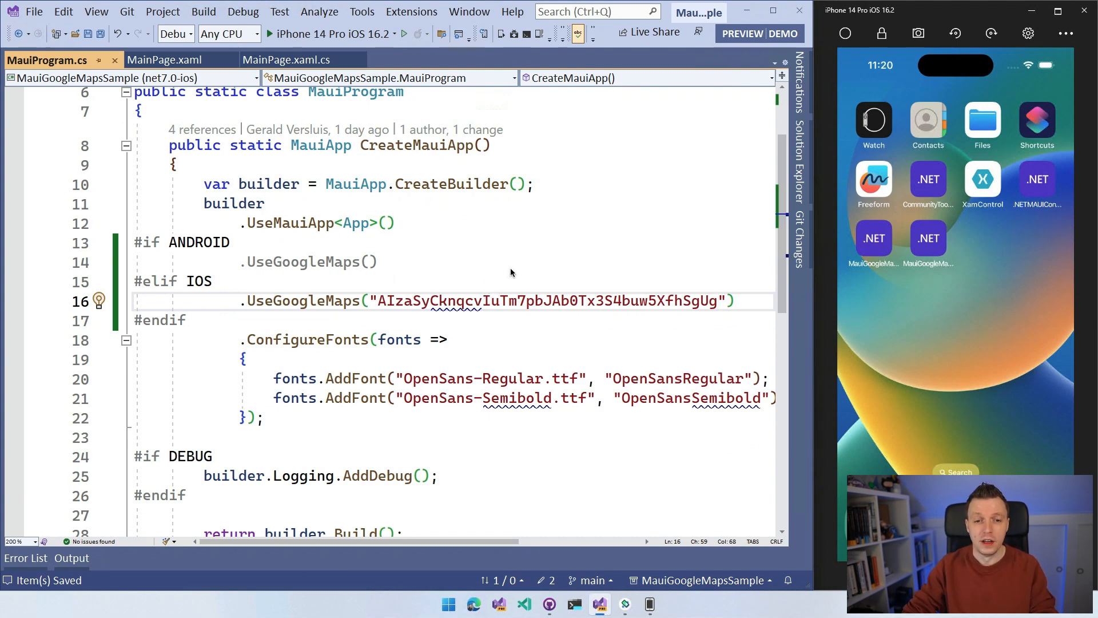
mouse_move(514, 268)
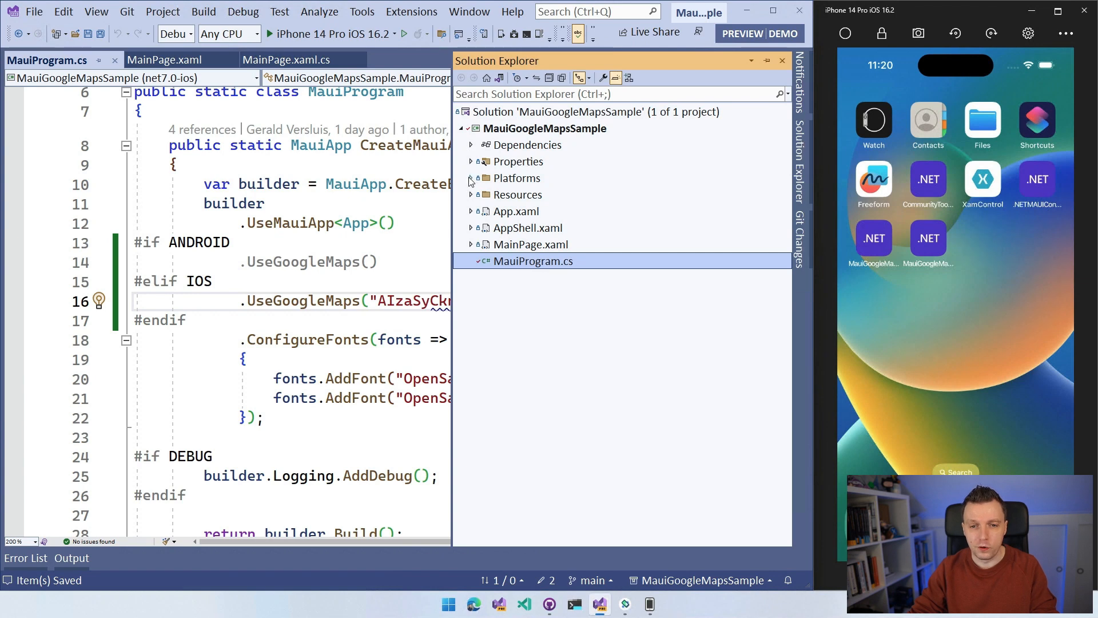
Open Platforms > iOS > Info.plist in the XML text editor.
click(471, 178)
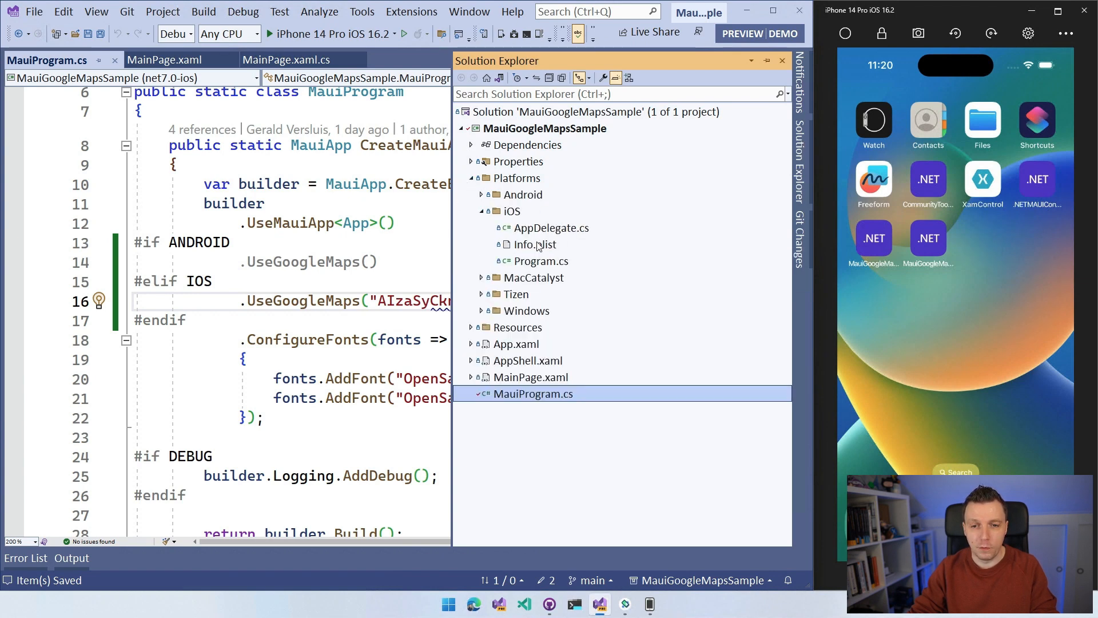
right_click(534, 244)
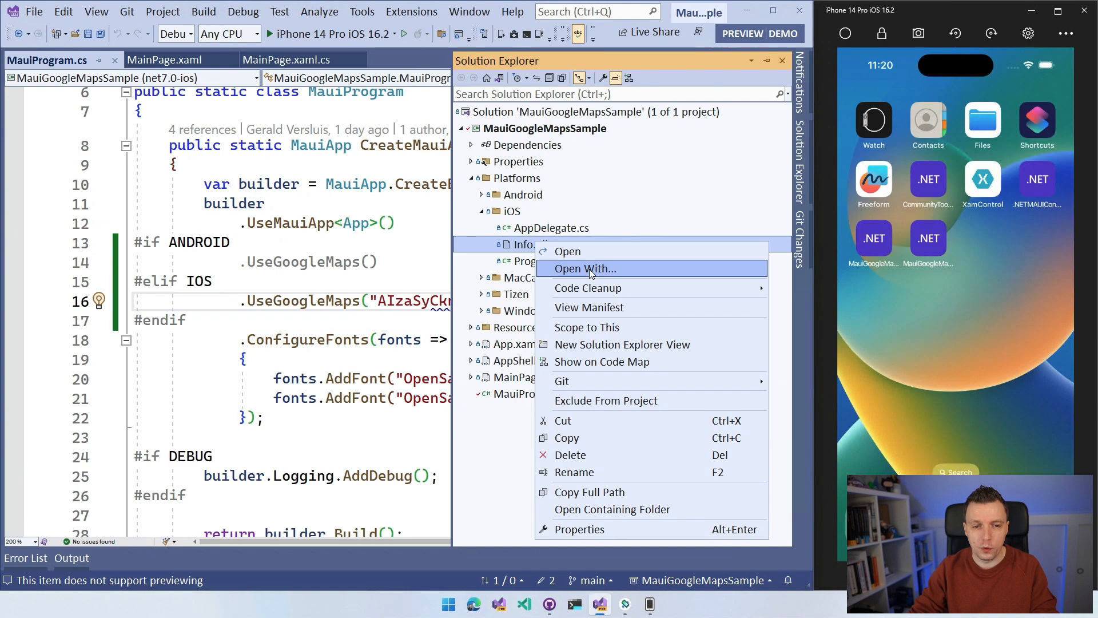
click(585, 268)
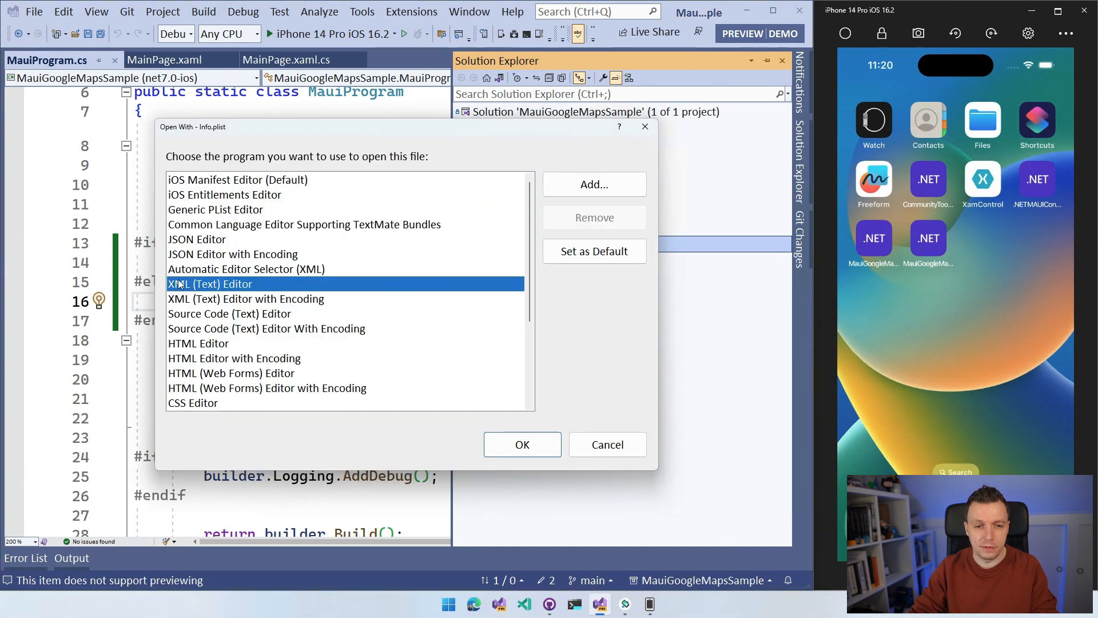
click(521, 444)
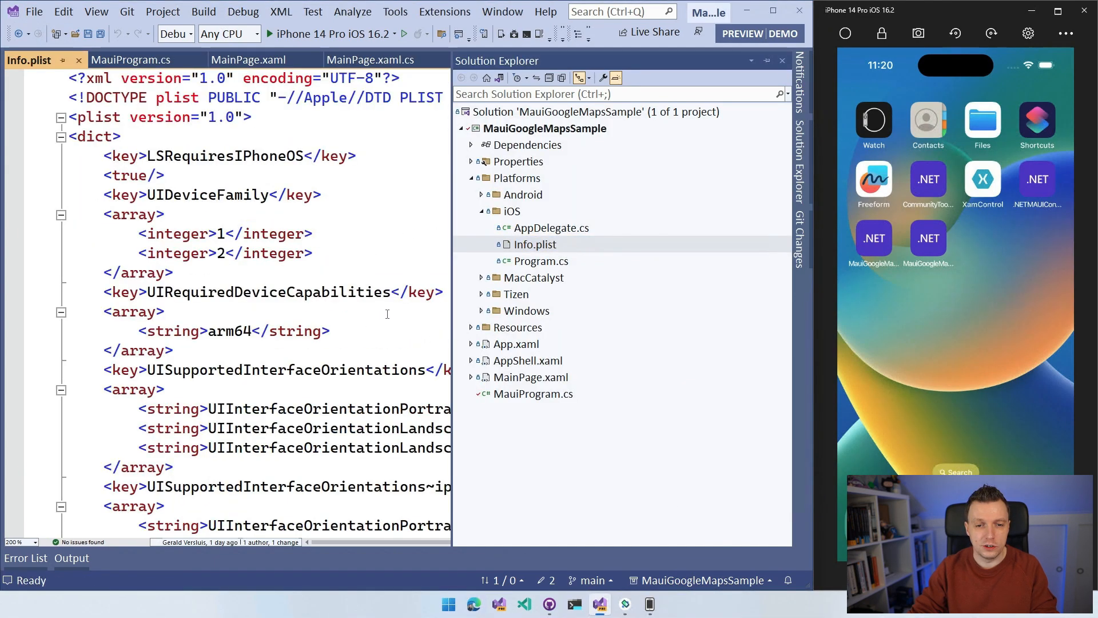
Add the NSLocationWhenInUseUsageDescription key explaining location use for maps.
scroll(down, 3)
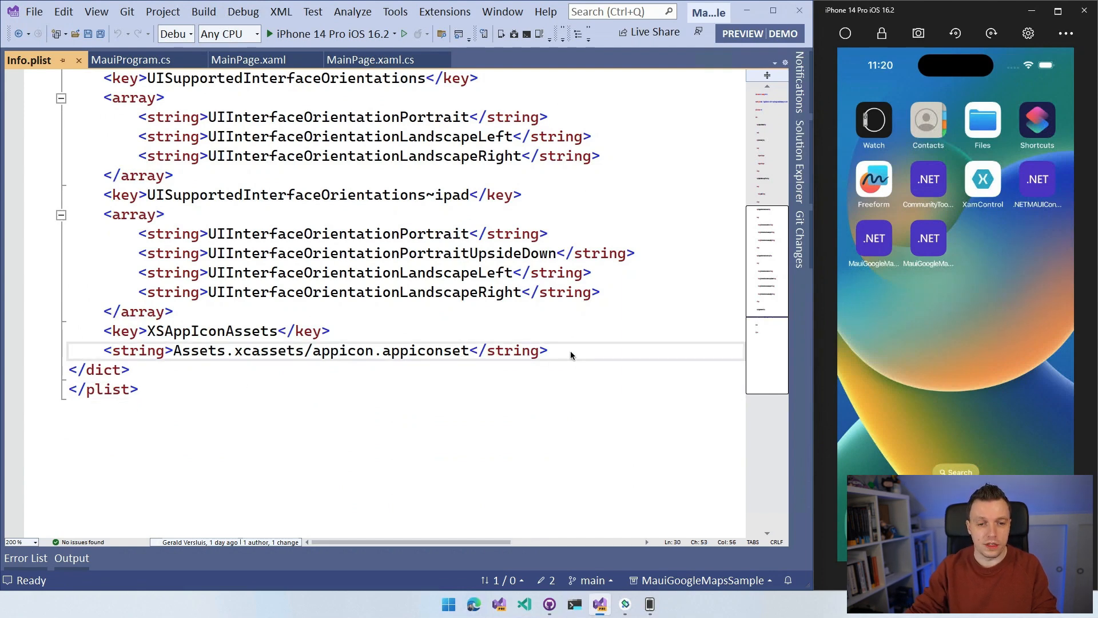
text(<key>NSLocationWhenInUseUsageDescription</key>)
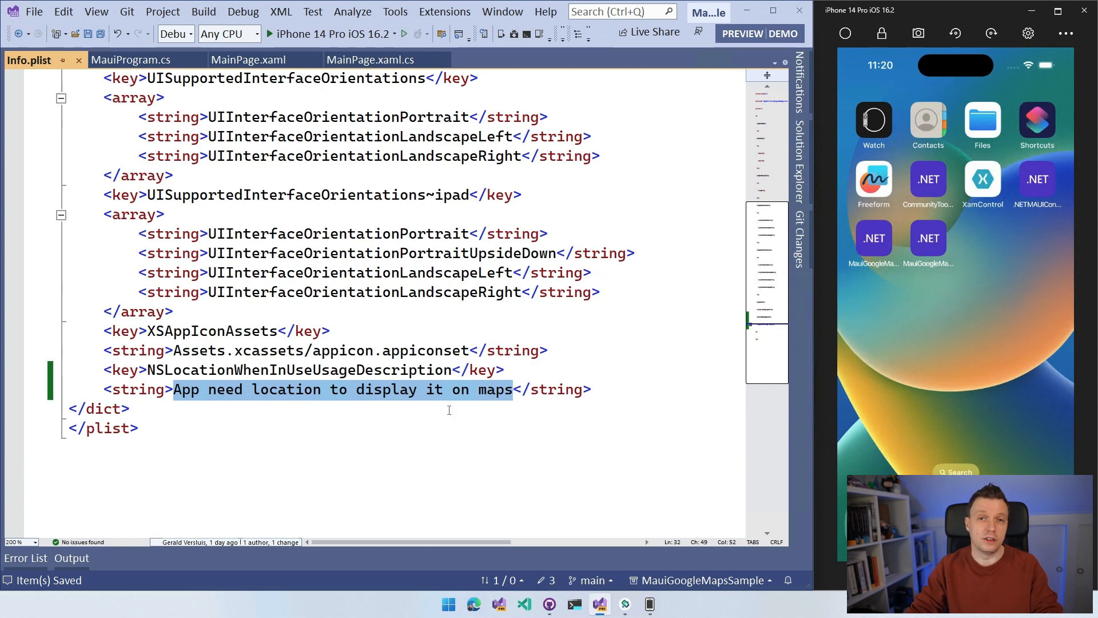
mouse_move(452, 399)
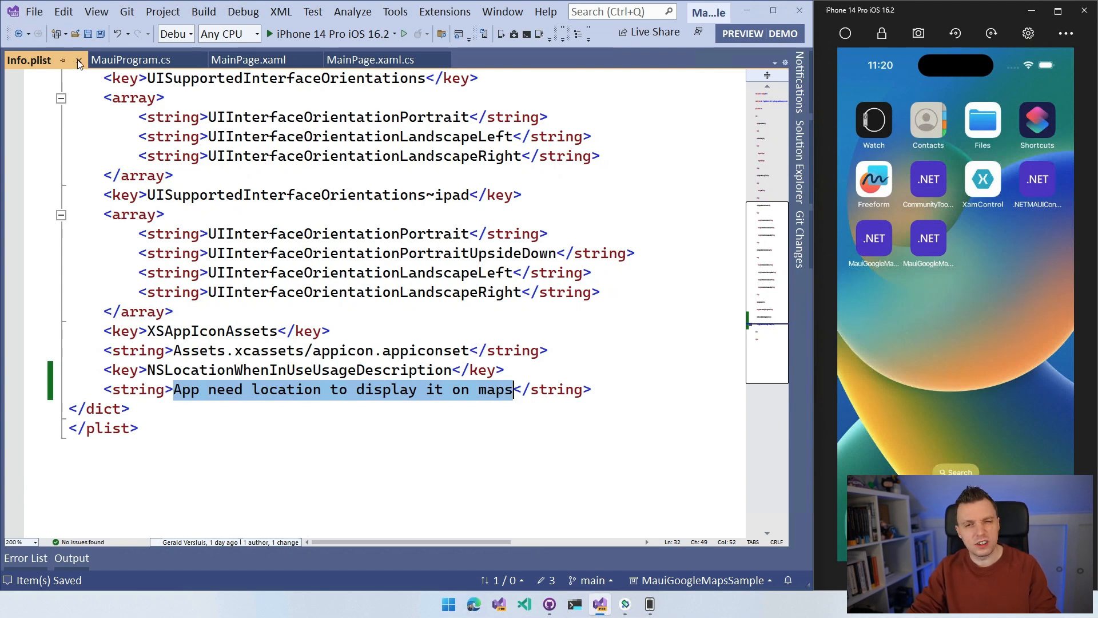
Close Info.plist and open AndroidManifest.xml from the Android platform folder.
click(133, 59)
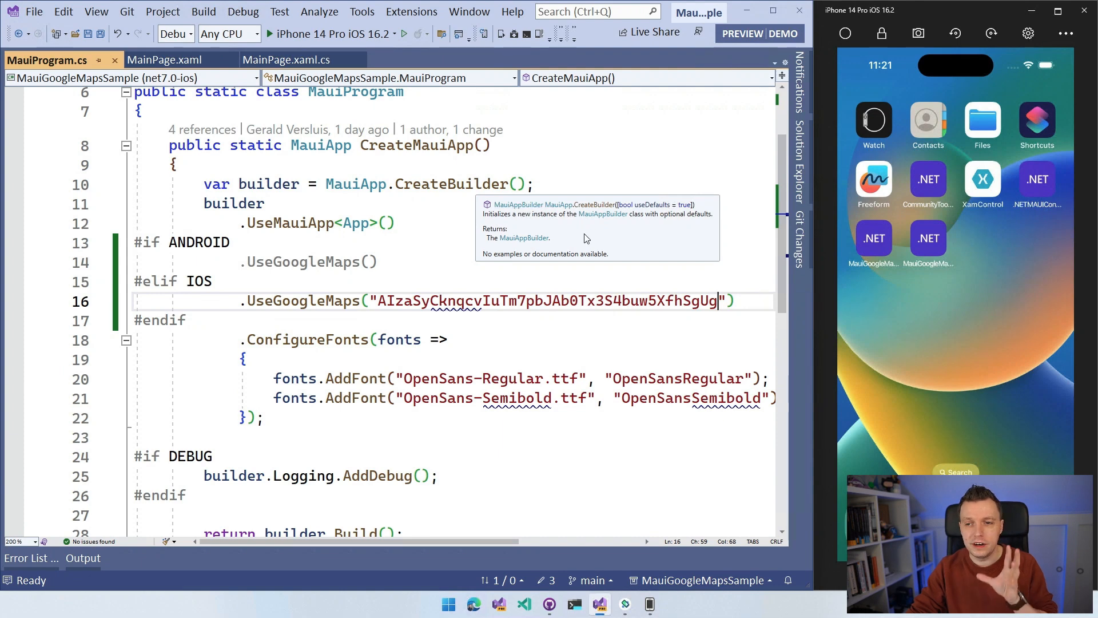
click(534, 243)
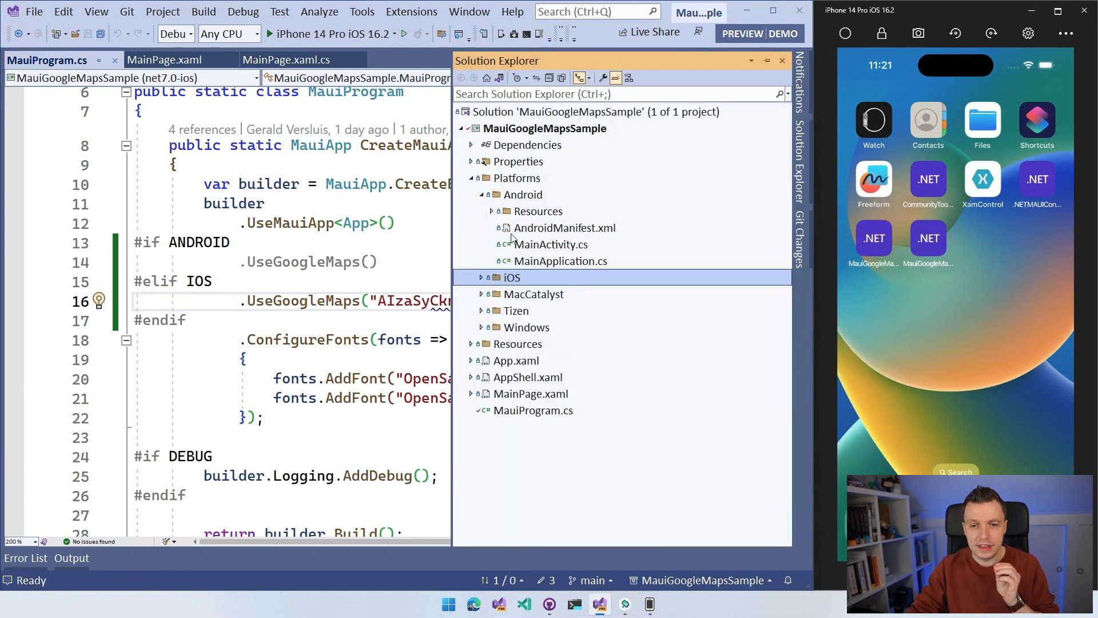
click(564, 228)
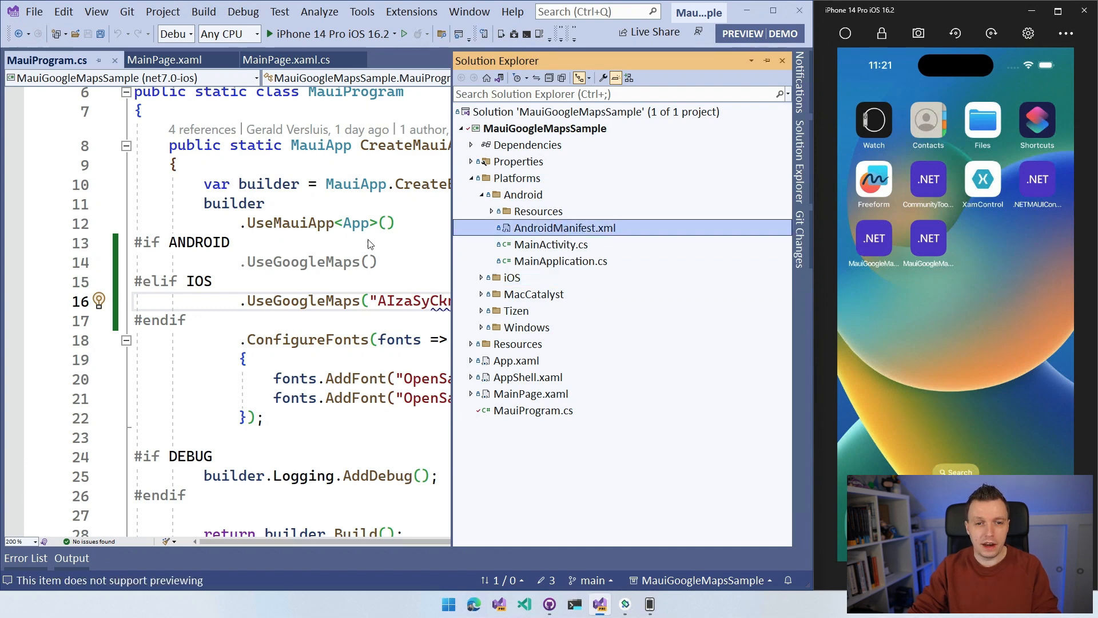
double_click(565, 227)
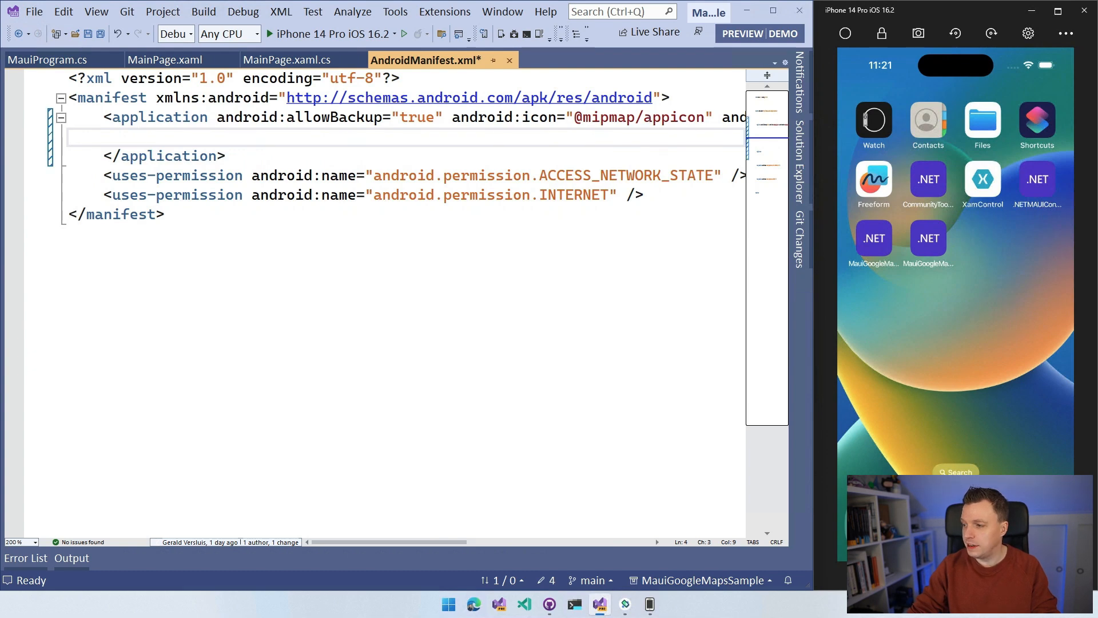
Add the Maps API key meta-data and ACCESS_FINE_LOCATION / ACCESS_COARSE_LOCATION permissions to the manifest.
click(139, 138)
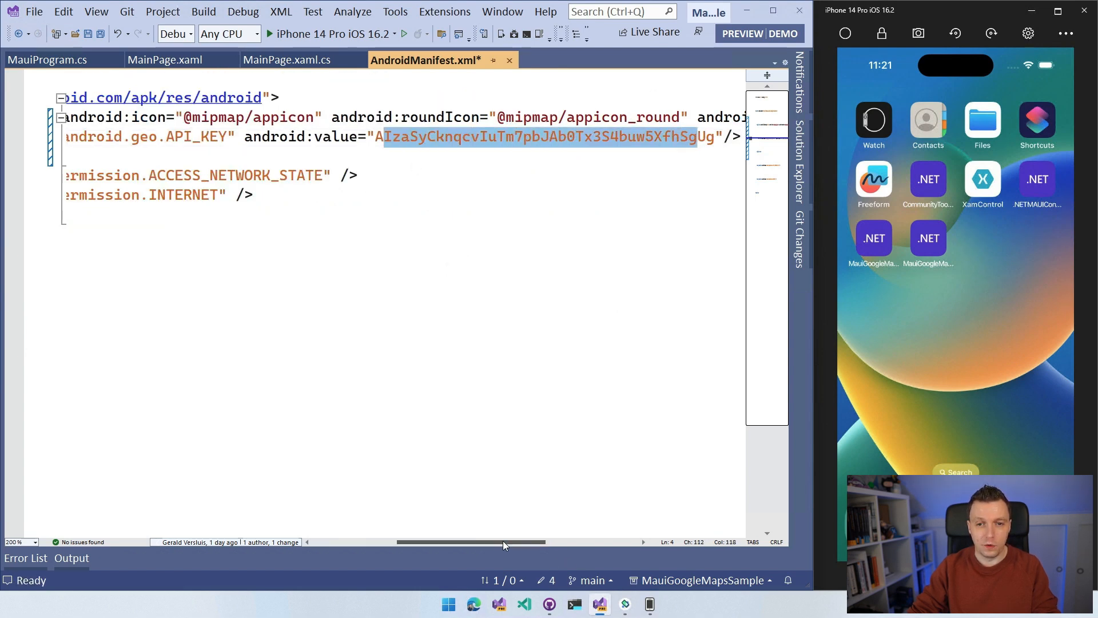
drag(504, 542, 420, 541)
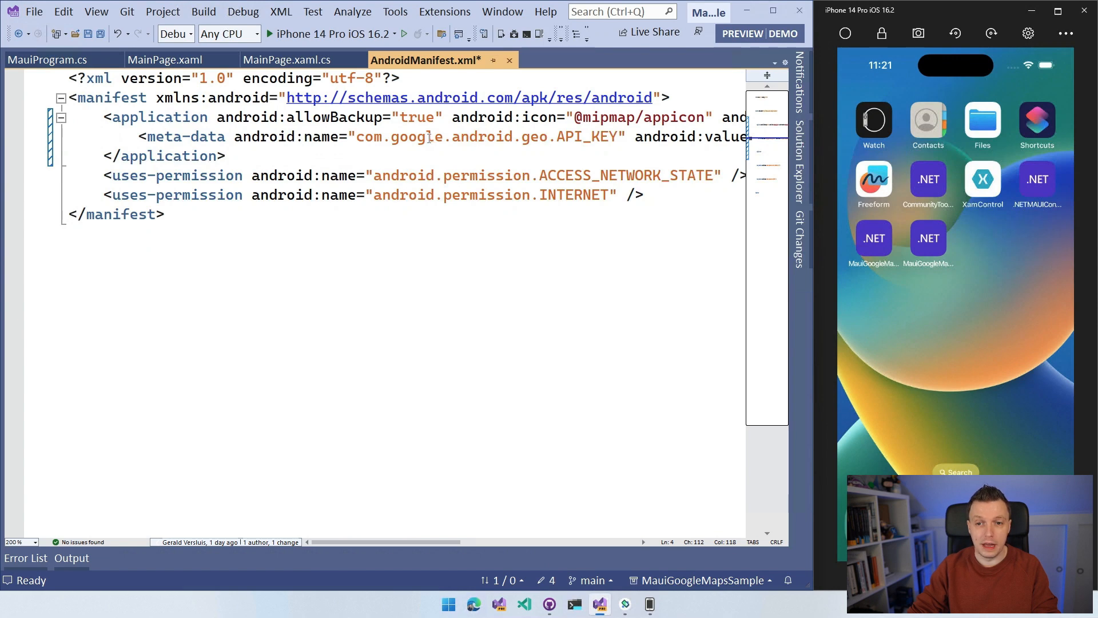
drag(416, 136, 610, 136)
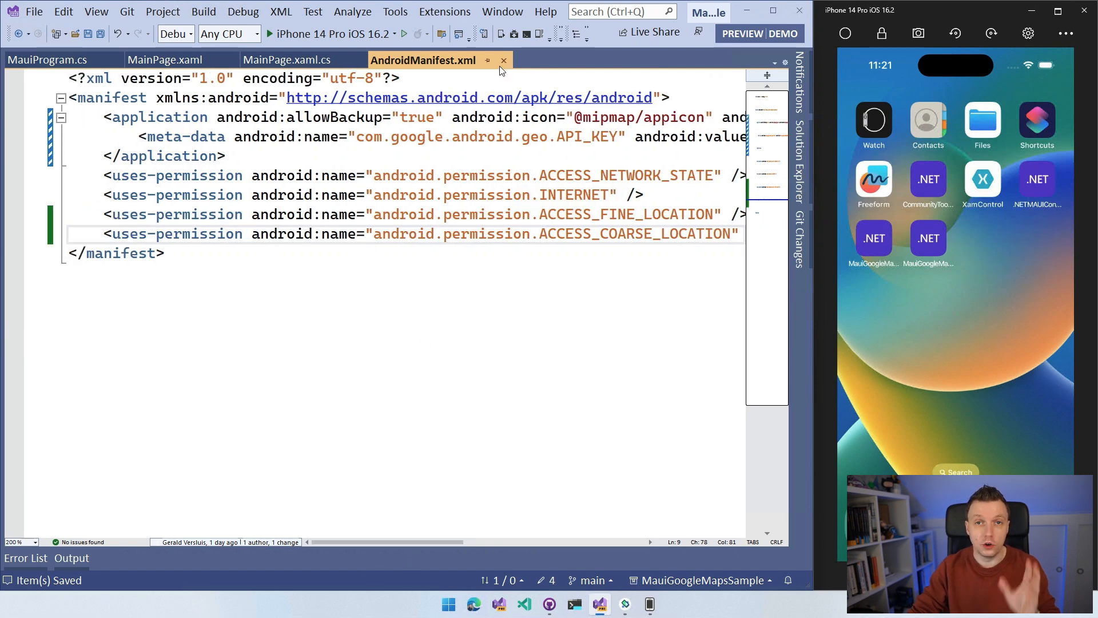
mouse_move(503, 60)
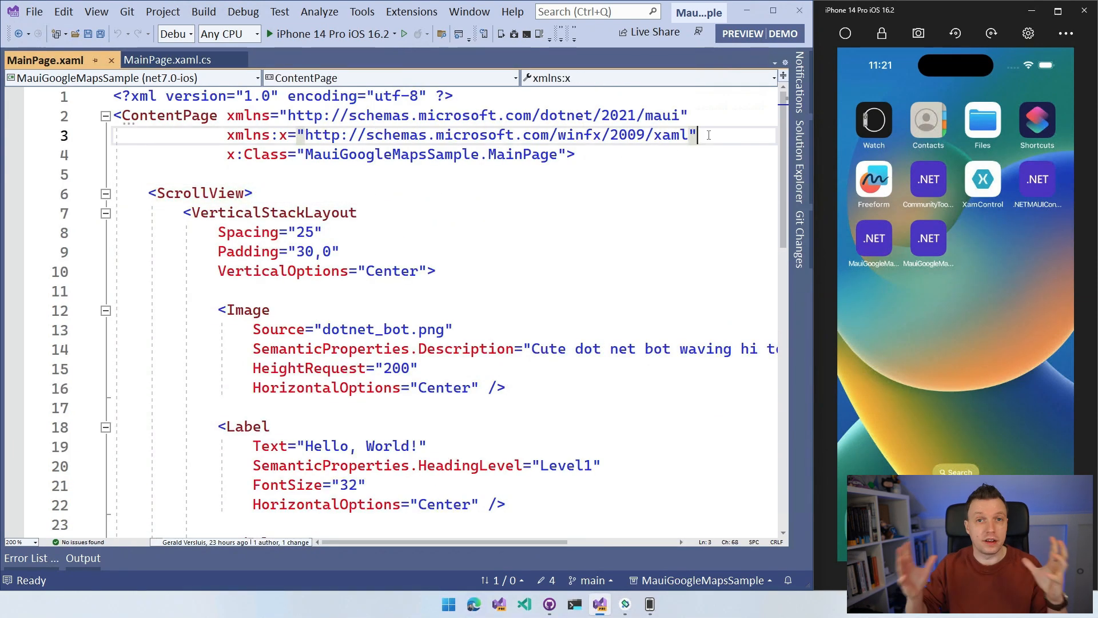
Declare xmlns:maps for Maui.GoogleMaps in MainPage.xaml and start a maps:Map element in place of the template content.
key(enter)
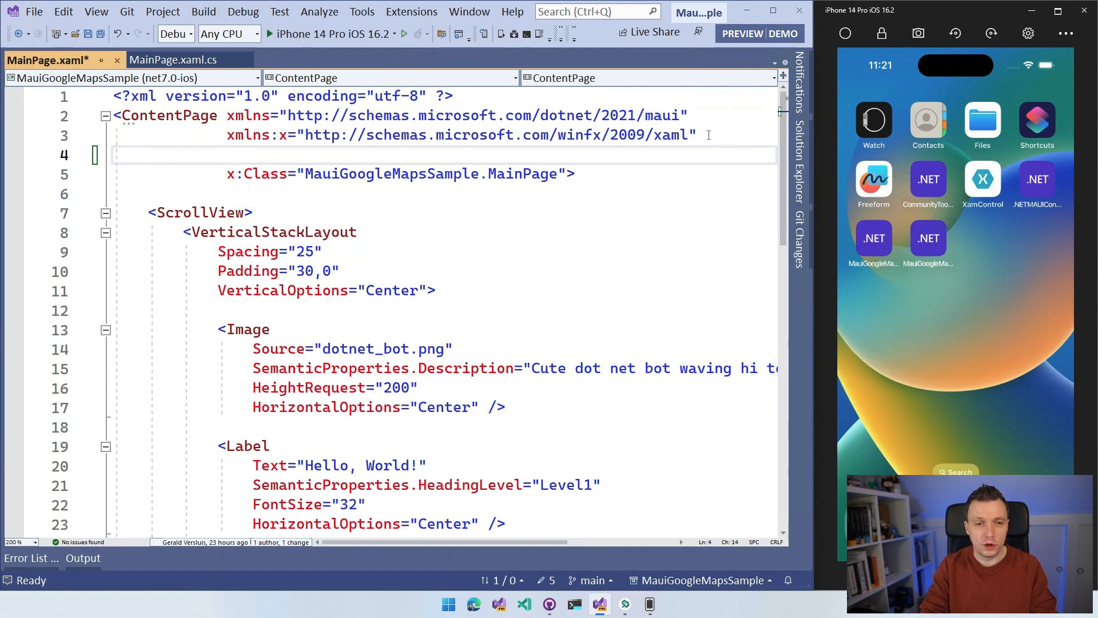
text(xmlns:m)
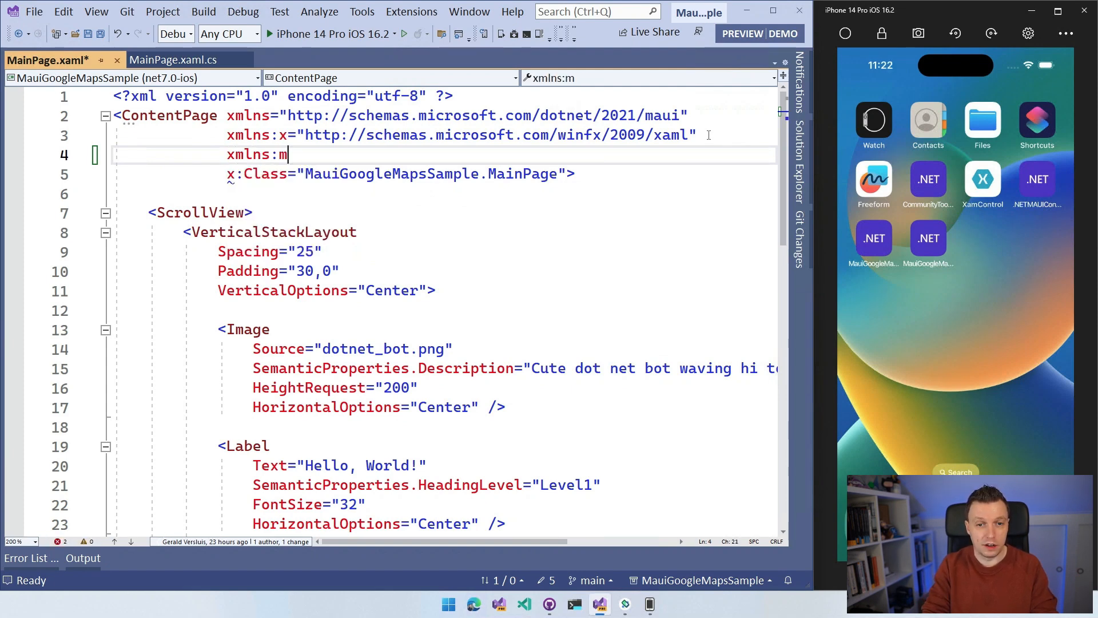
text(aps=")
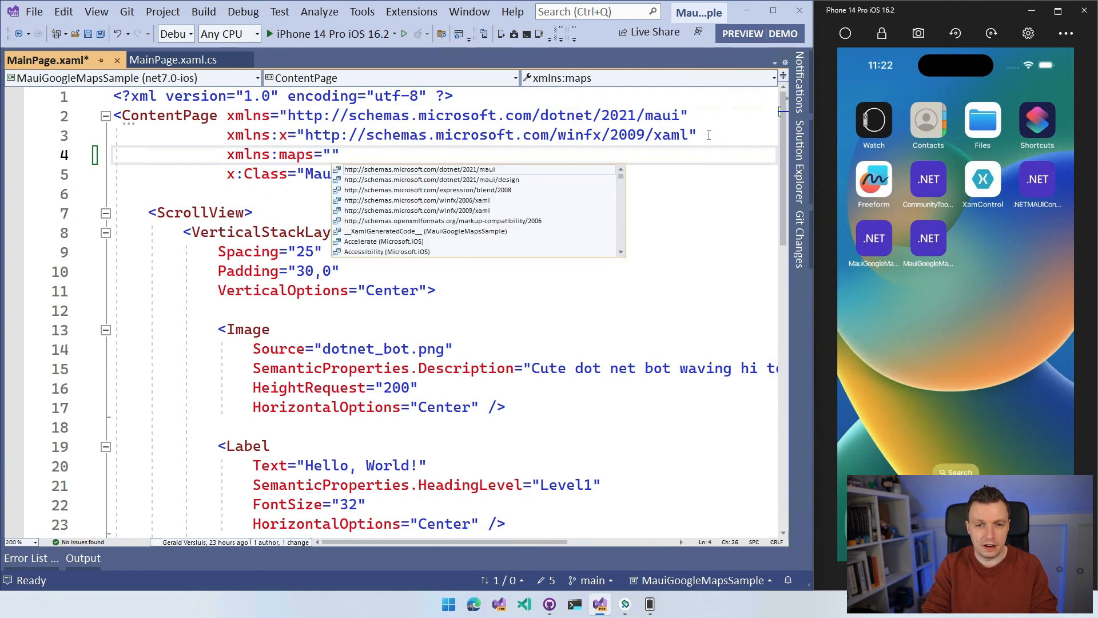
text(Map)
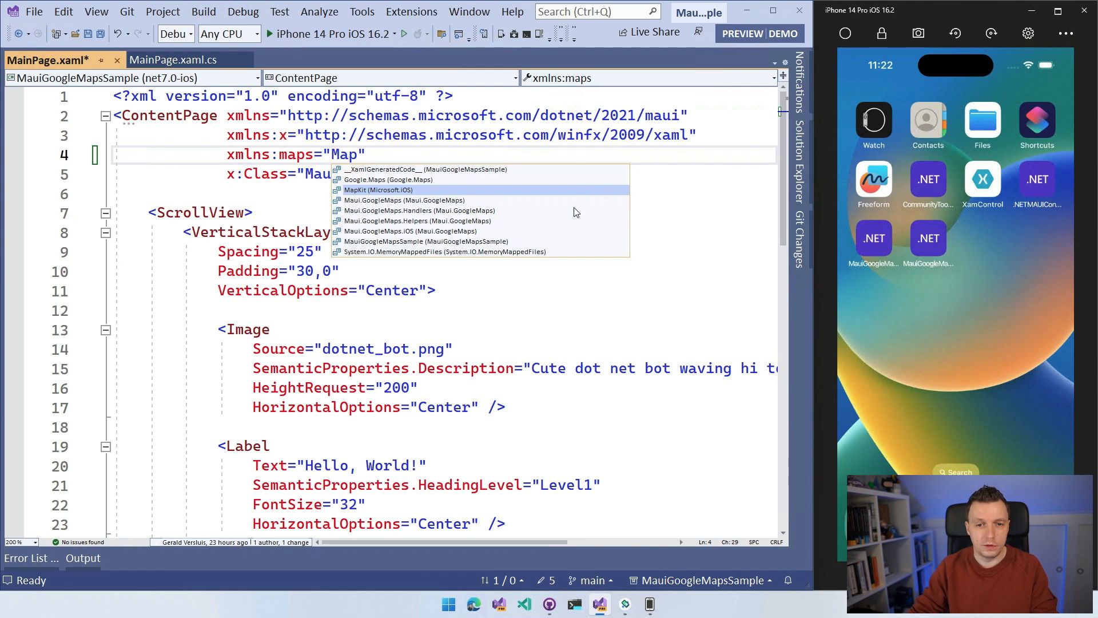
mouse_move(385, 204)
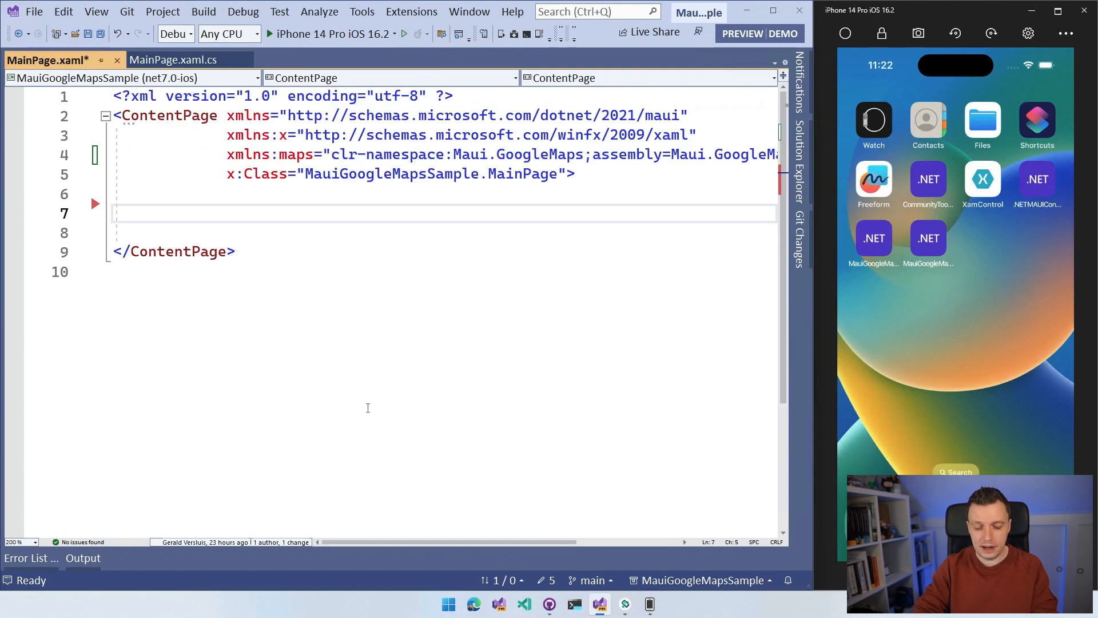
text(<maps:Map  />)
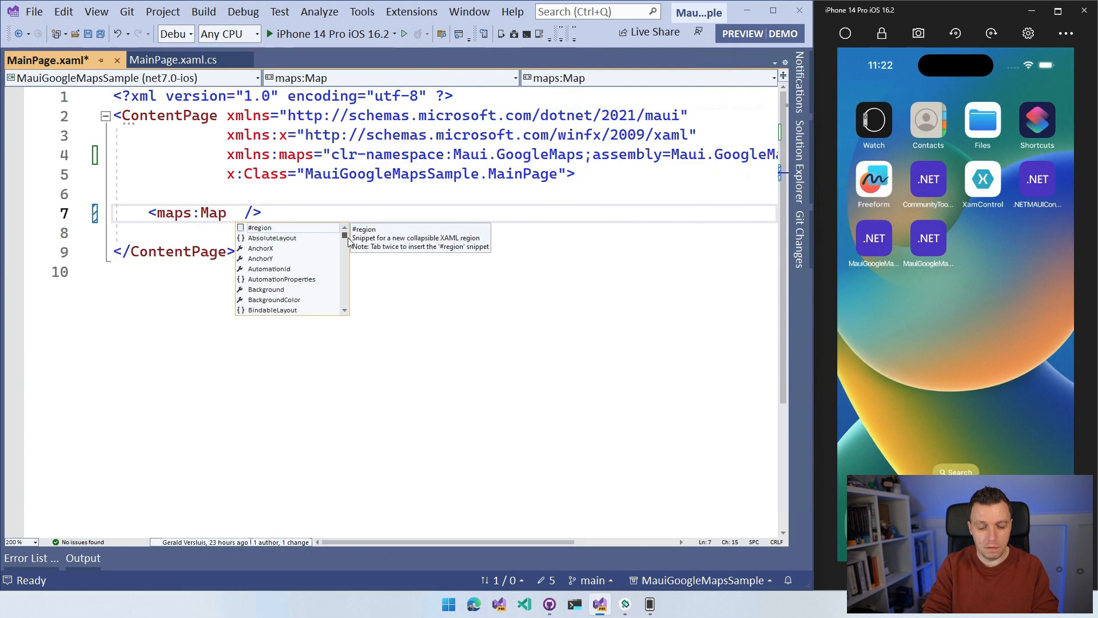
Name the maps:Map element myMap via x:Name, discarding the tried HasRotationEnabled attribute.
text(myl)
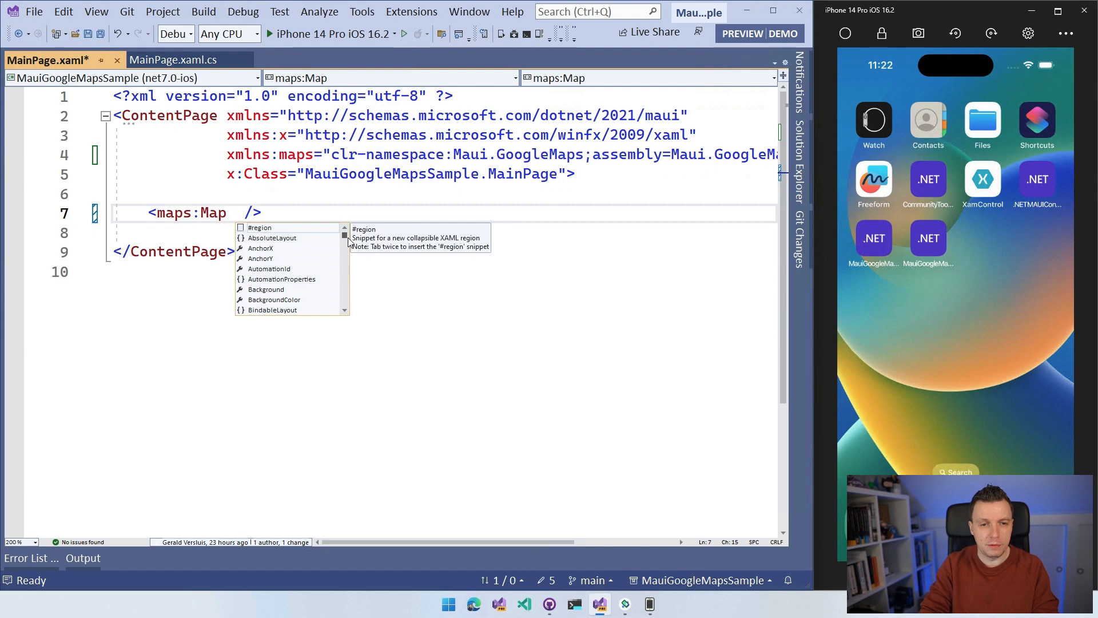
text(ena)
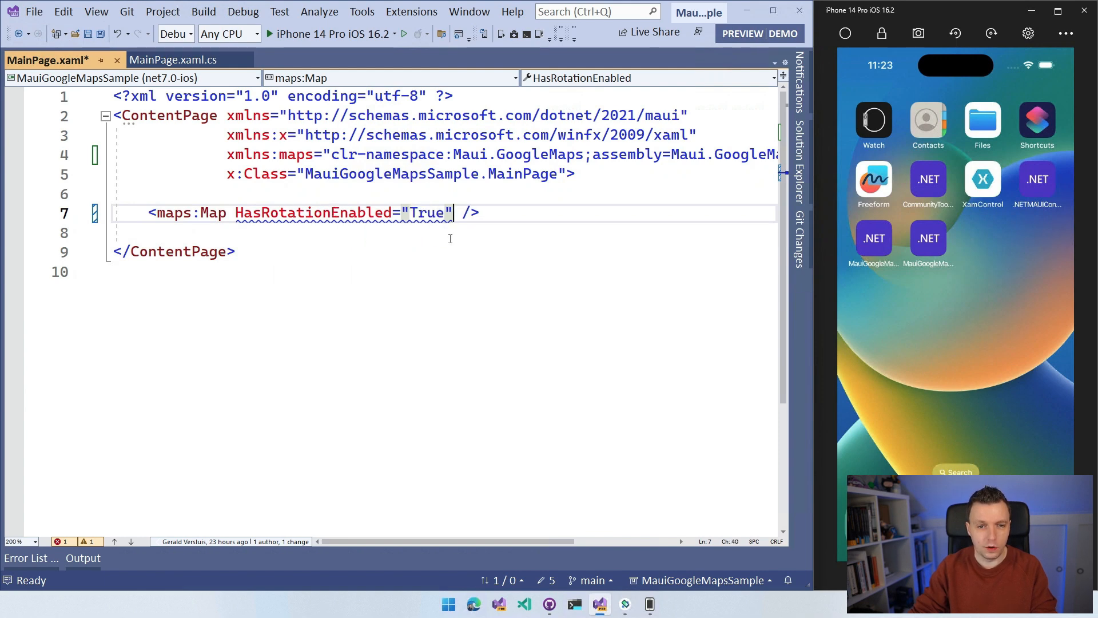
mouse_move(324, 213)
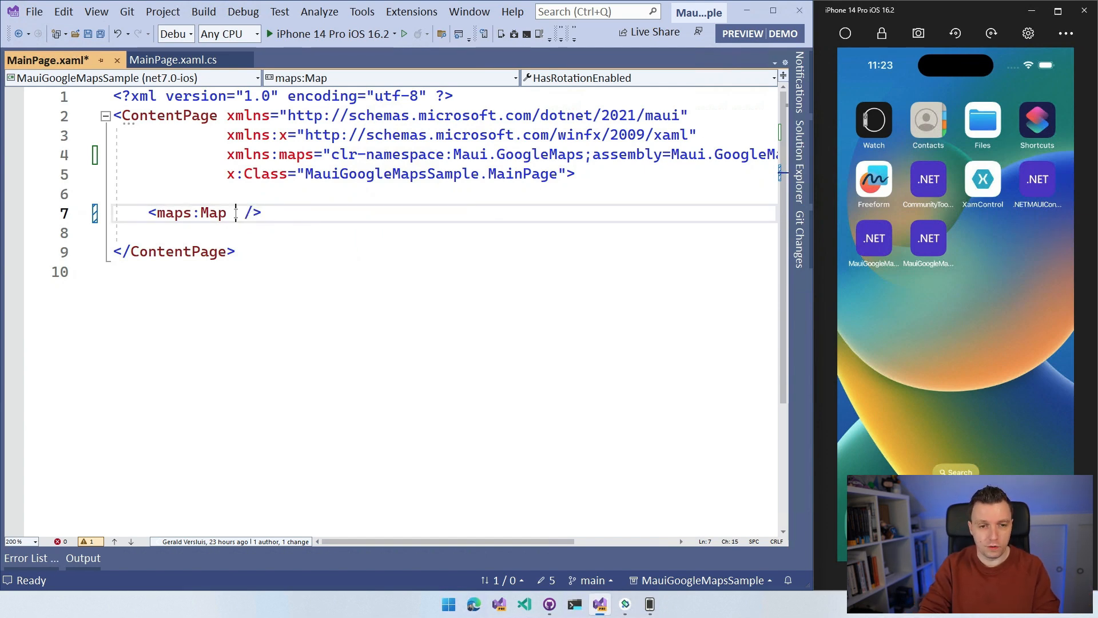
text(x:M)
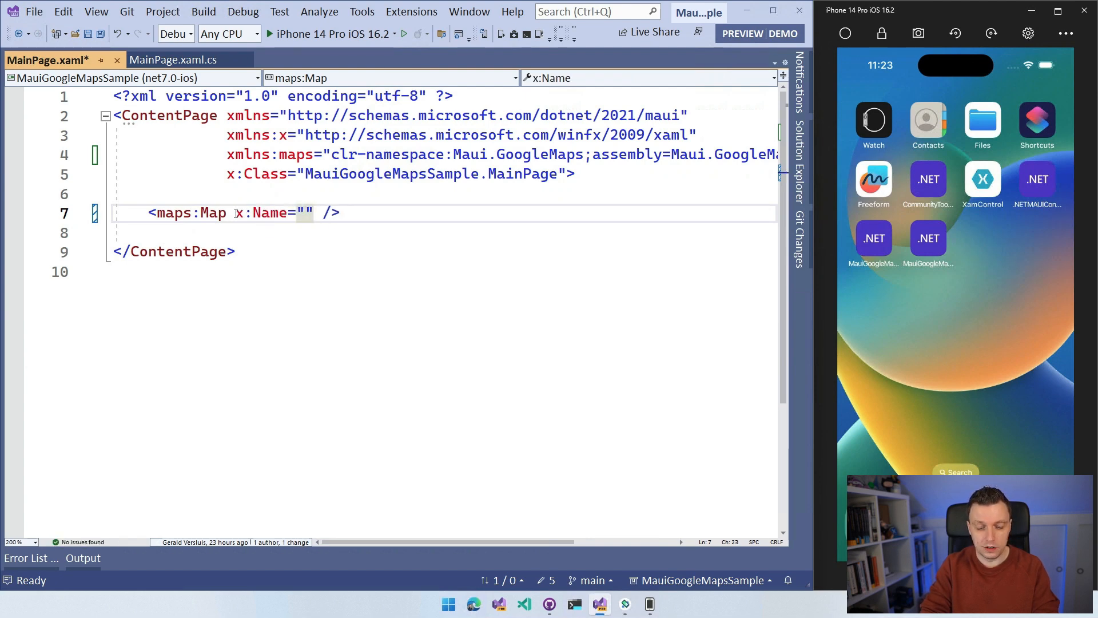
text(myMap)
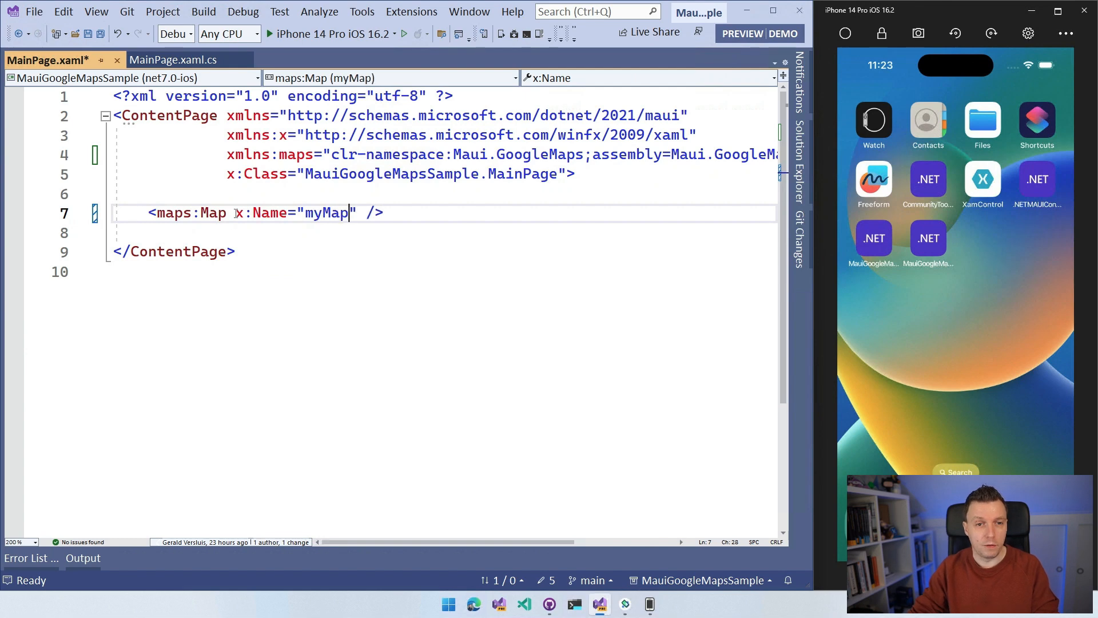
click(167, 60)
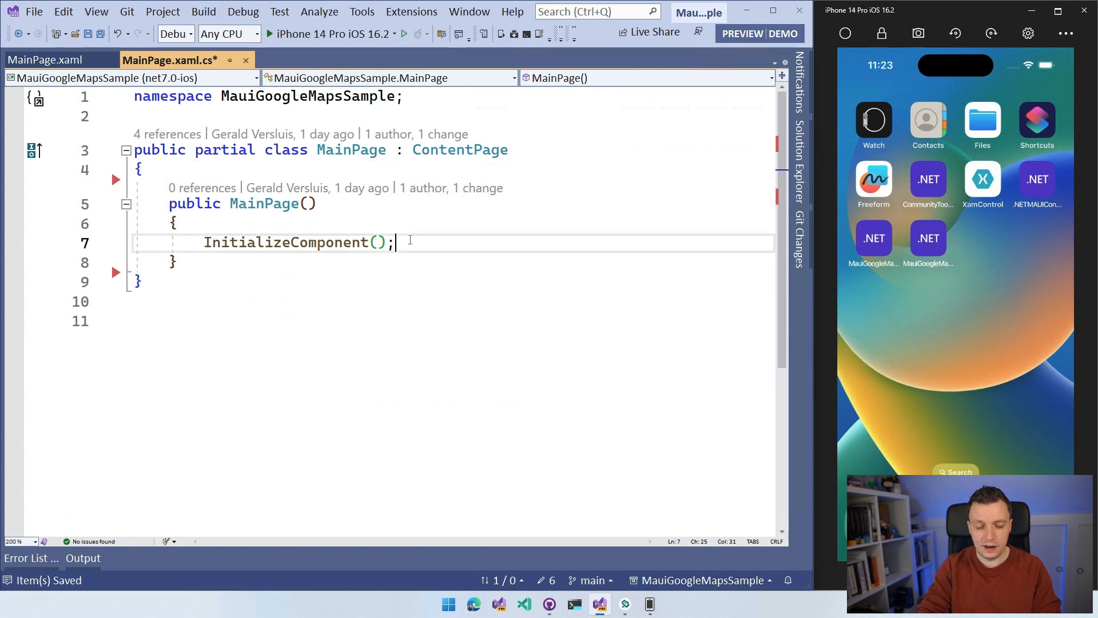
Try myMap.UiSettings in the code-behind, undo it, and return to MainPage.xaml.
text(m)
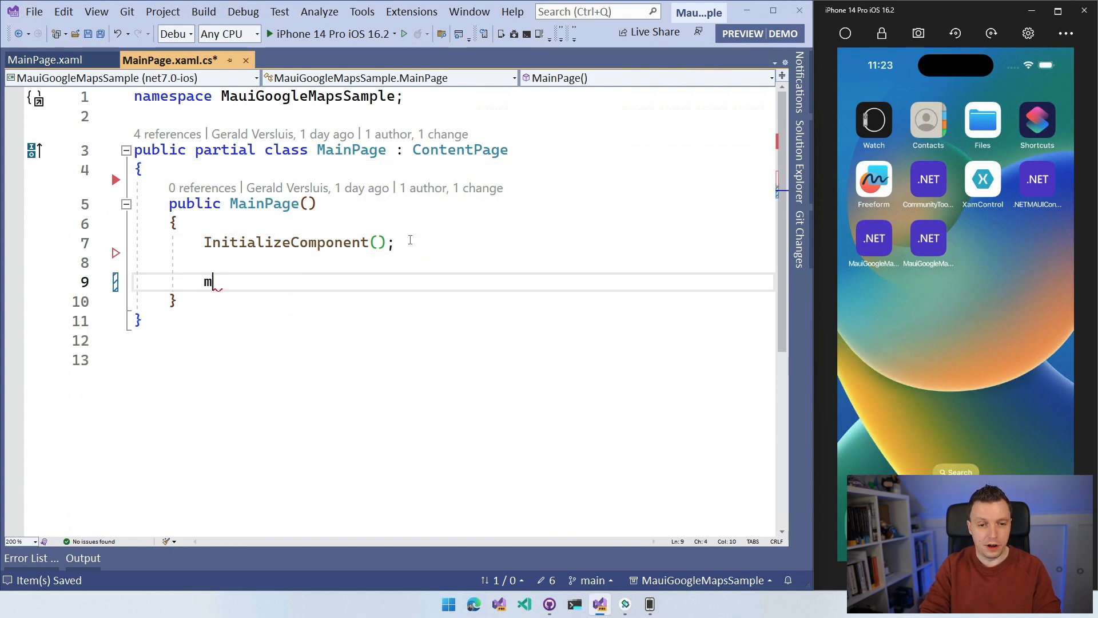
text(yMap.UI)
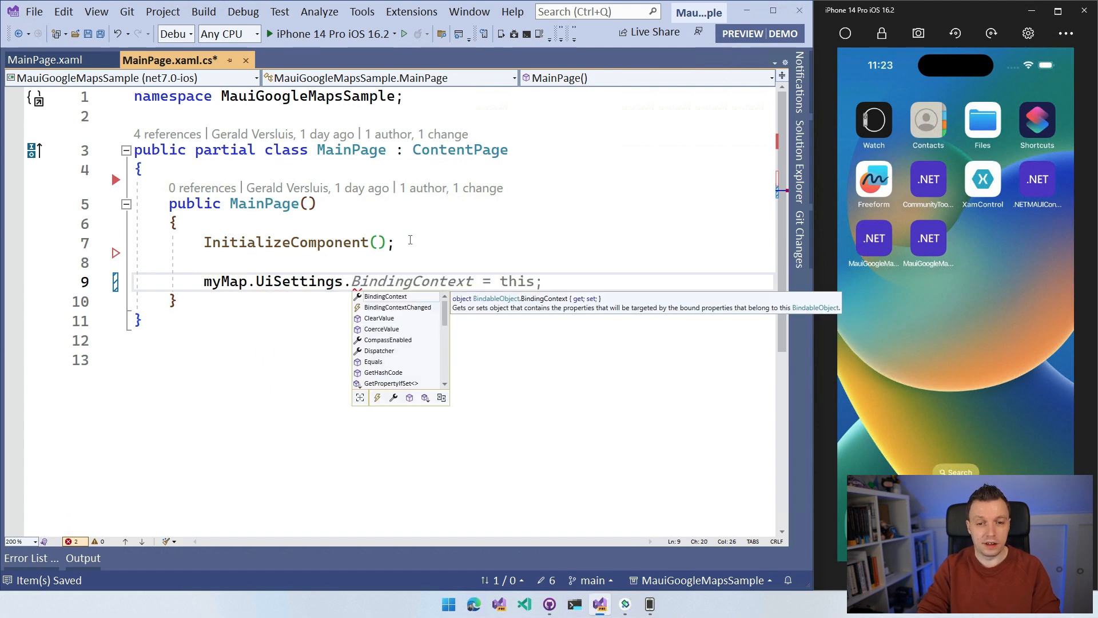
text(ena)
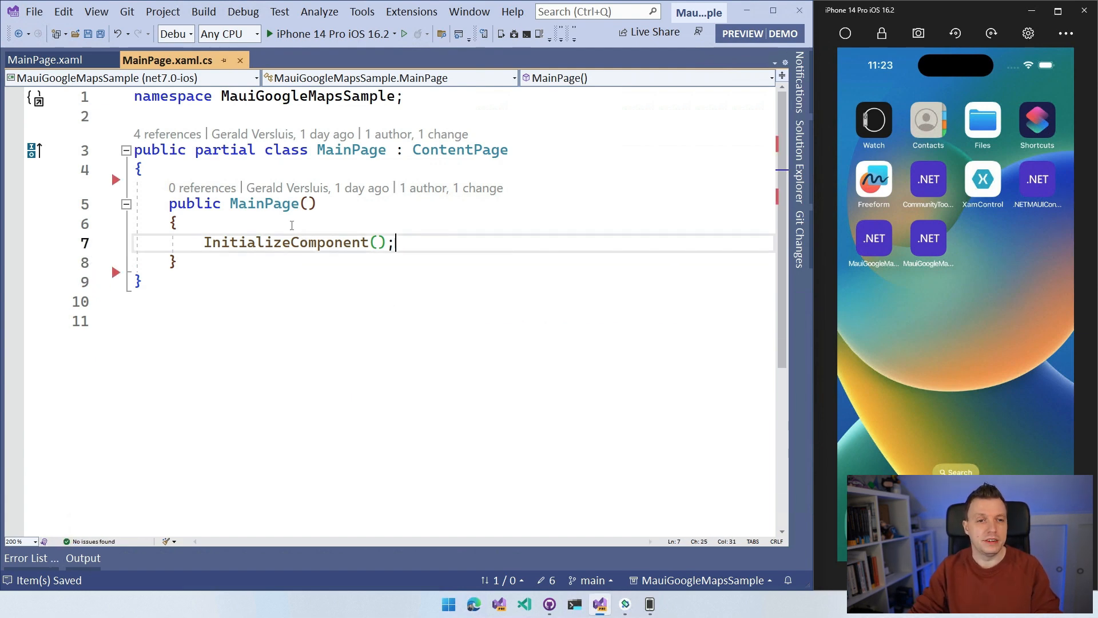
click(45, 60)
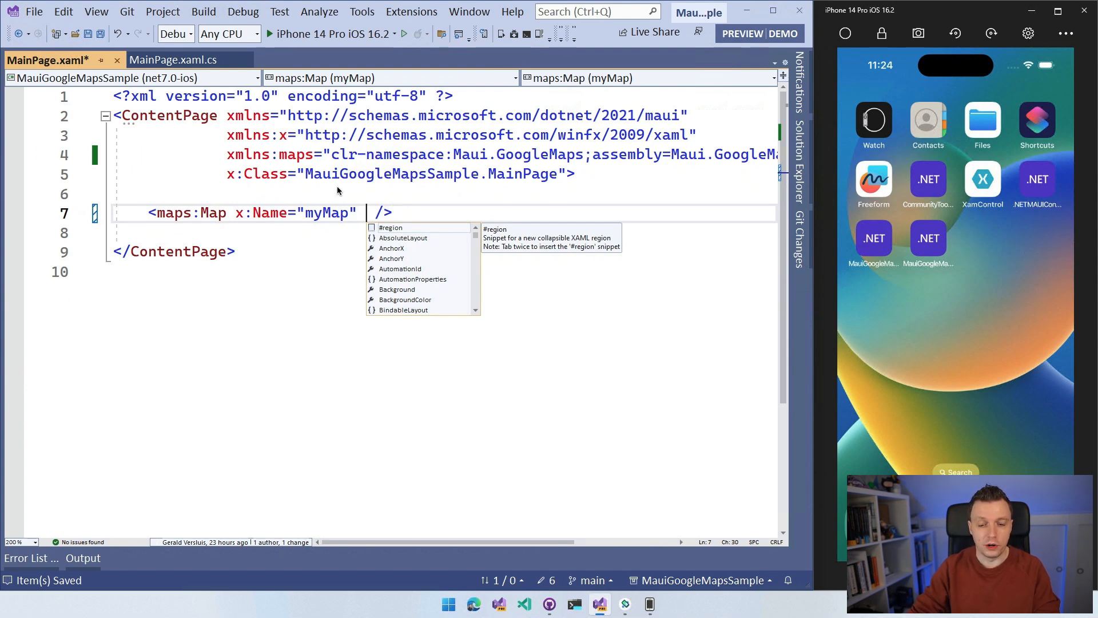
Add an InitialCameraUpdate attribute to myMap on a new line.
text(InitialCameraUpdate="" />)
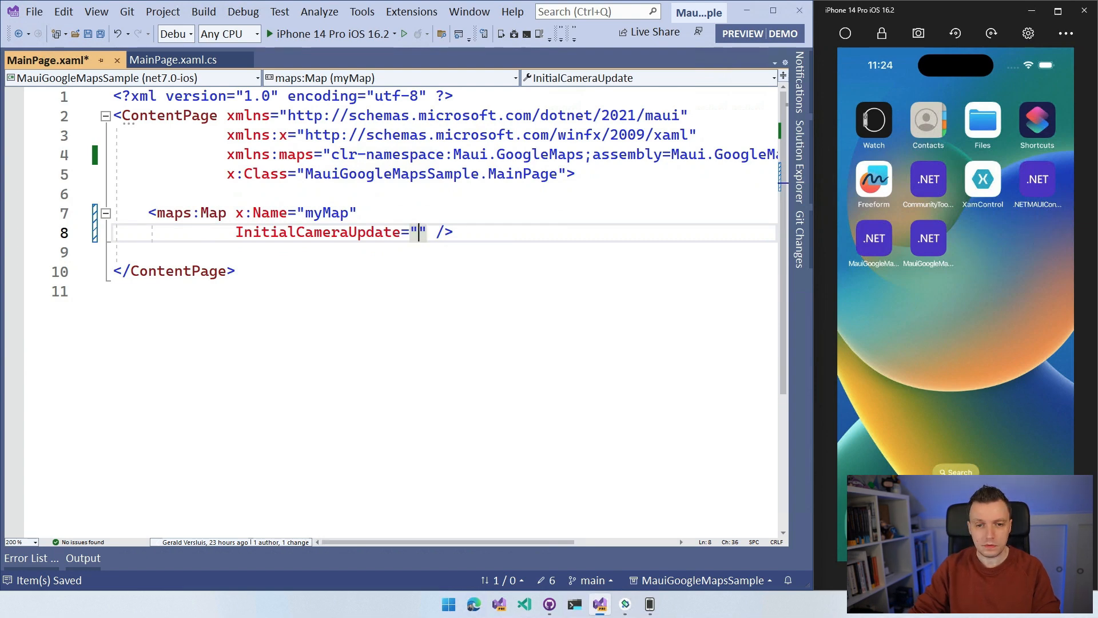
mouse_move(420, 232)
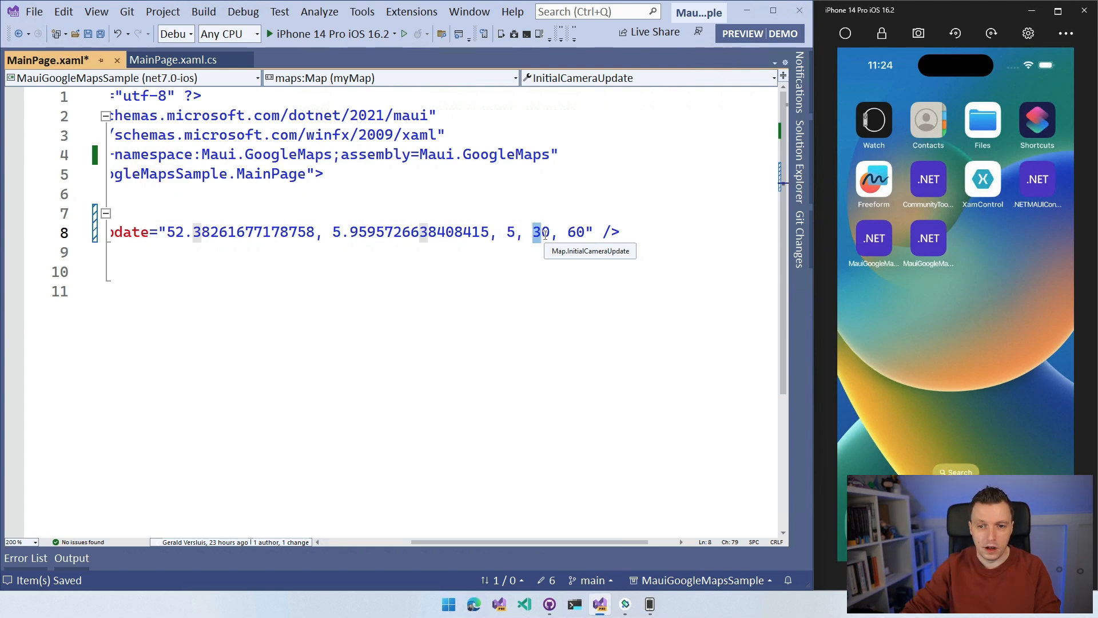
mouse_move(540, 508)
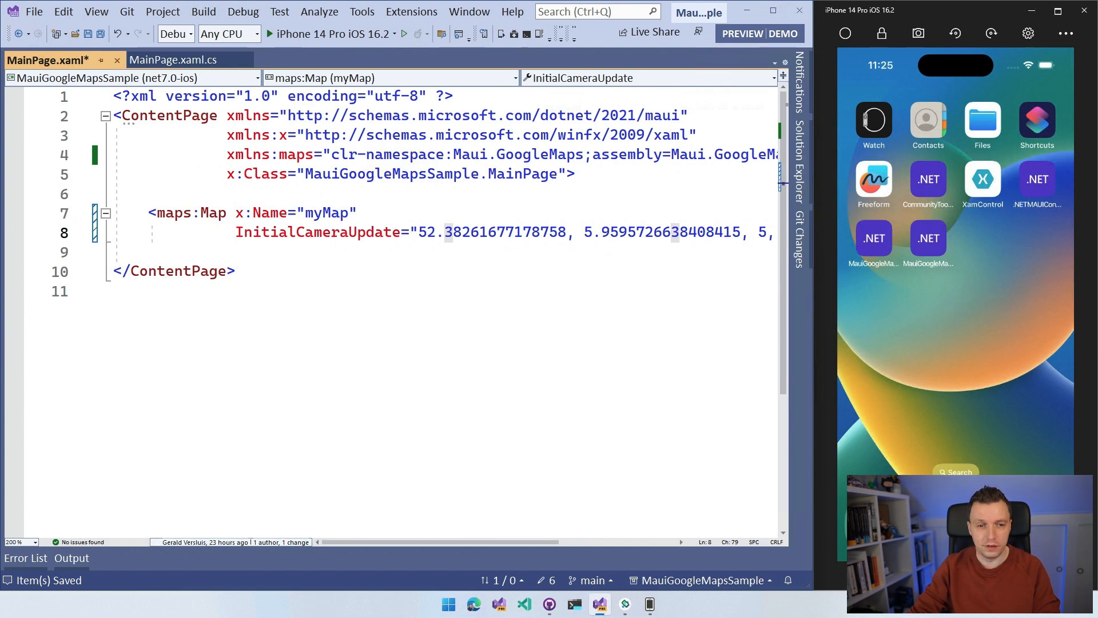
Paste a camera-settings comment above maps:Map and change its location from Sao Paulo to Netherlands.
click(217, 195)
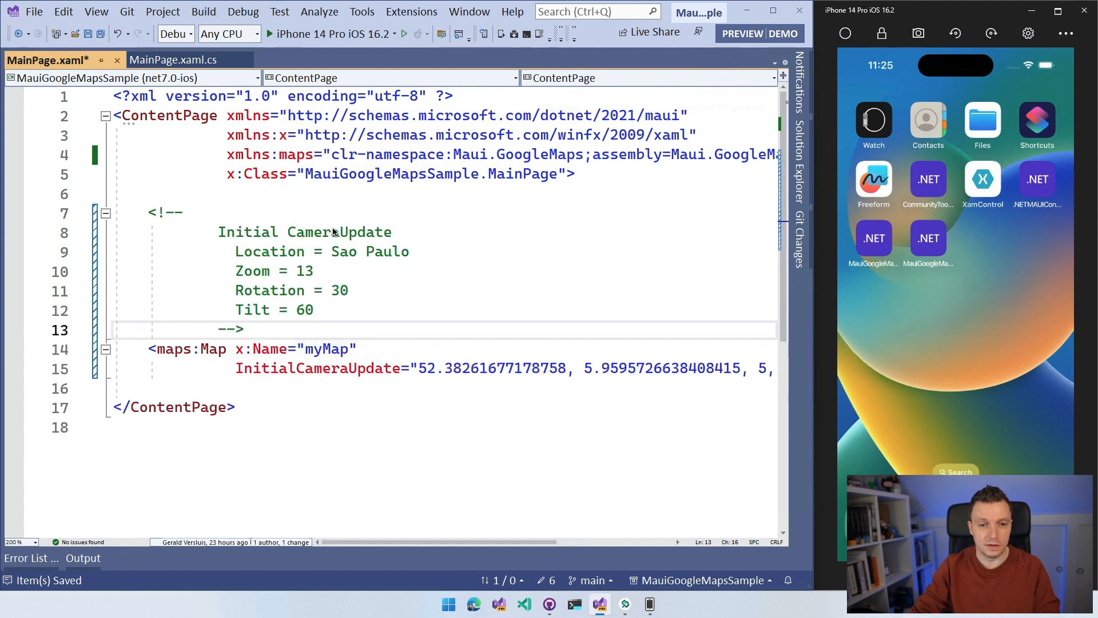
double_click(370, 251)
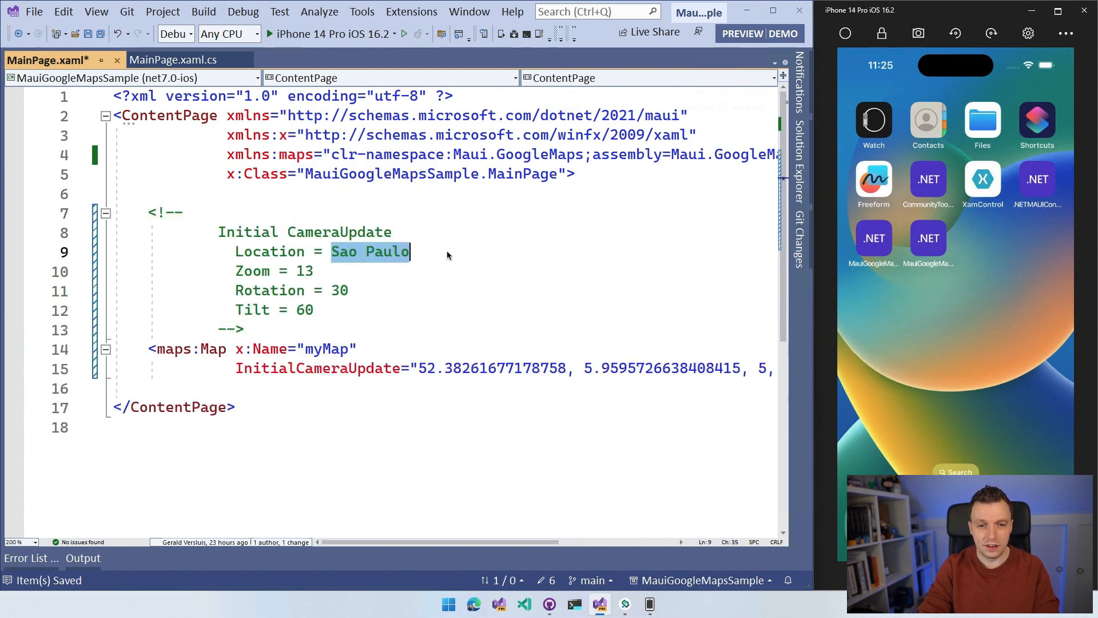
text(Netherlands)
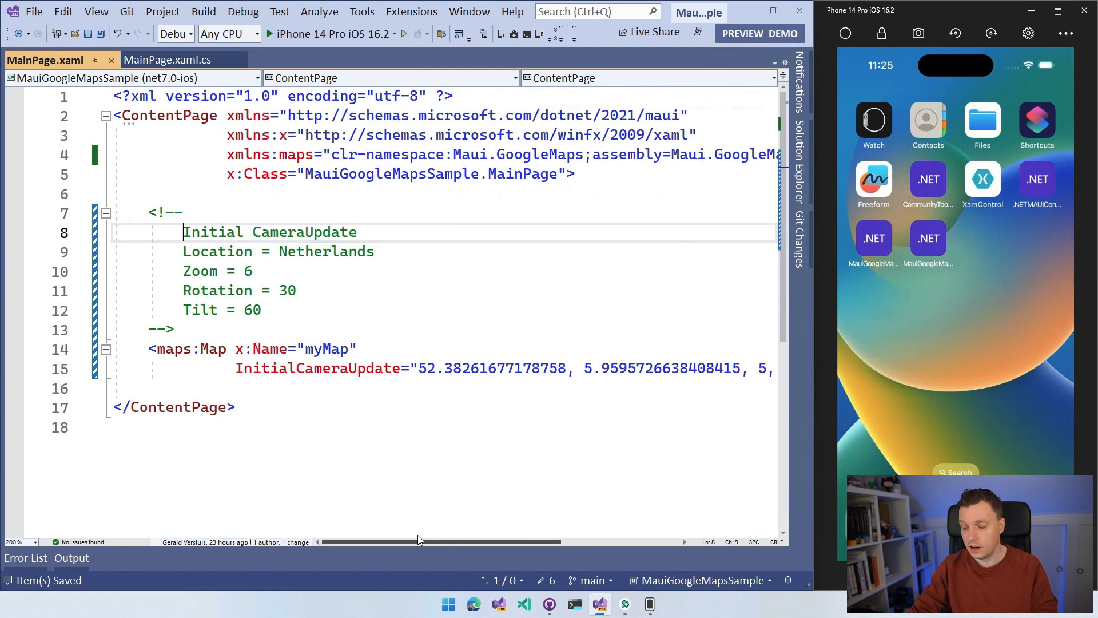
scroll(right, 3)
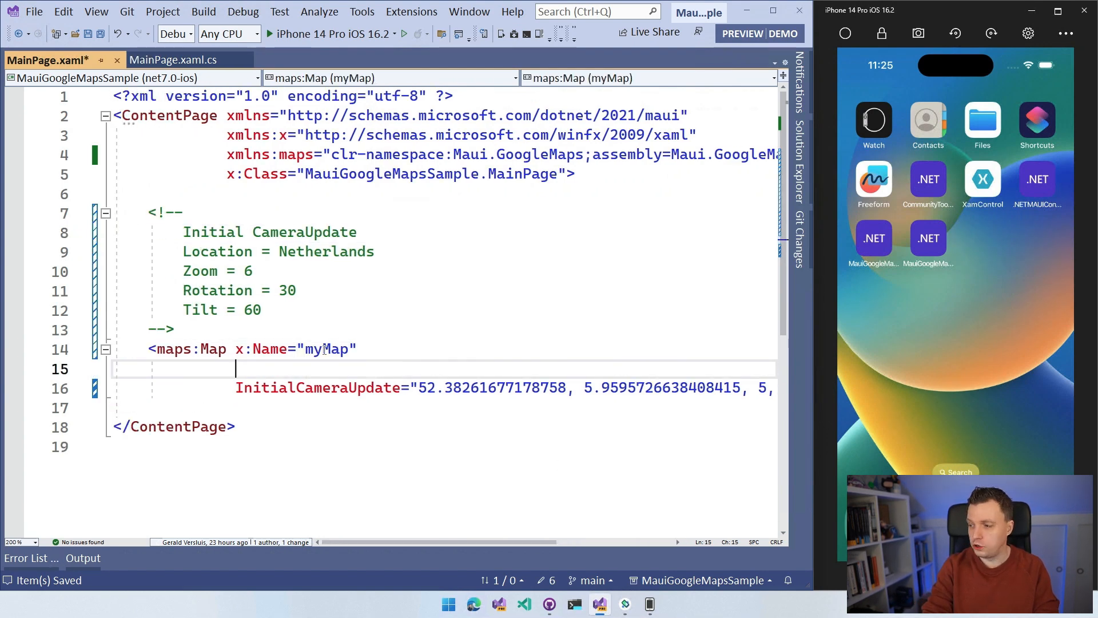
Give myMap VerticalOptions="FillAndExpand" and MyLocationEnabled="True".
text(VerticalOptions="FillAndExpand)
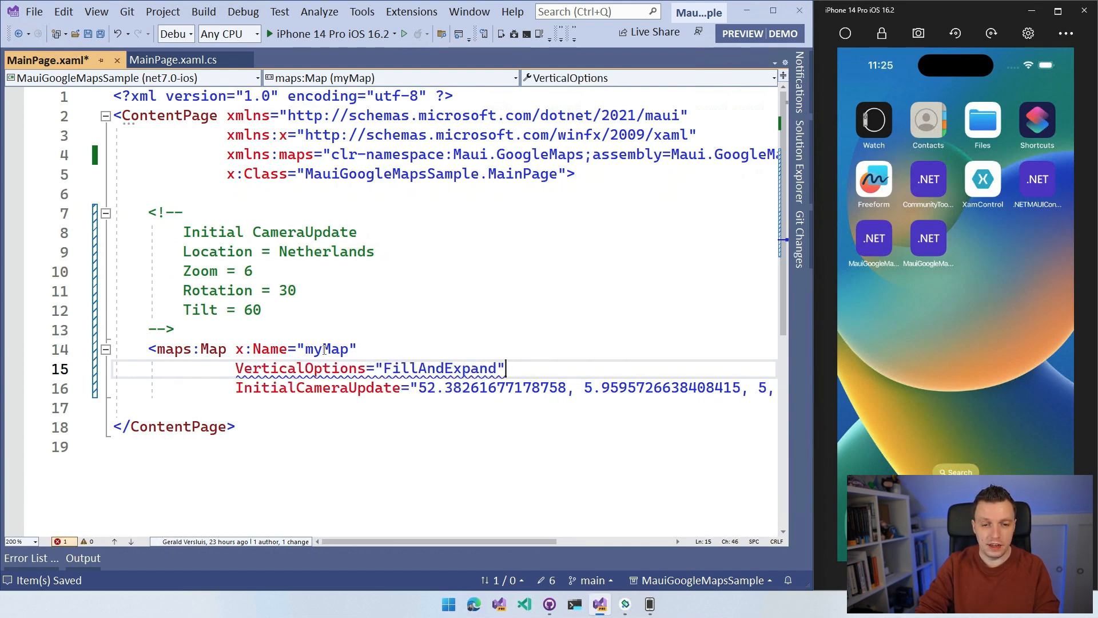
text(M)
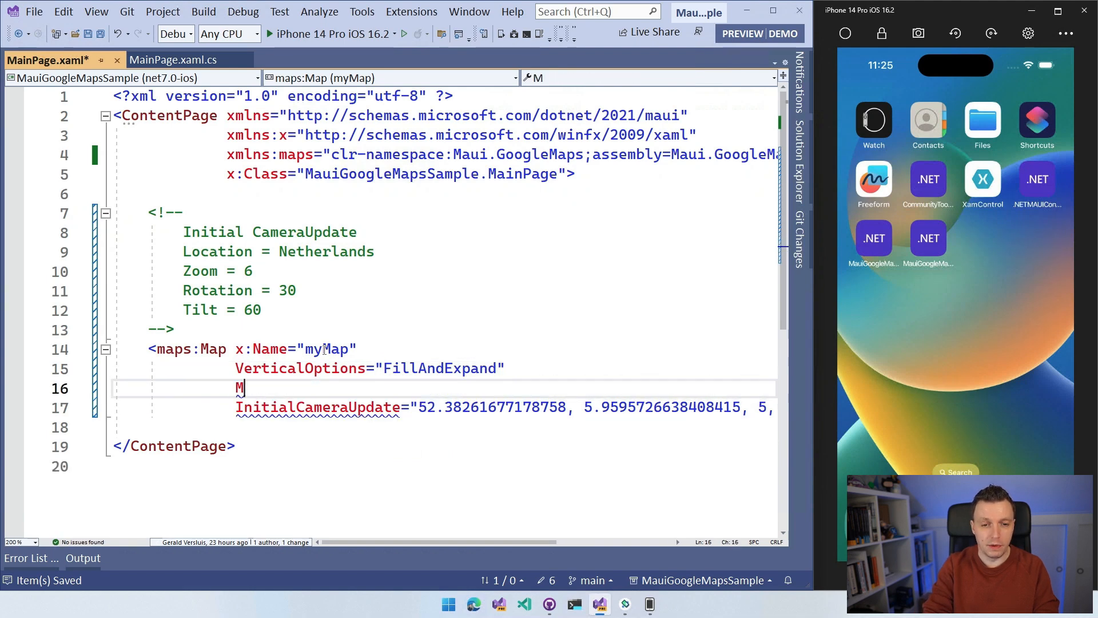
text(yLocationEnabled=")
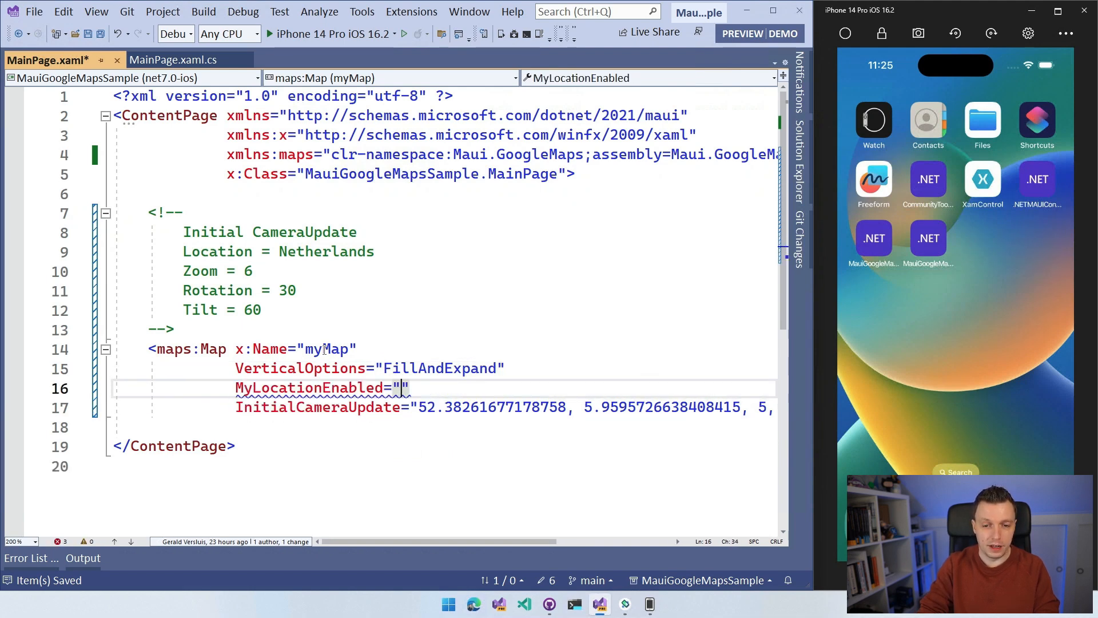
text(True)
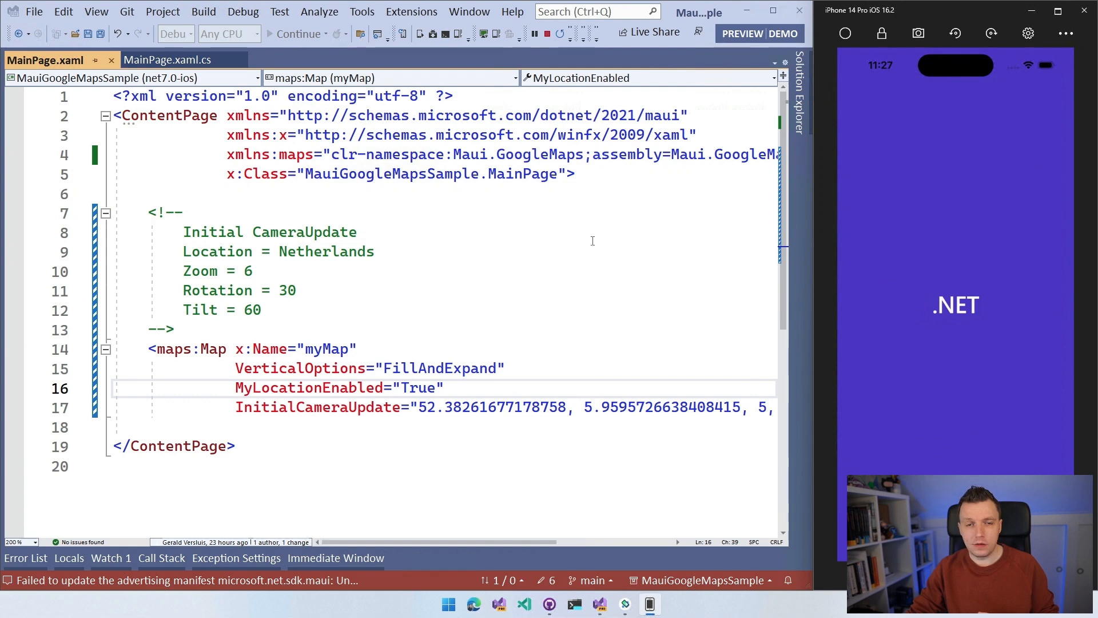
mouse_move(897, 204)
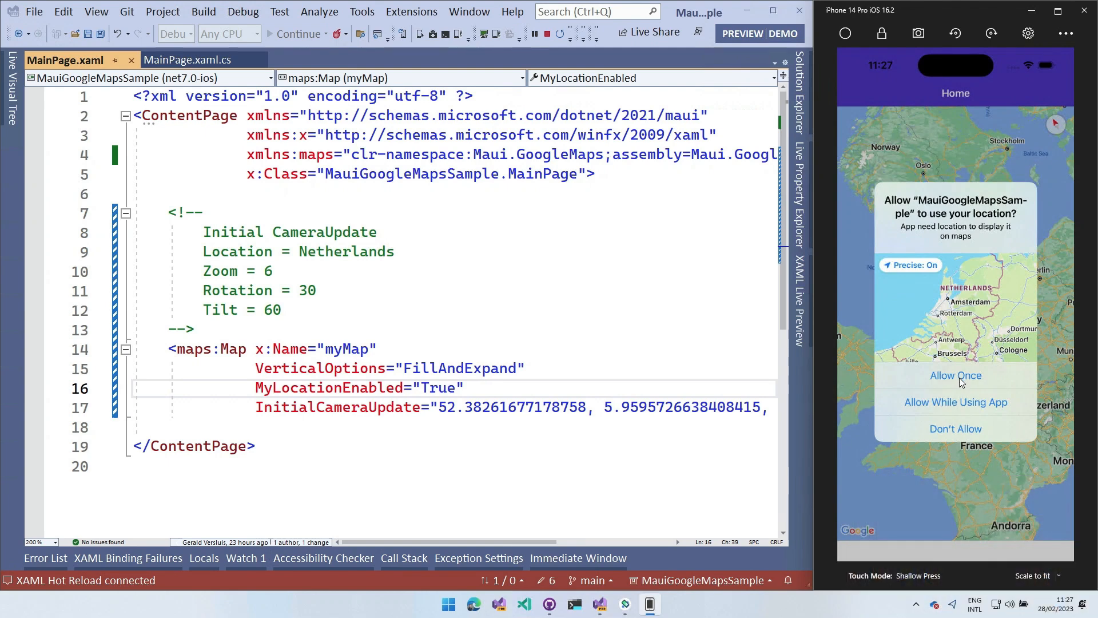
Grant the app location access with Allow Once on the permission alert.
click(954, 375)
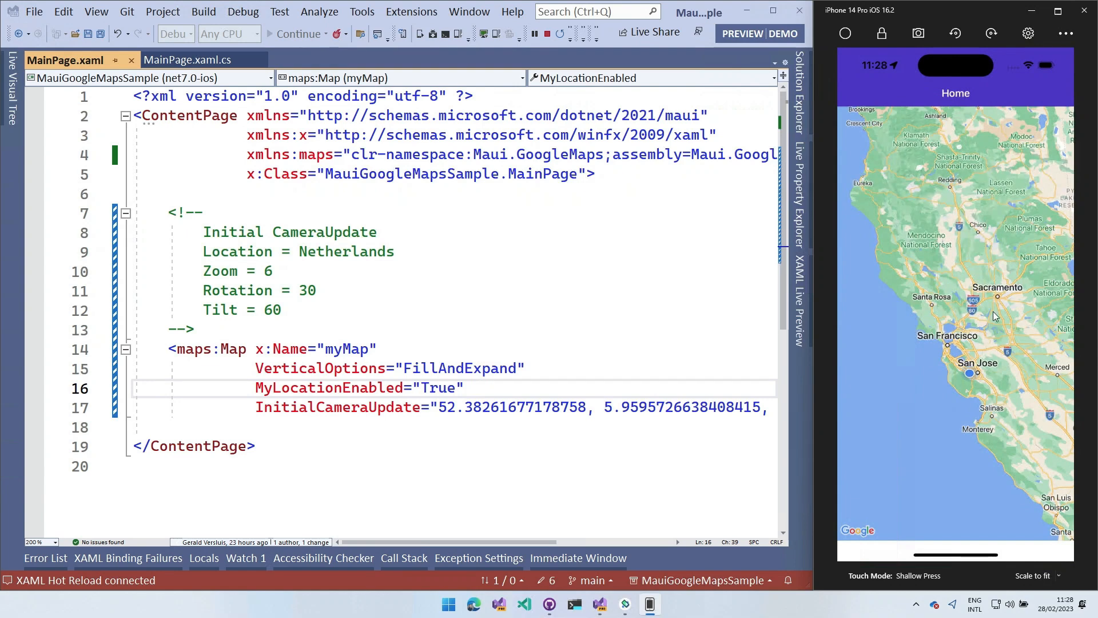
mouse_move(973, 224)
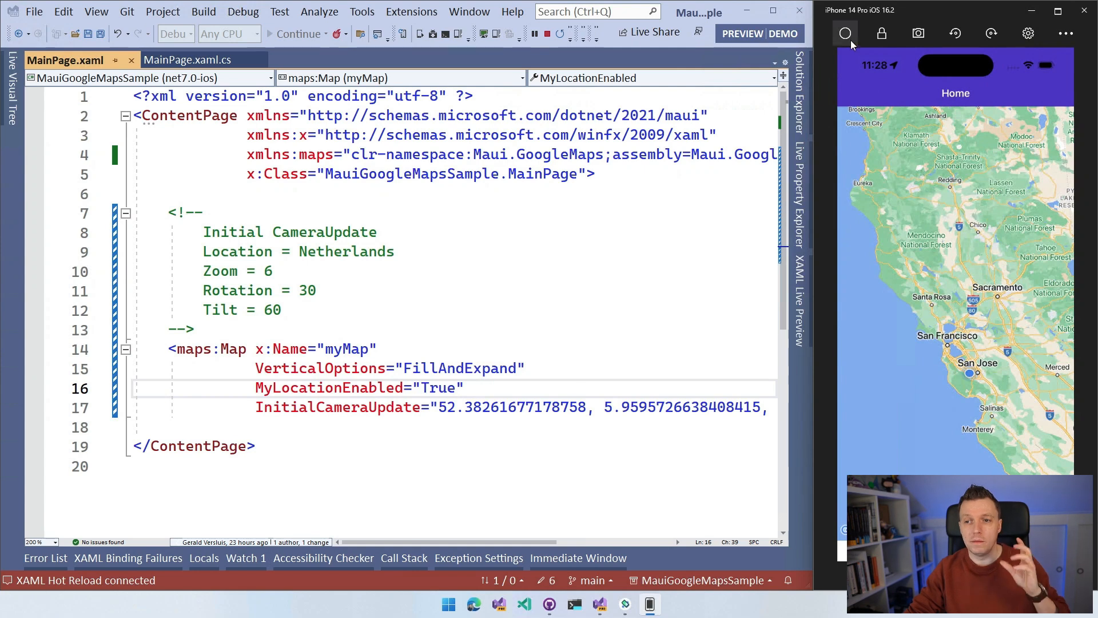
Launch the MauiGoogleMaps sample's Basic Map demo and switch MapType to Terrain.
click(846, 33)
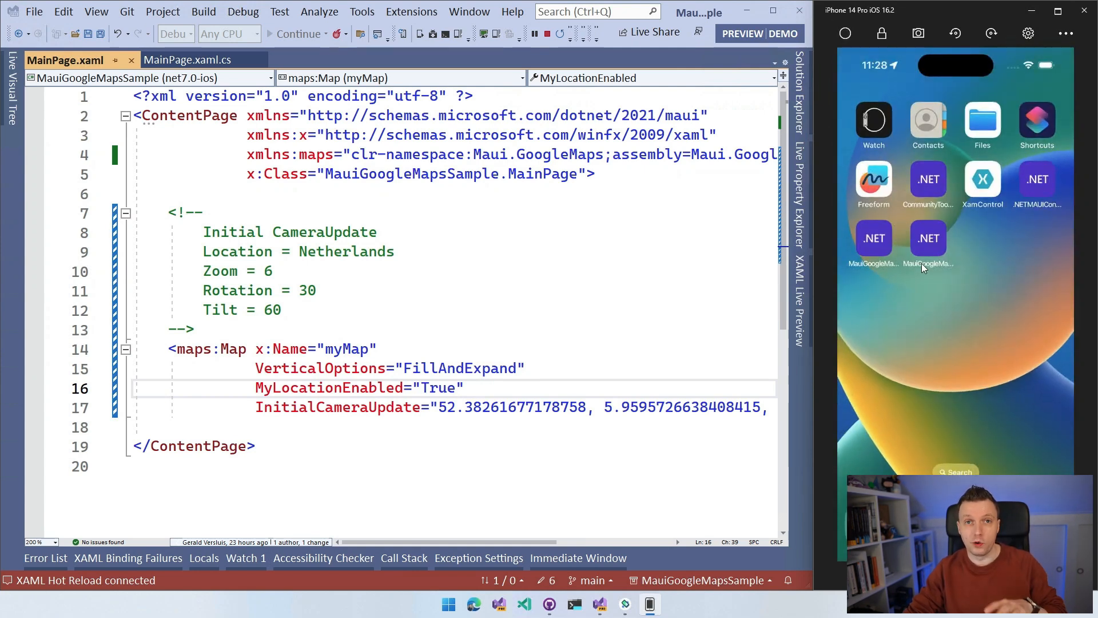
mouse_move(924, 271)
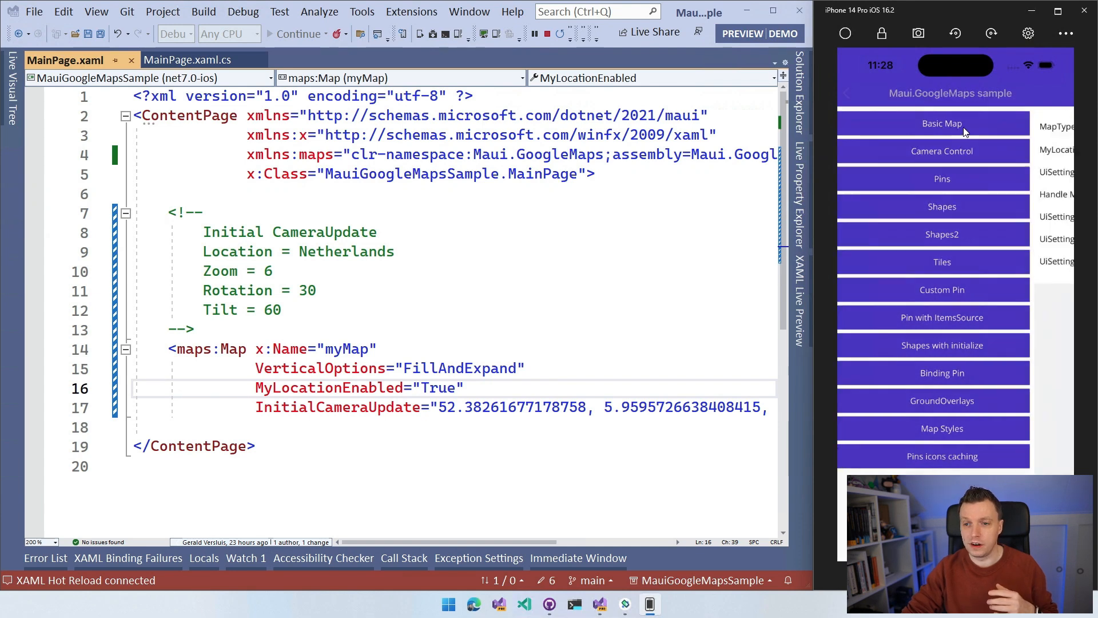
click(942, 123)
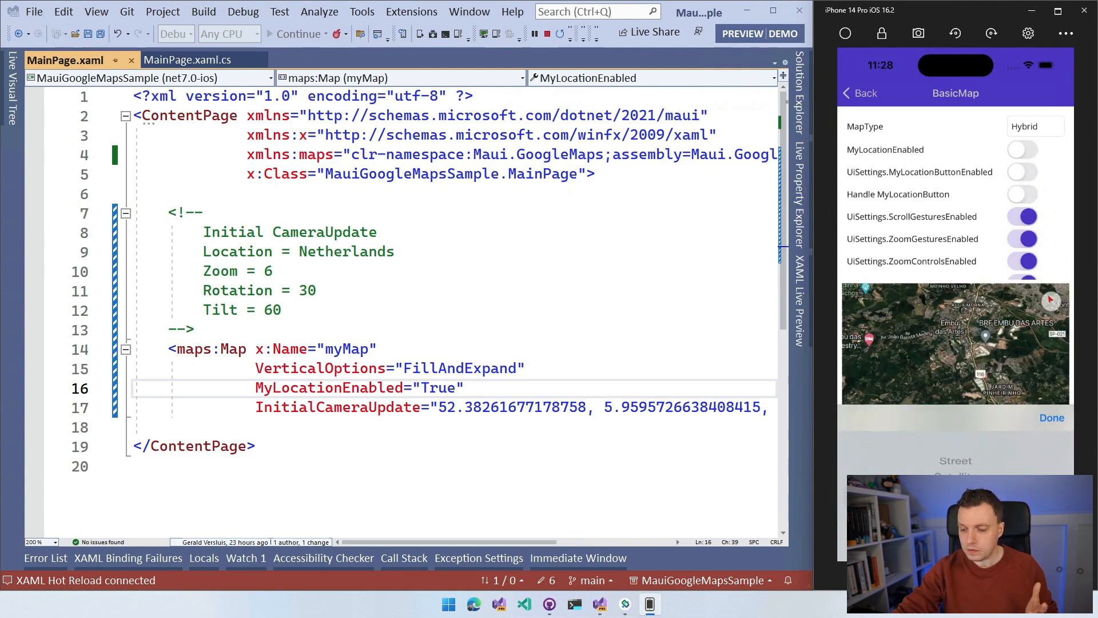
click(1025, 126)
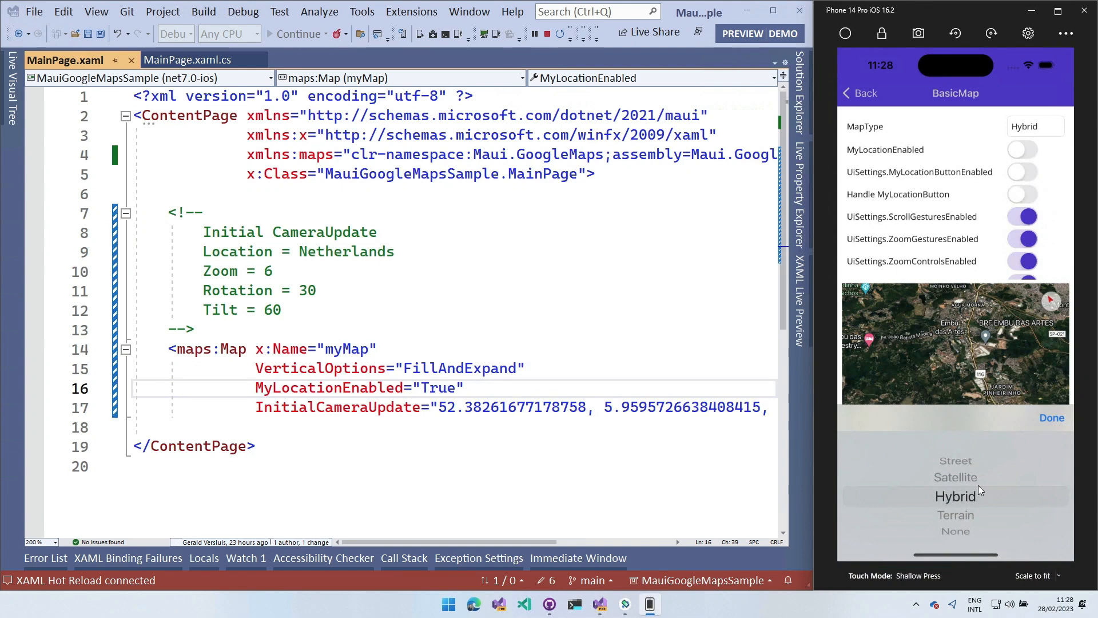
click(955, 513)
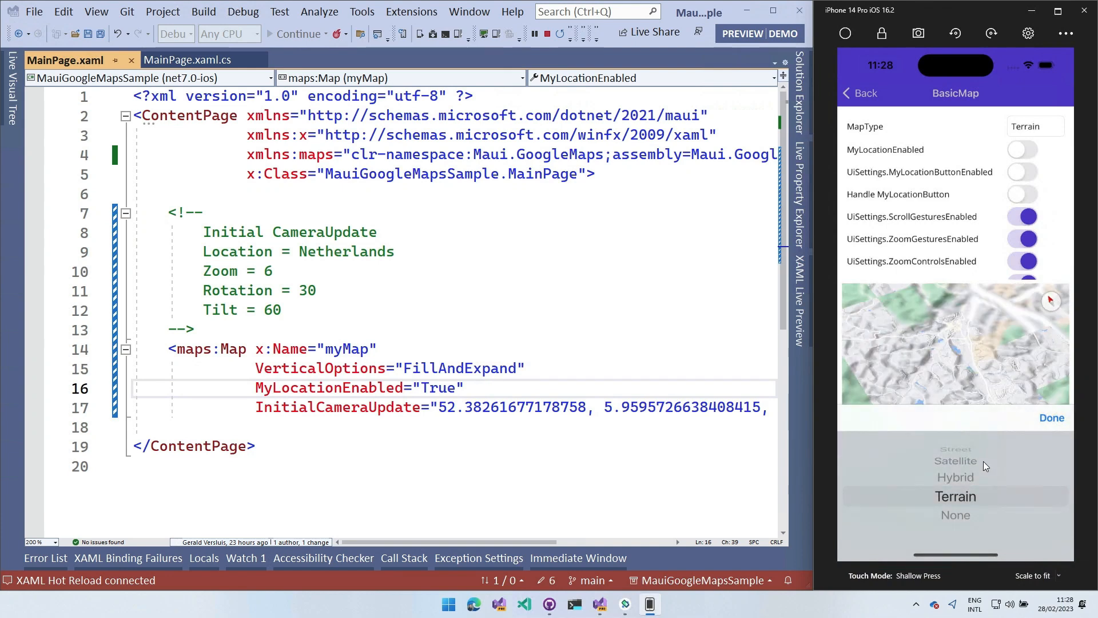
click(954, 495)
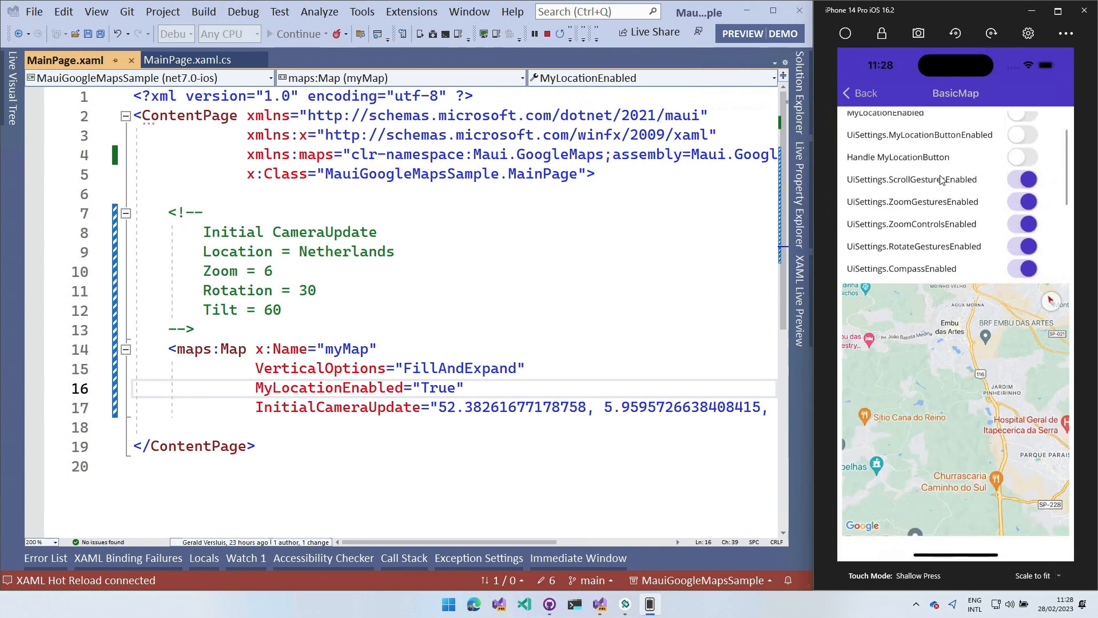
Toggle ScrollGesturesEnabled off and on, then enable IsTrafficEnabled.
click(1022, 180)
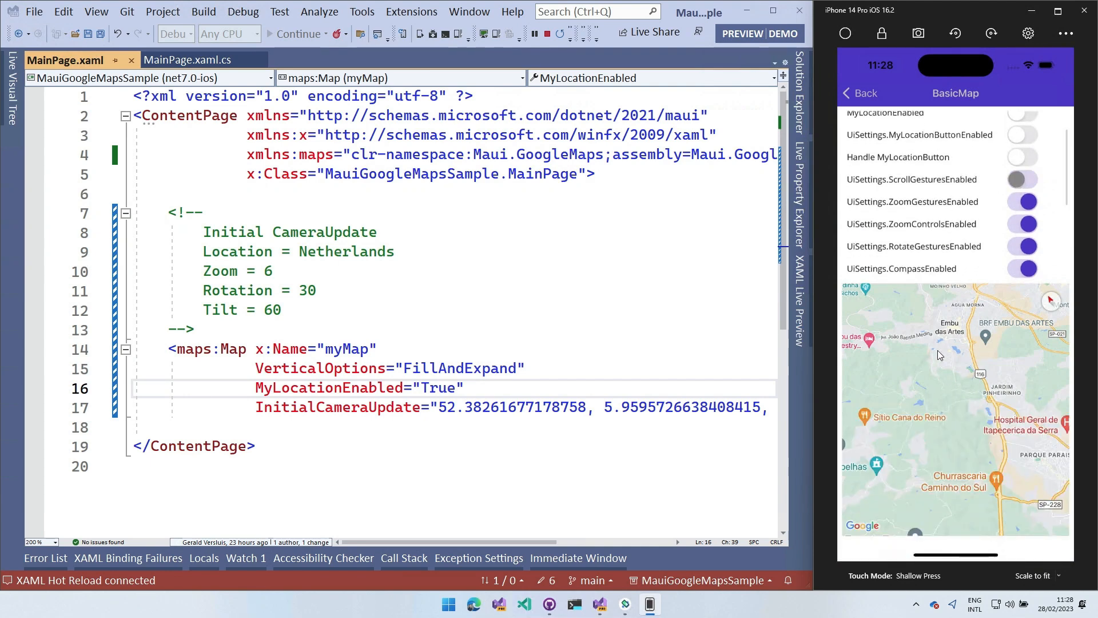
click(1020, 178)
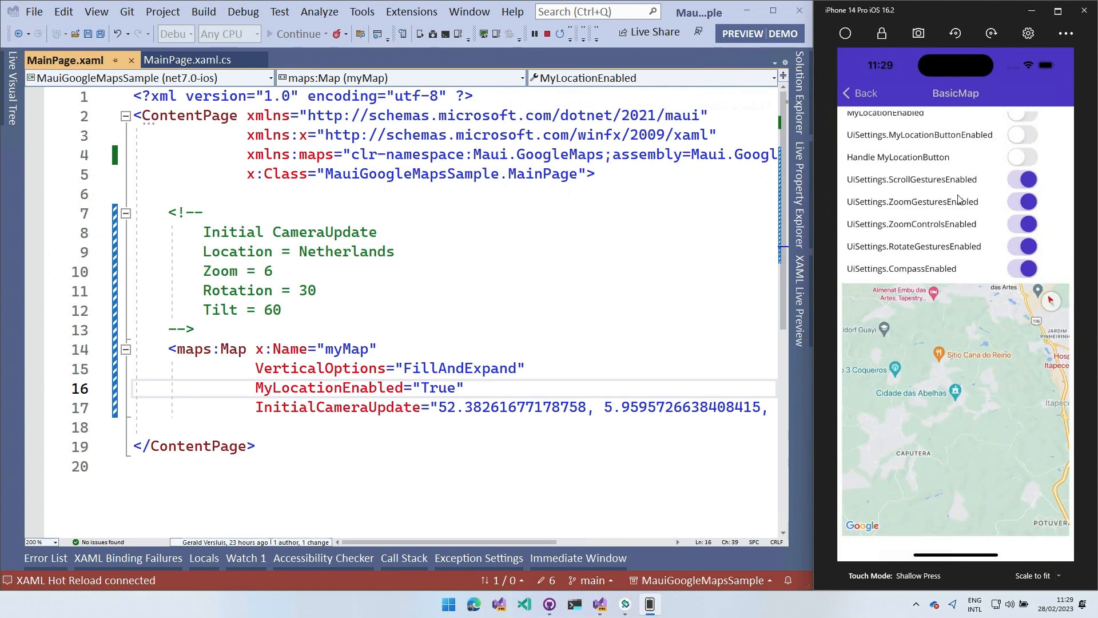
scroll(down, 3)
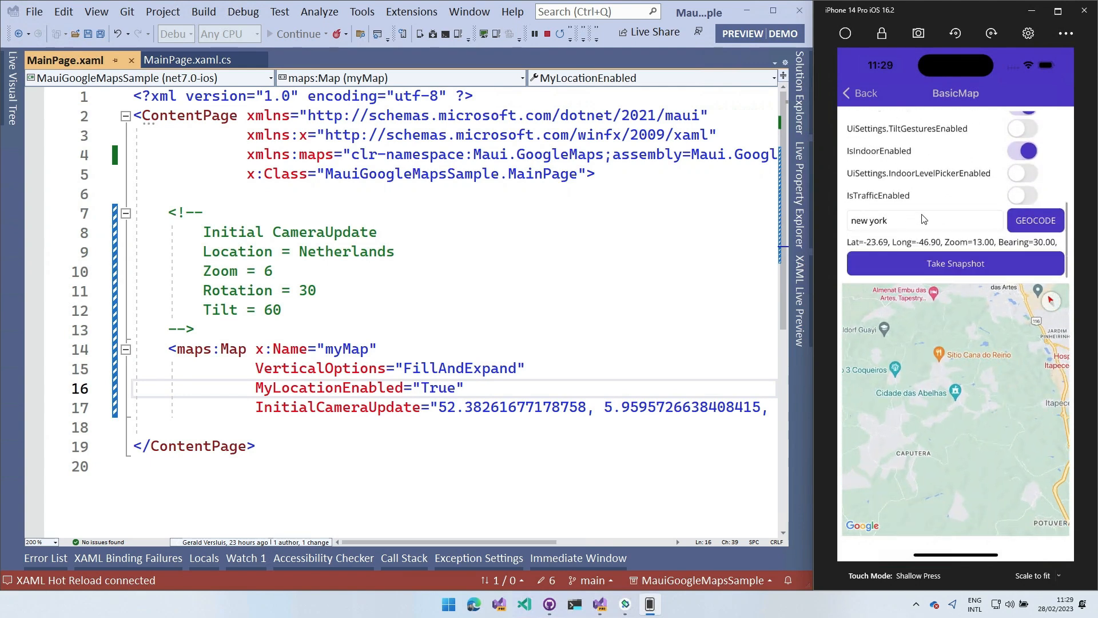
click(1020, 194)
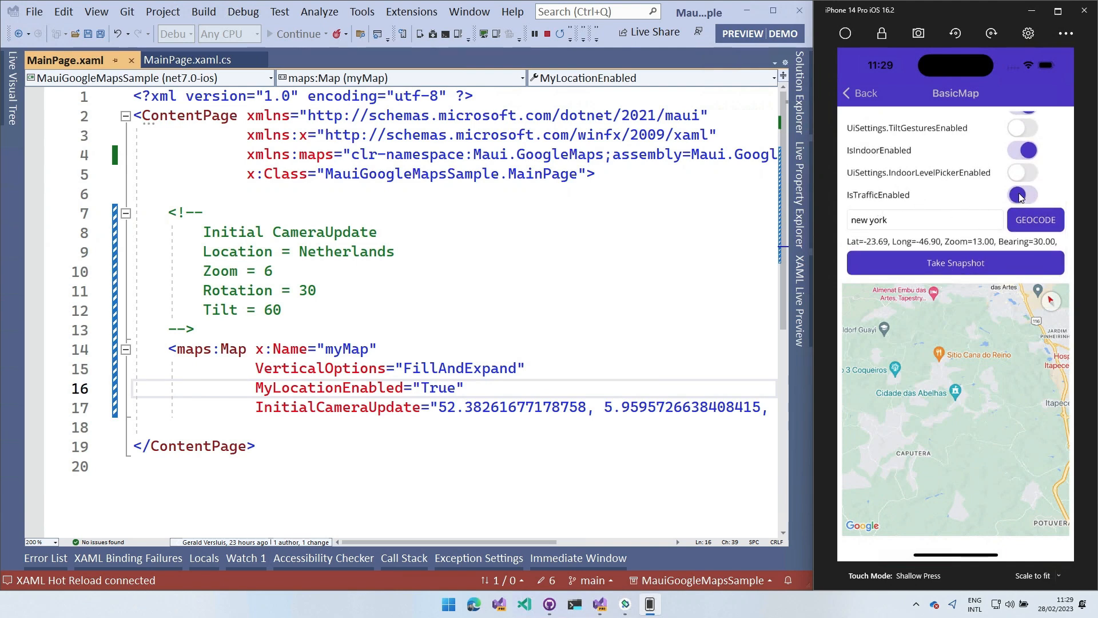
click(1022, 195)
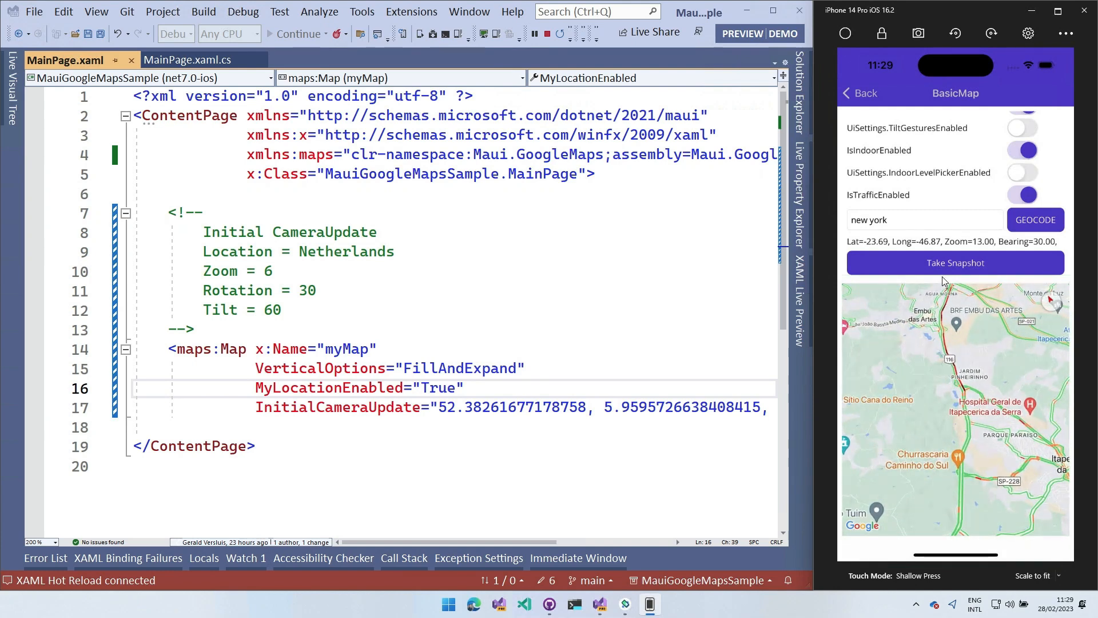
mouse_move(924, 249)
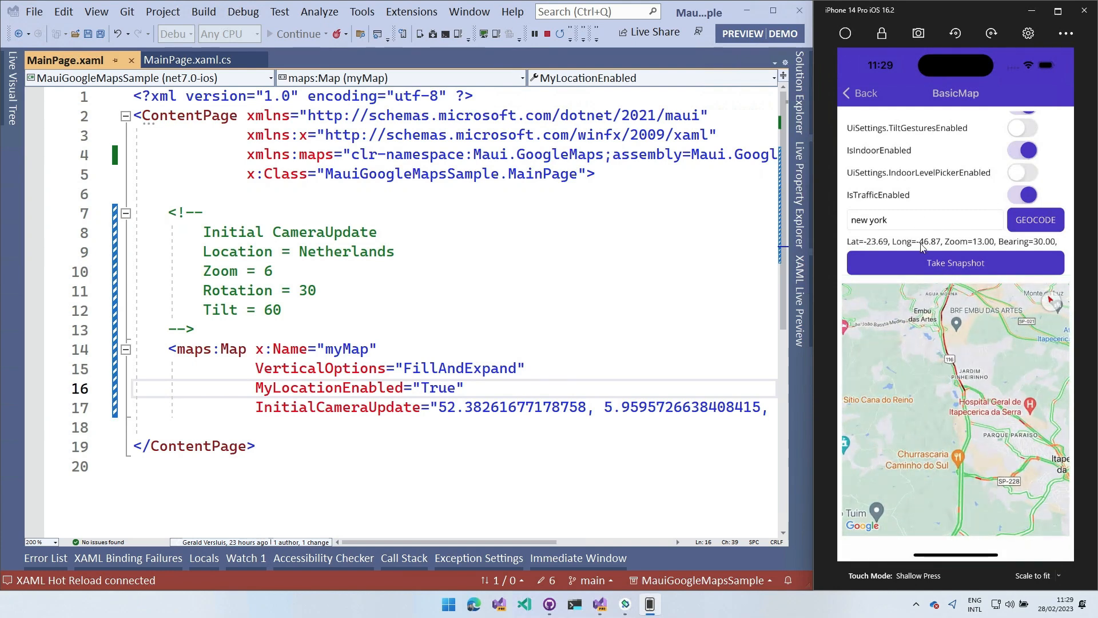
In the Pins demo add a Tokyo pin, select the New York pin and shift its anchor slider.
click(861, 93)
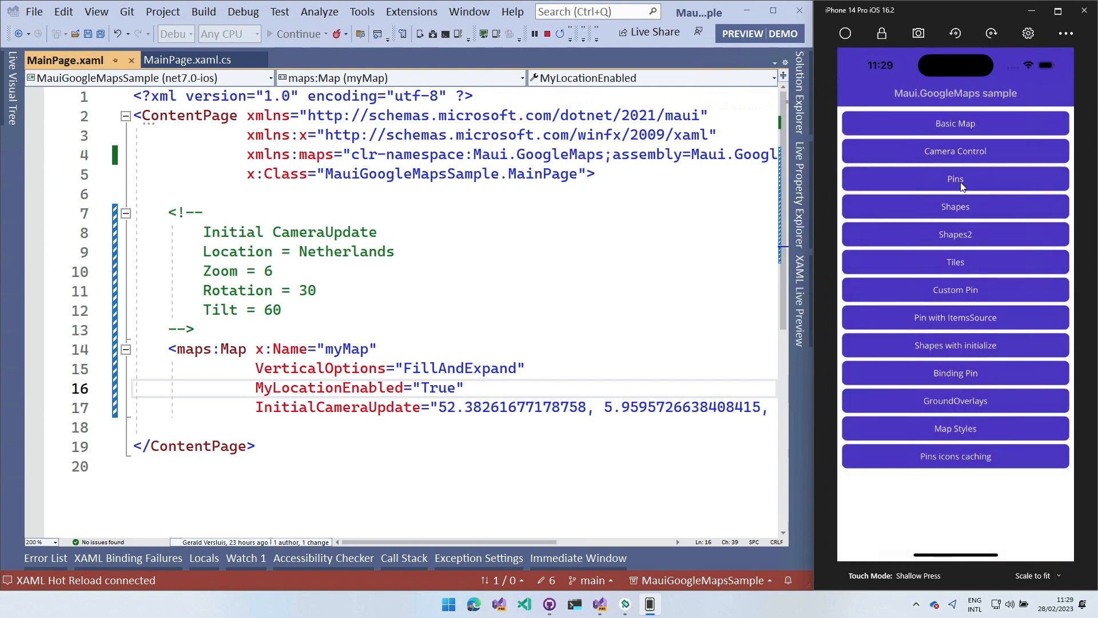
click(954, 178)
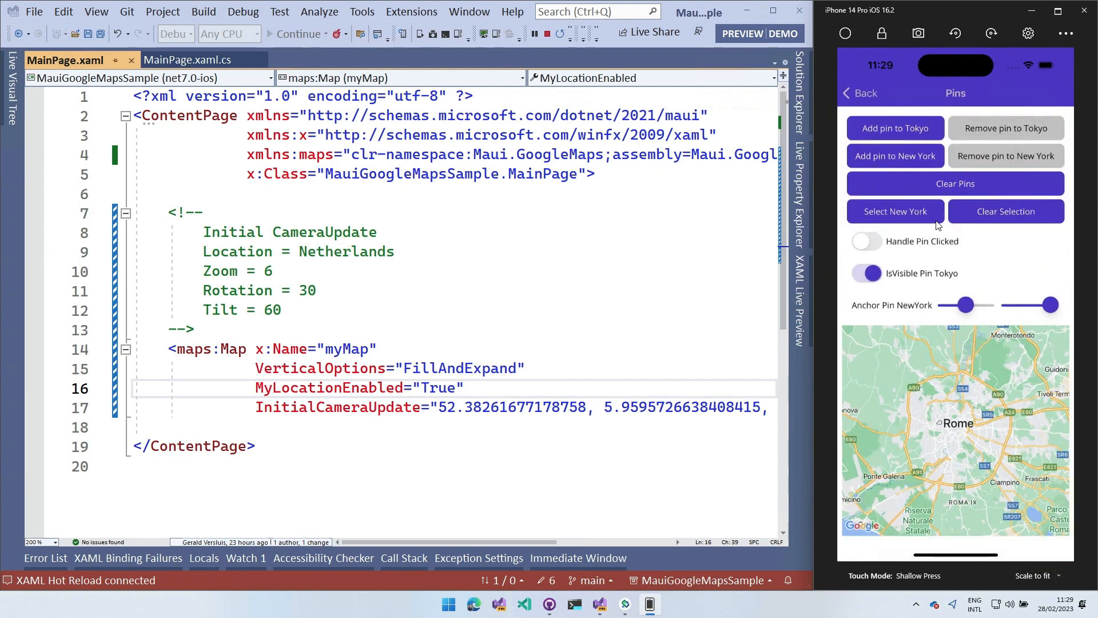
click(895, 128)
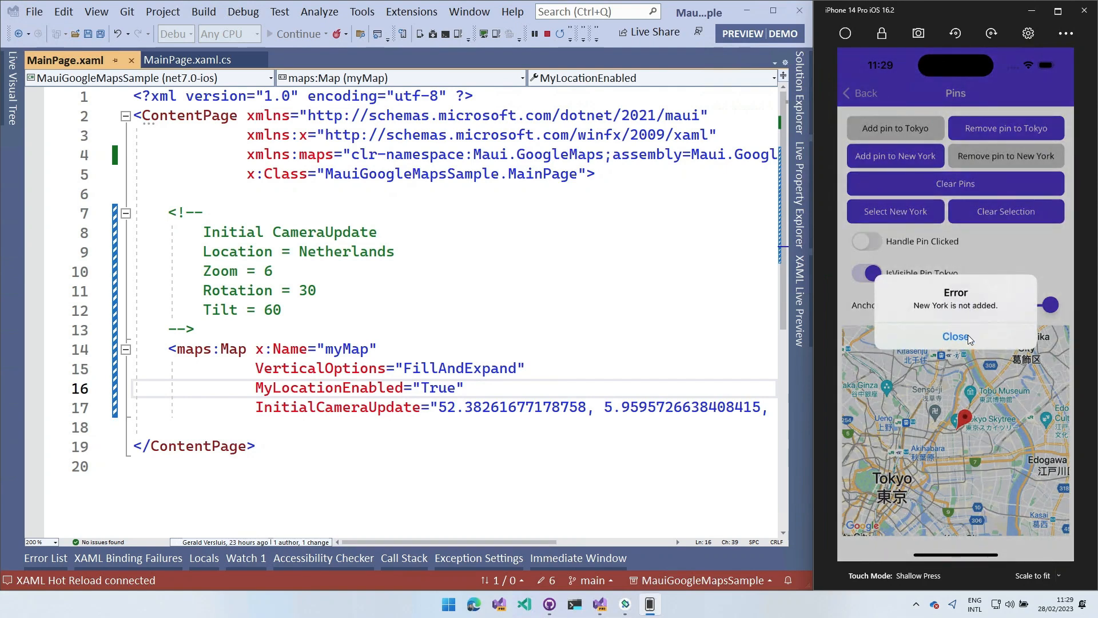
click(955, 336)
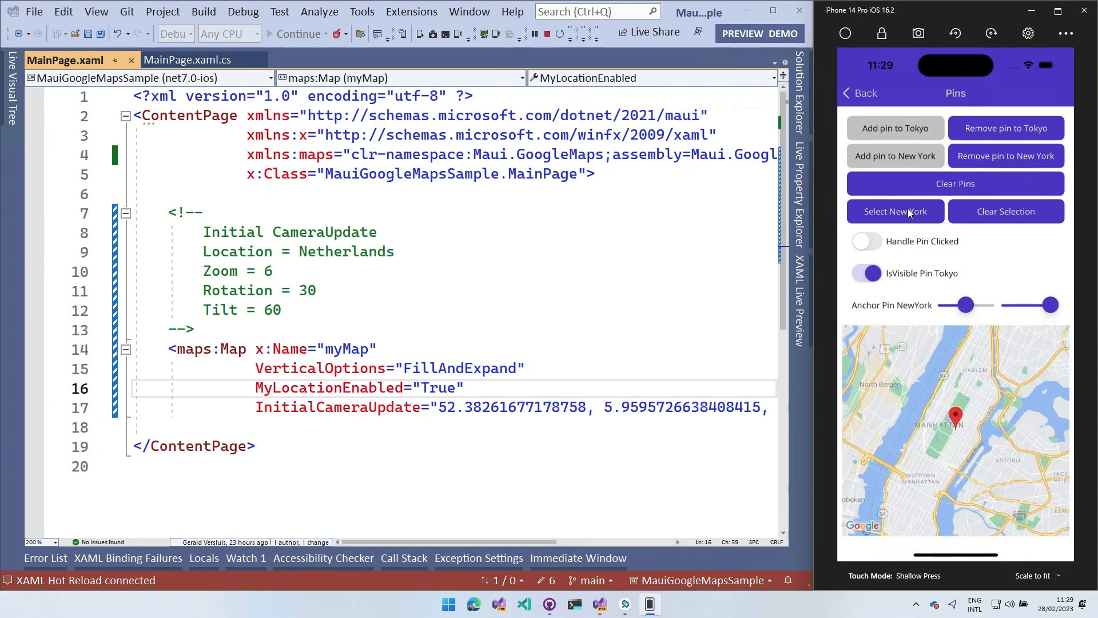
click(954, 417)
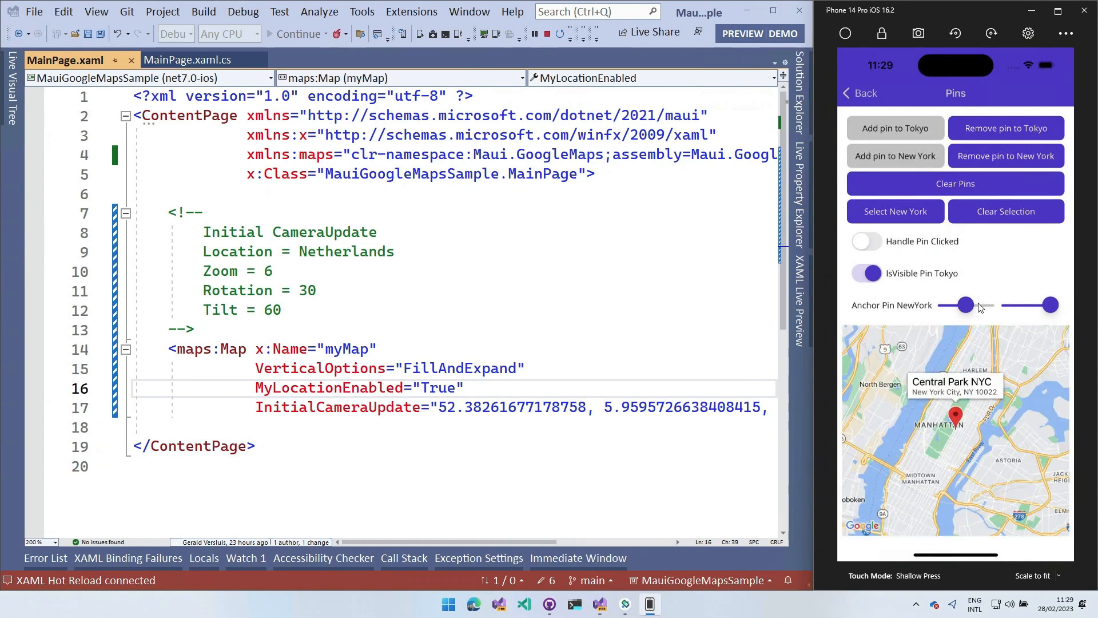
drag(969, 304, 1006, 304)
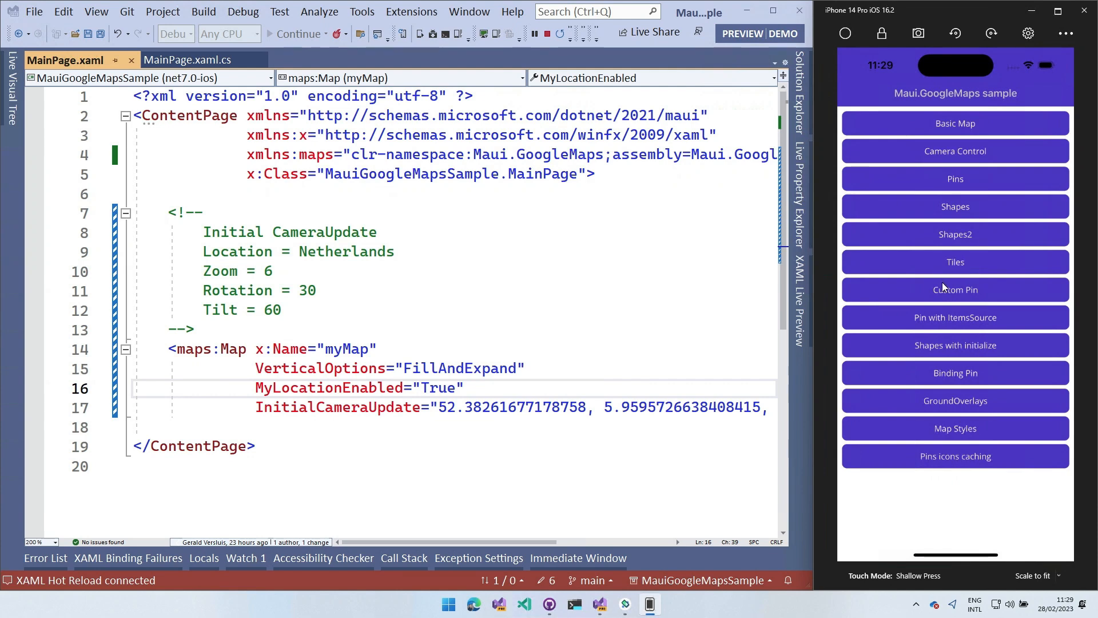
mouse_move(978, 313)
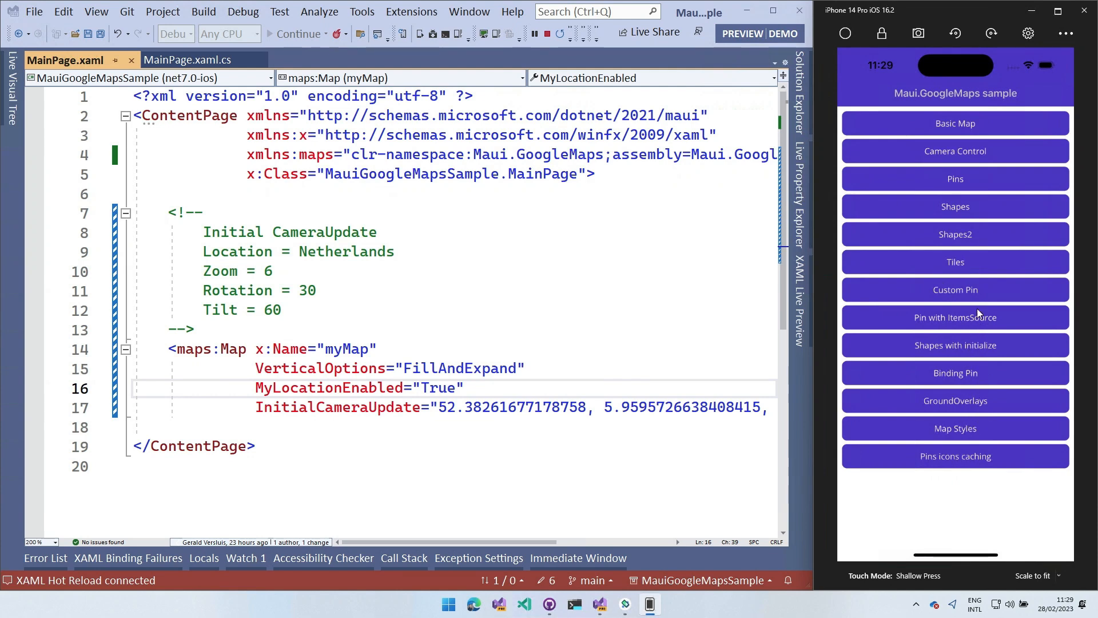
mouse_move(973, 266)
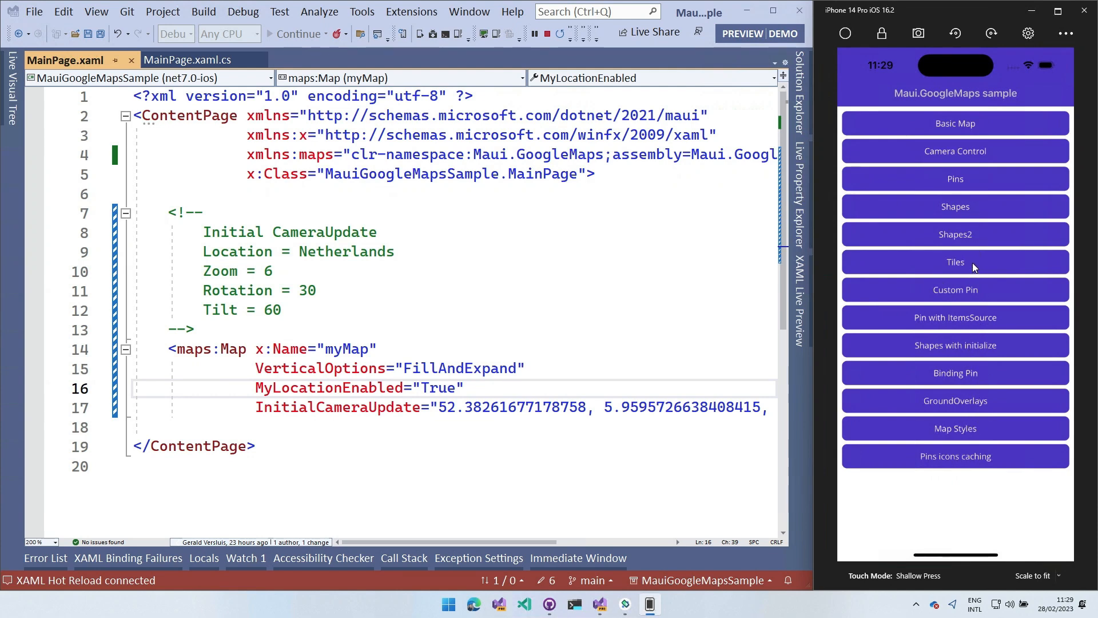
In the Tiles demo overlay OpenRailwayMap (512px) then OpenStreetMap tiles and zoom in.
click(955, 262)
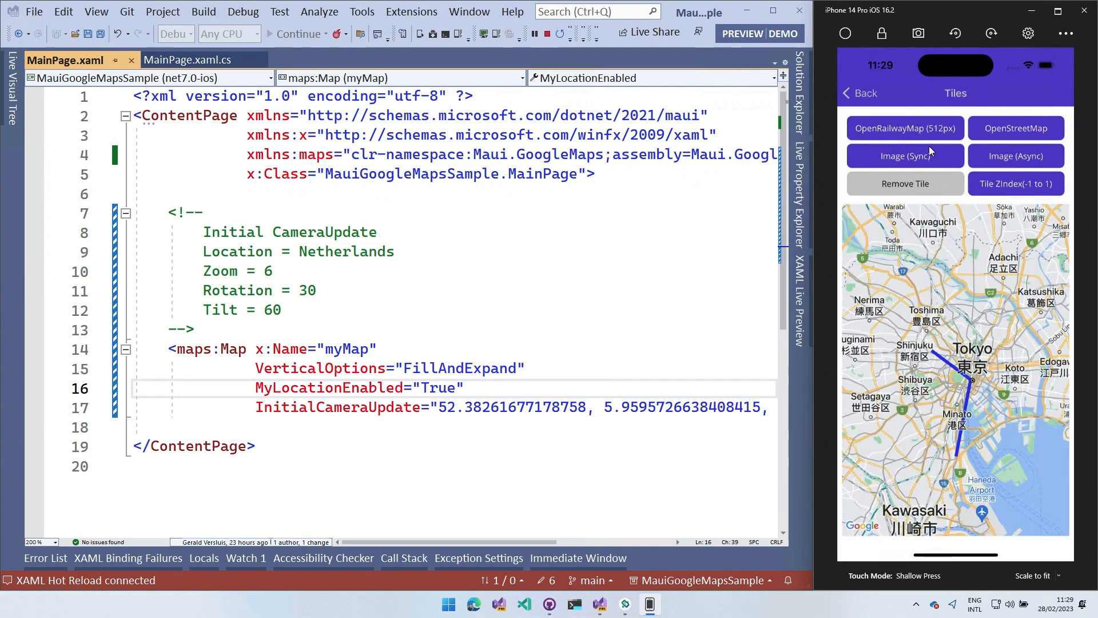
click(904, 128)
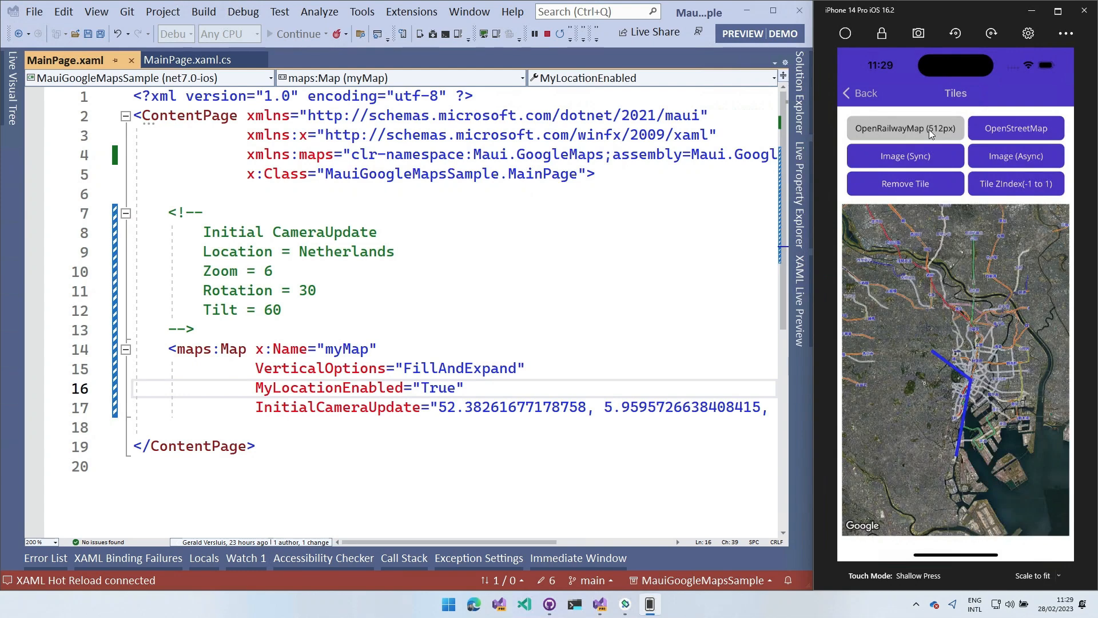
click(903, 128)
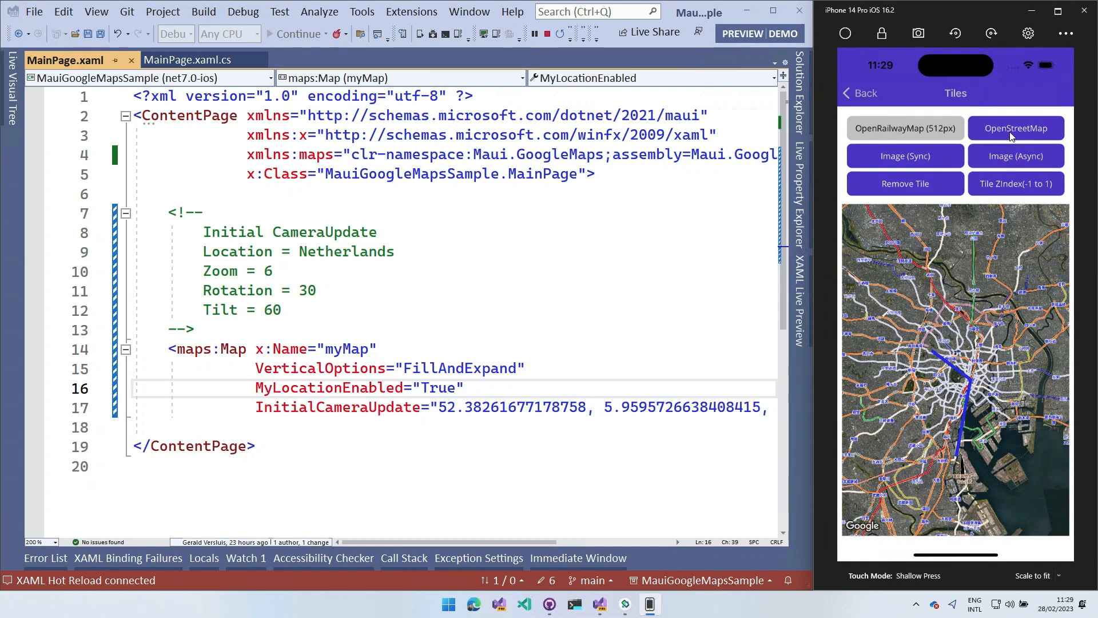
click(1016, 128)
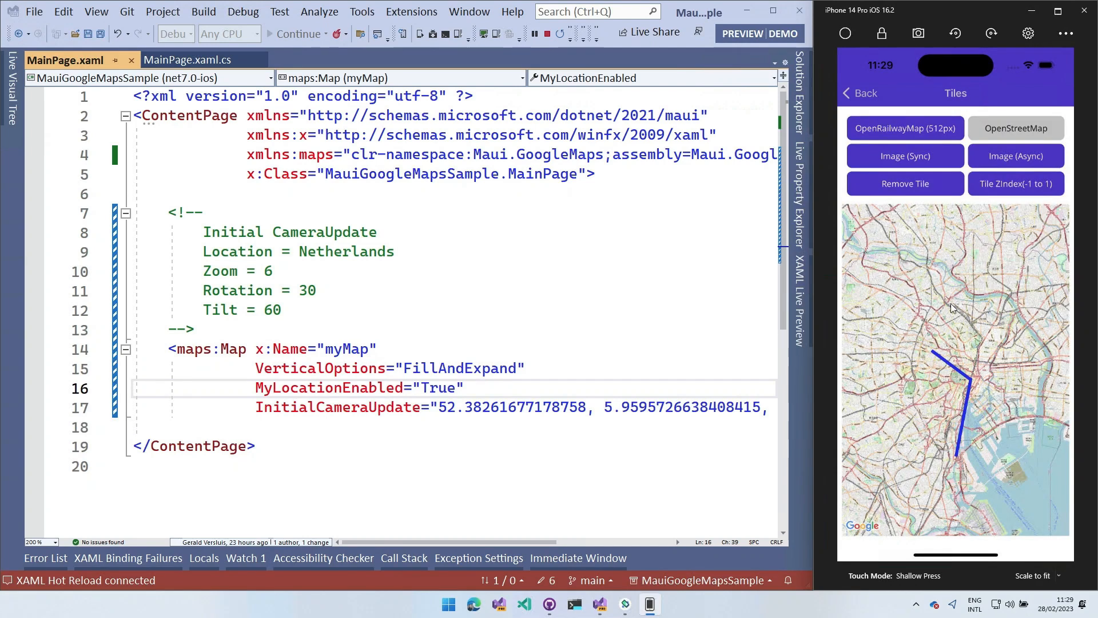
click(904, 183)
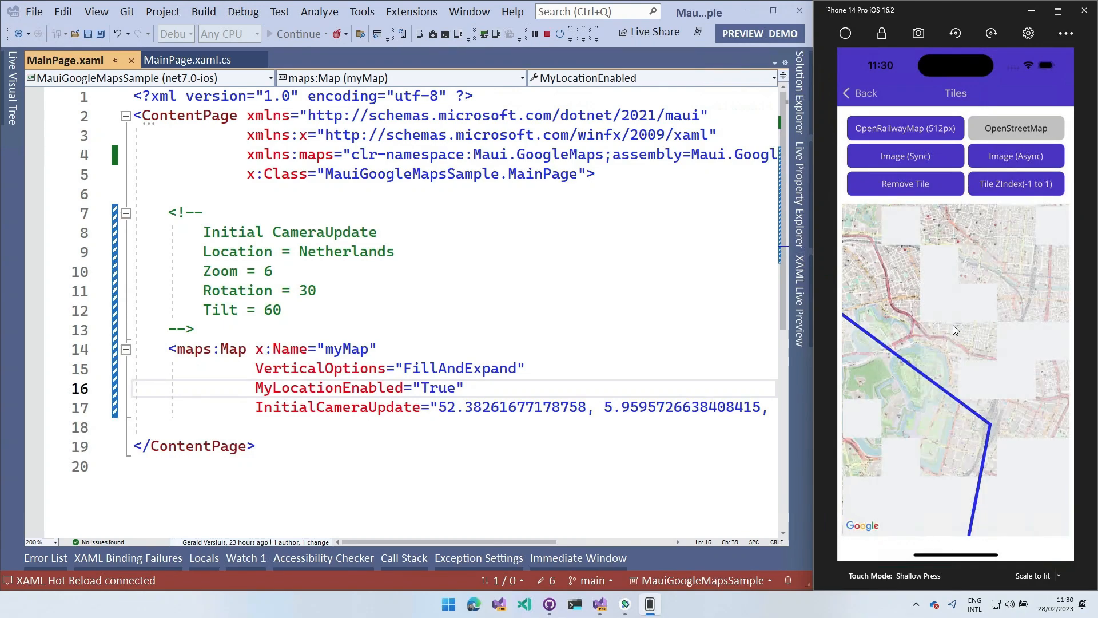
Overlay Image (Sync) tiles, remove them, then overlay Image (Async) tiles.
click(903, 155)
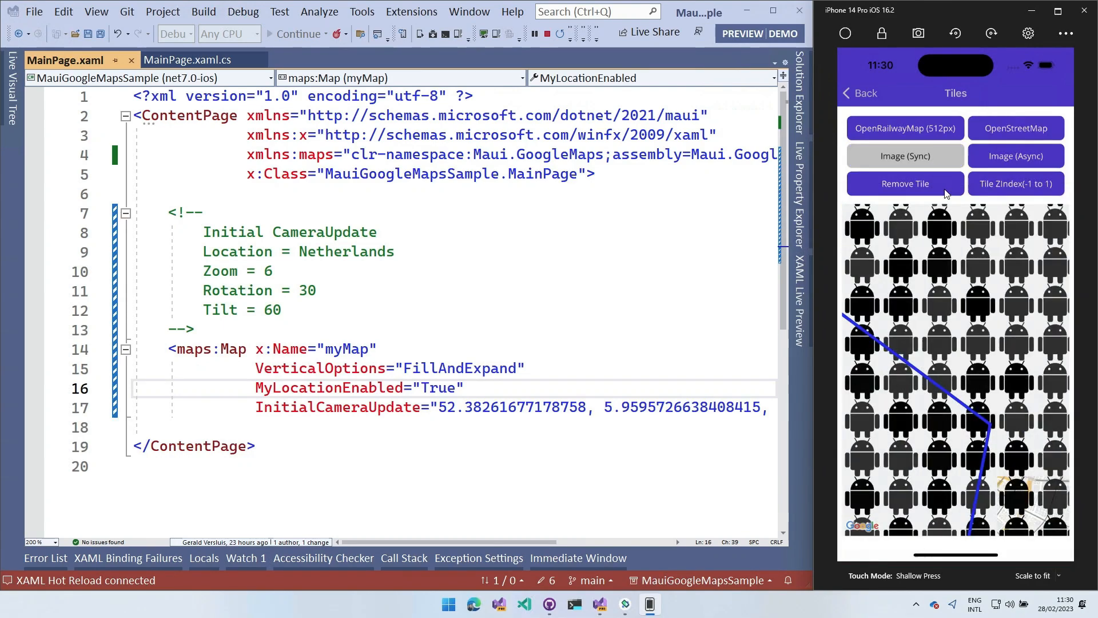
click(1016, 155)
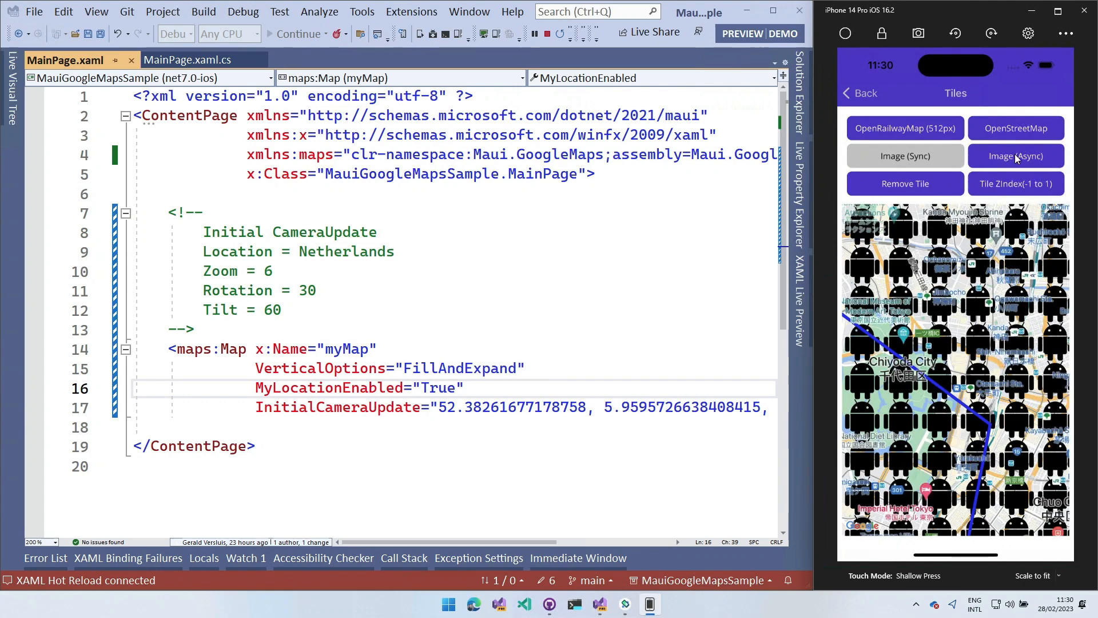
click(904, 156)
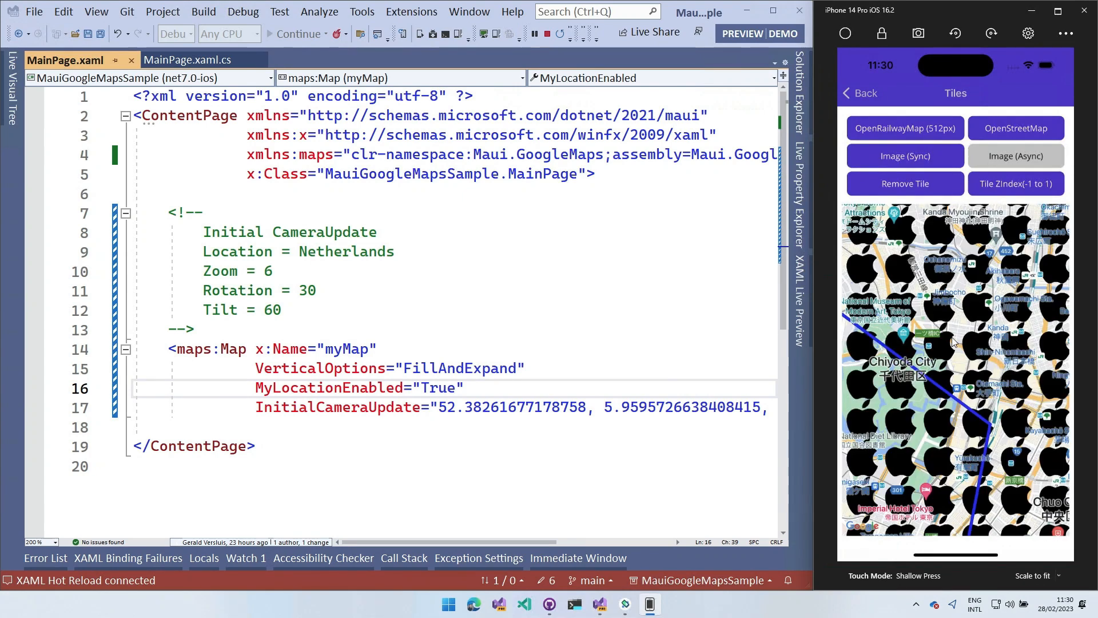